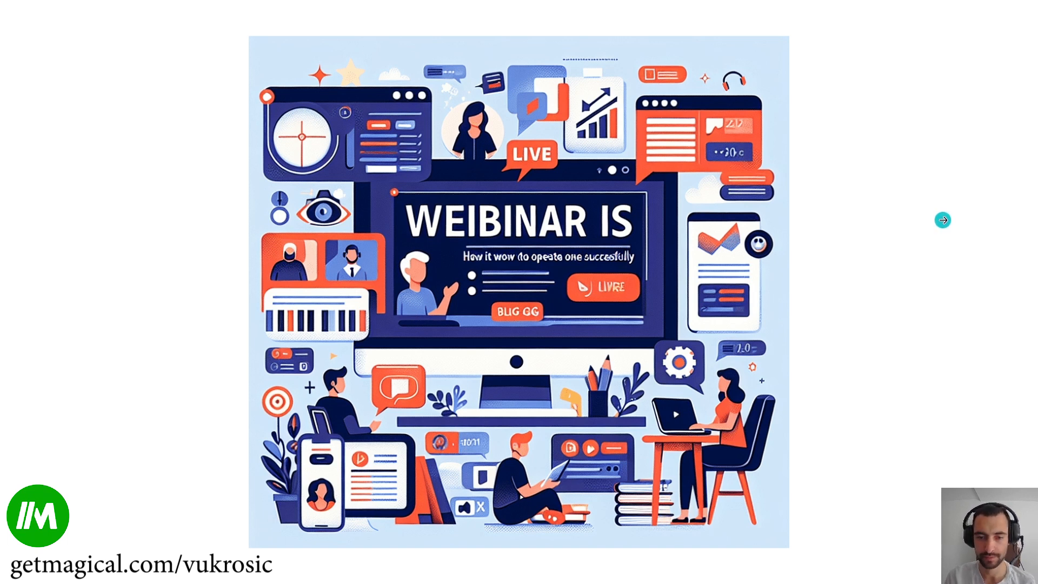
Step: Leave the slides for the 'LinkedIn Profile via Magical' Google Sheets tab
click(943, 220)
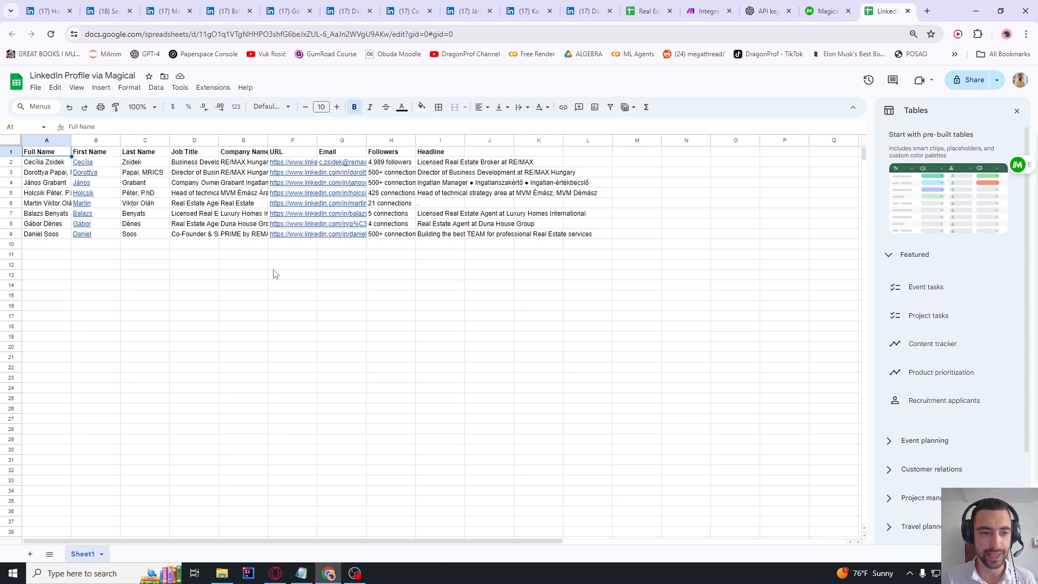
Step: Compare the Make.com scenario with the leads sheet, read cell L3's email, then visit getmagical.com
click(707, 11)
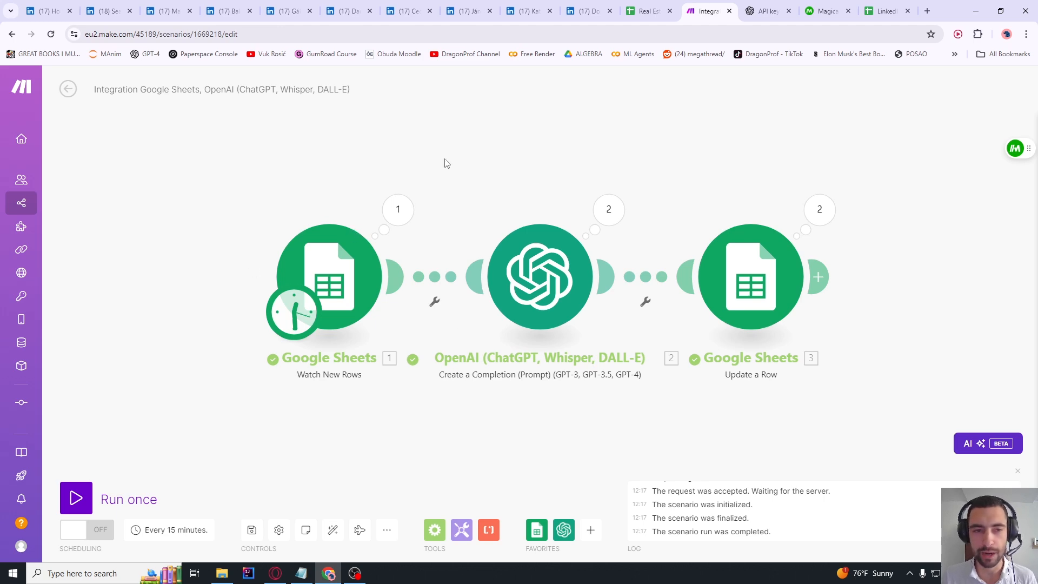
click(648, 11)
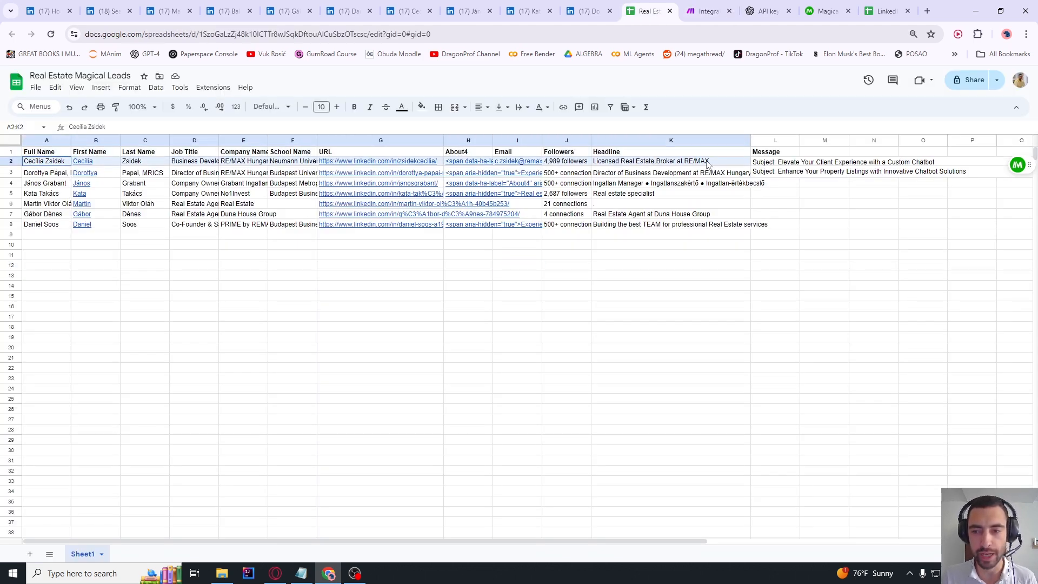
click(708, 11)
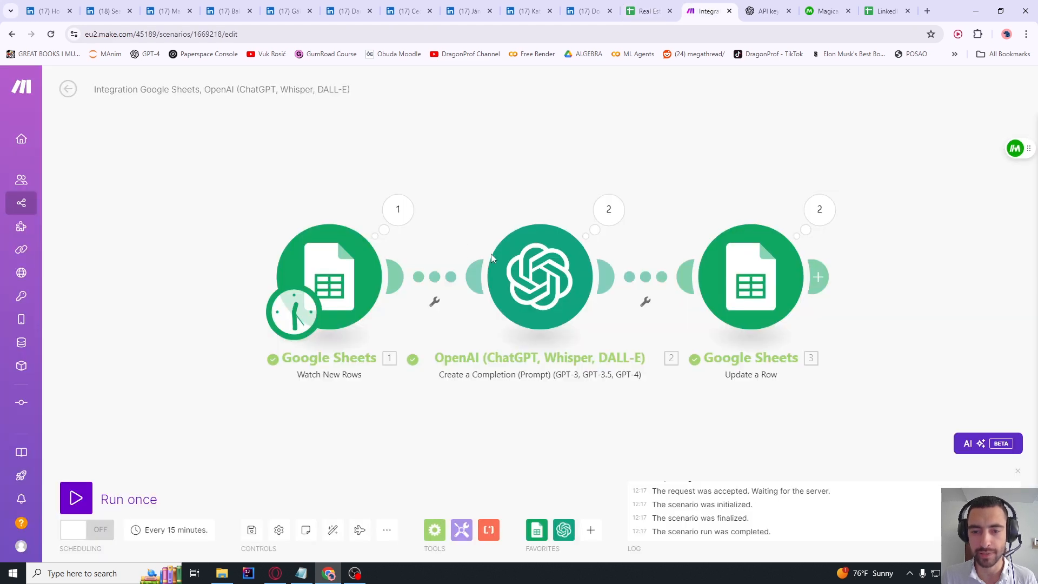
mouse_move(500, 171)
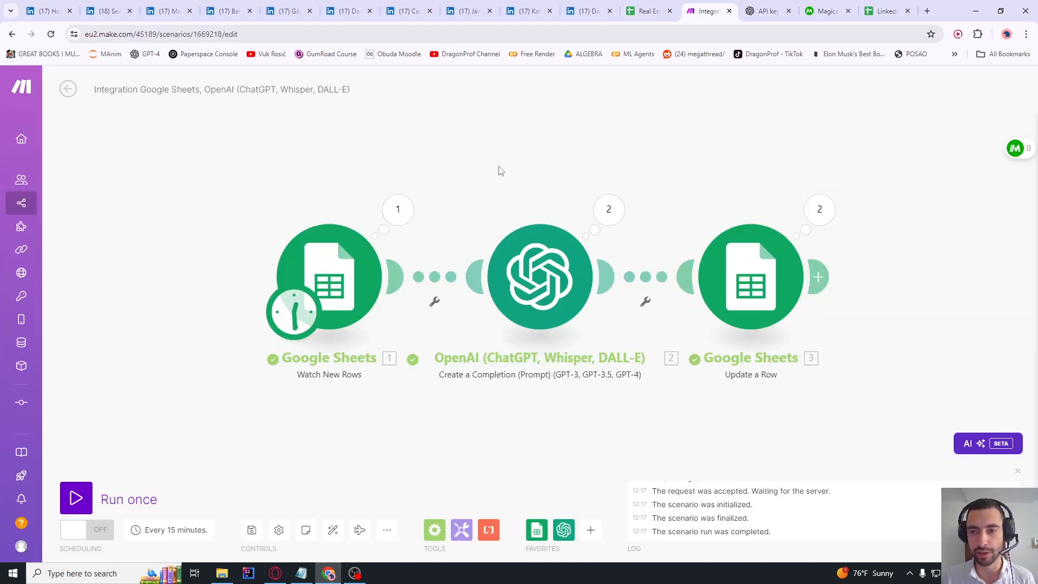
mouse_move(649, 11)
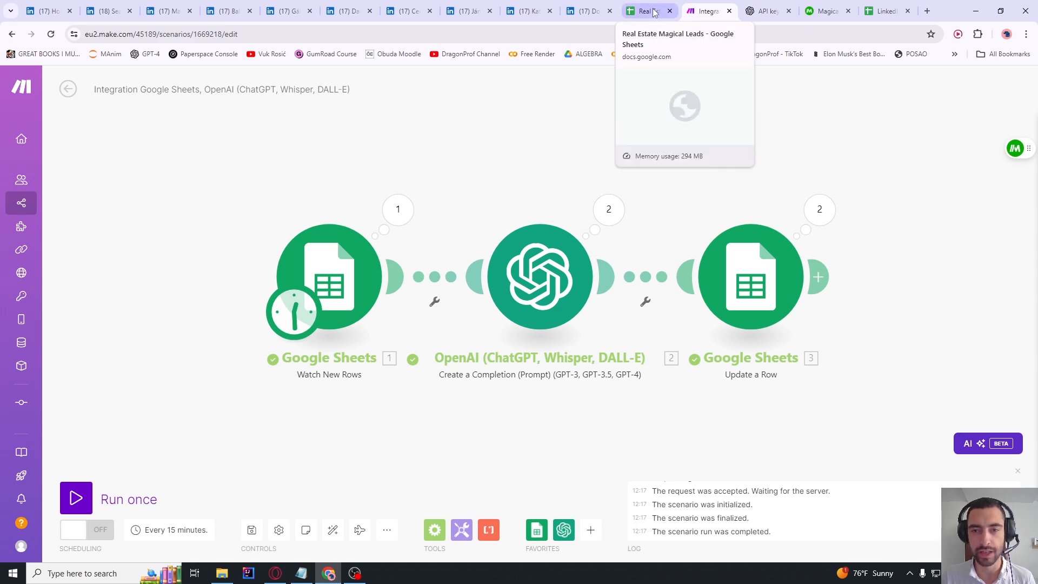
click(646, 11)
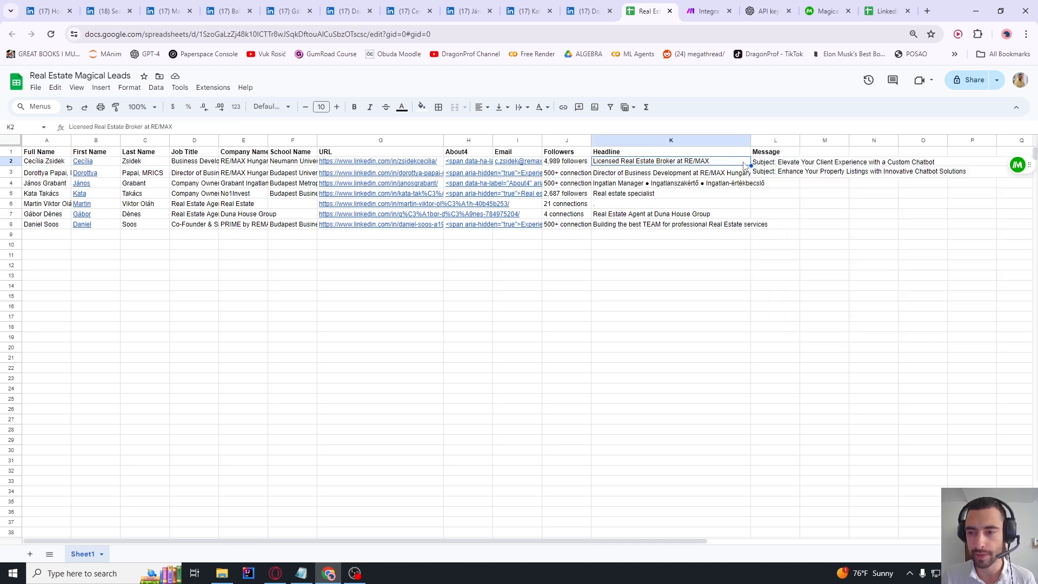
click(775, 171)
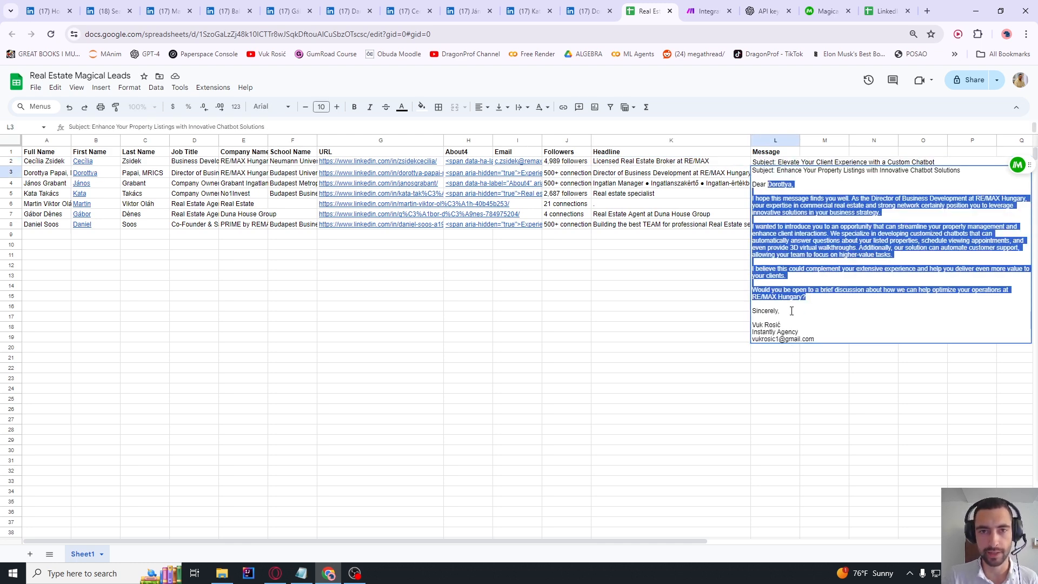
click(693, 11)
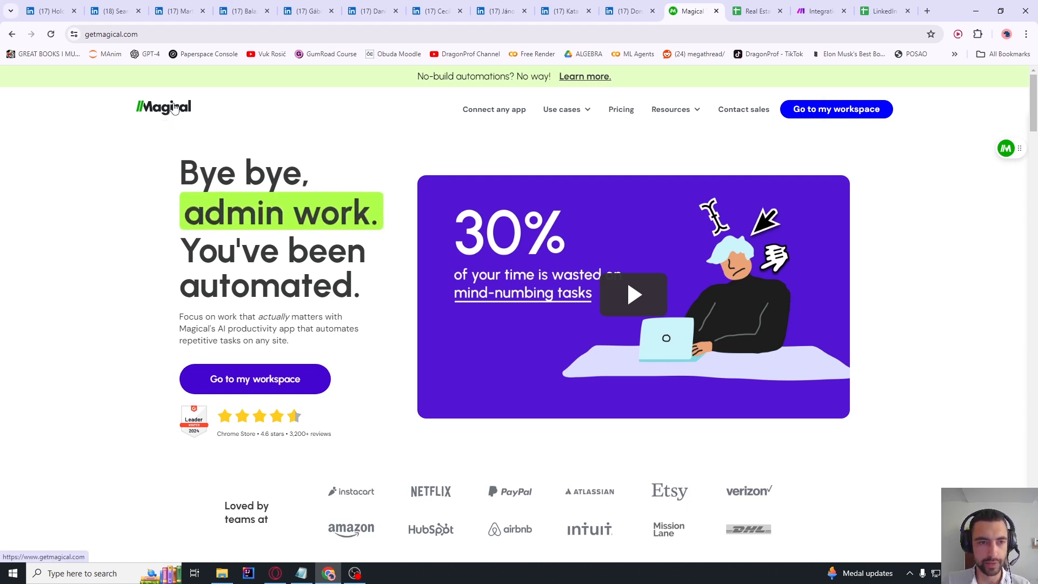
Step: View a lead's LinkedIn profile beside Magical, then move to the 'real estate agents' search
click(179, 11)
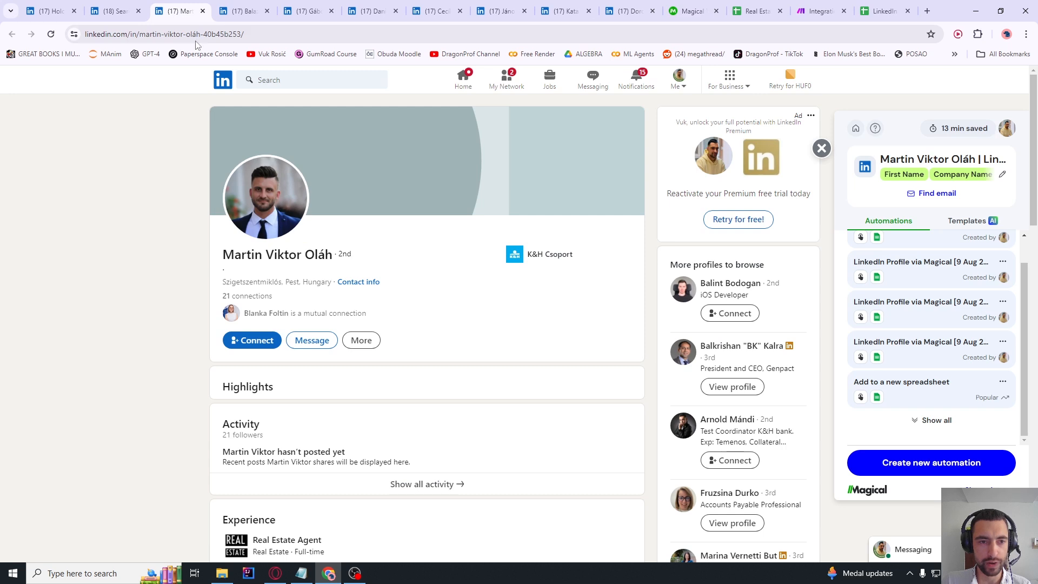
mouse_move(429, 201)
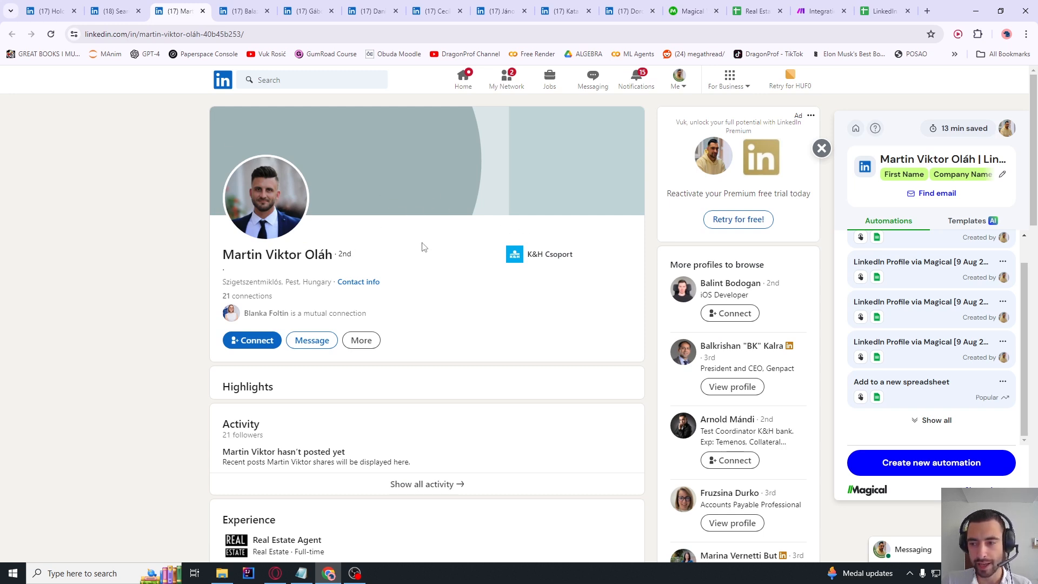
mouse_move(358, 256)
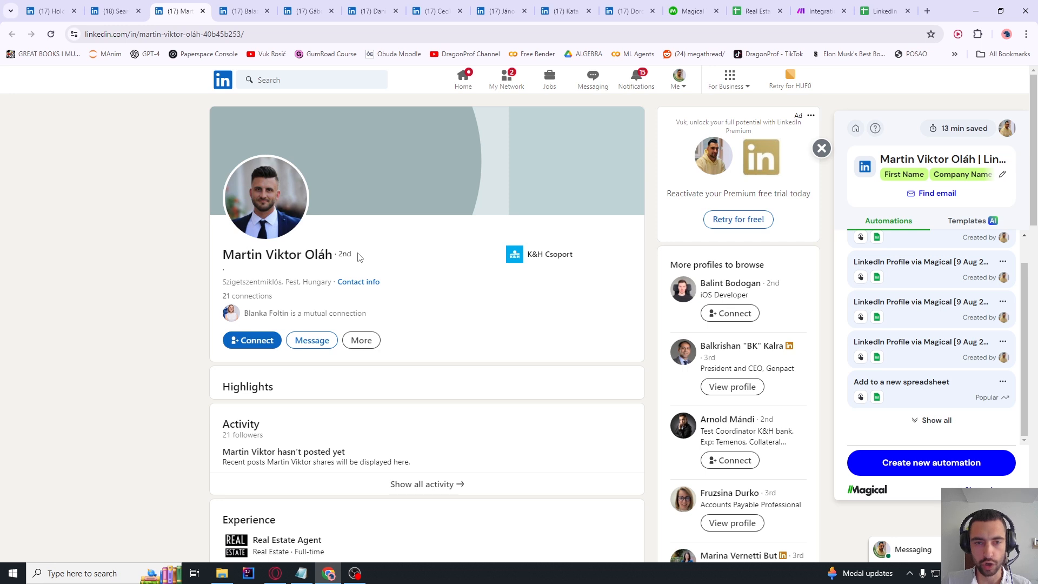
mouse_move(763, 26)
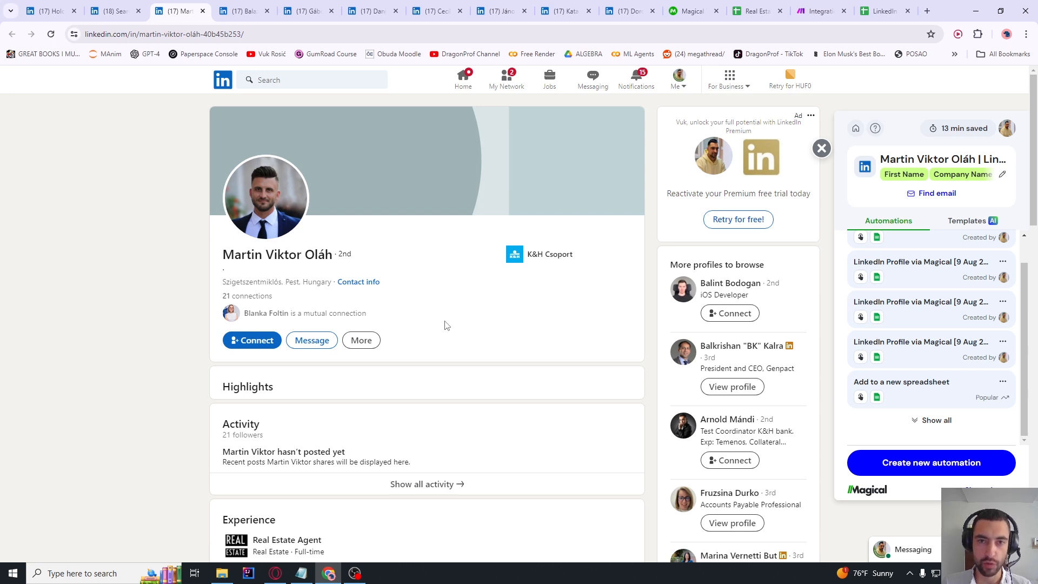
mouse_move(703, 227)
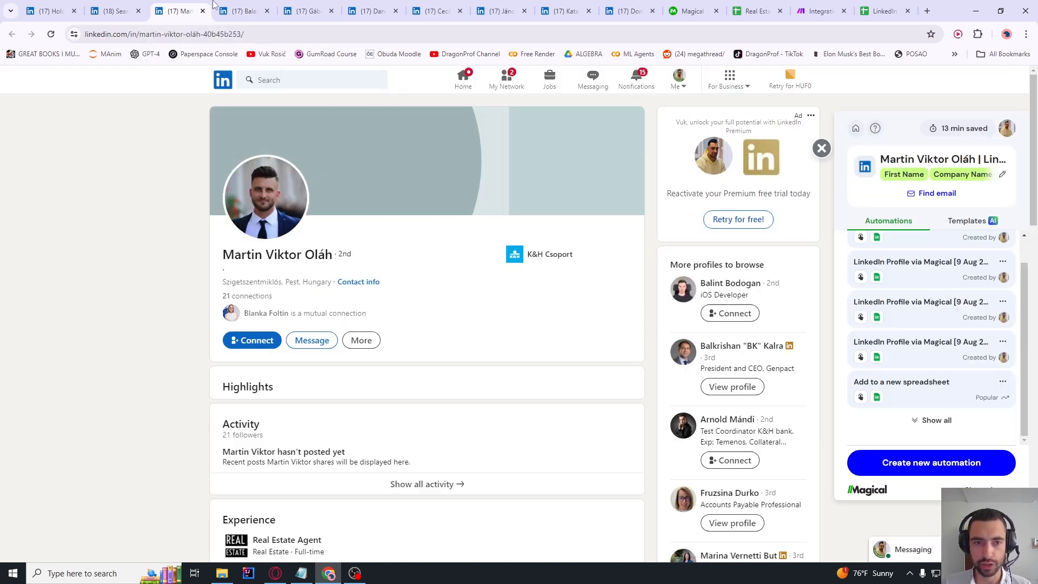
click(243, 11)
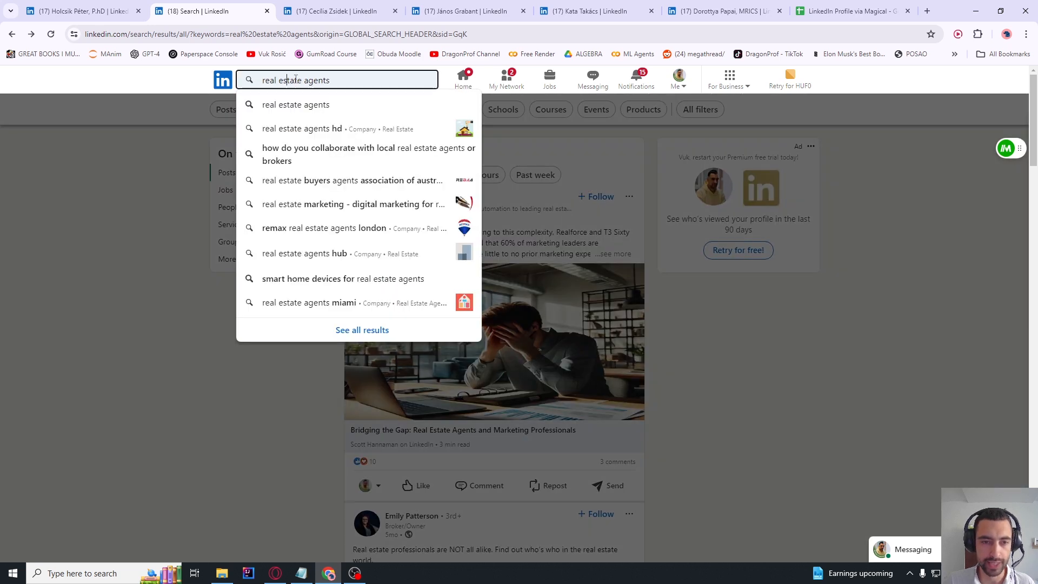
click(301, 110)
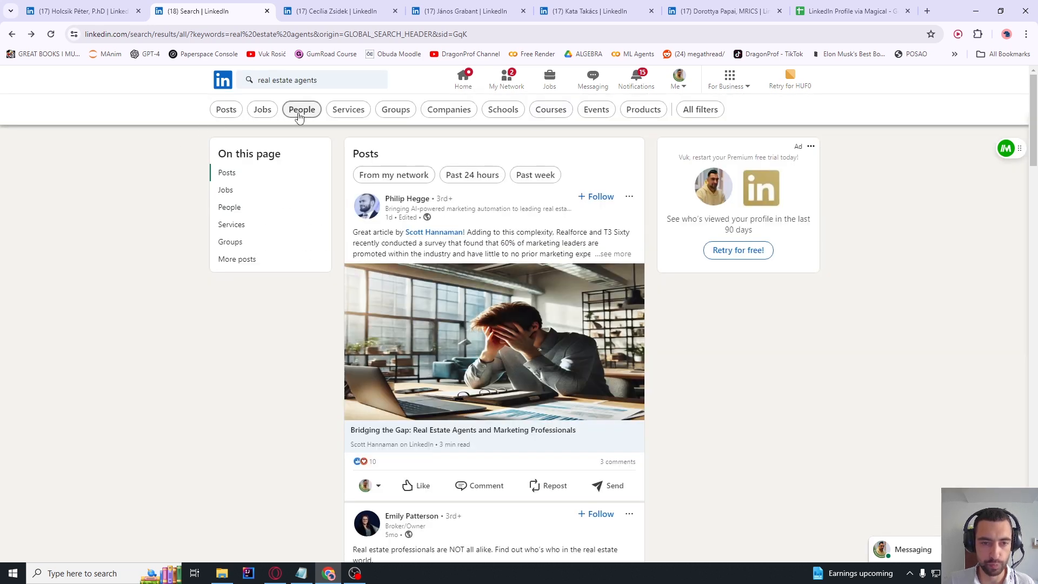
click(302, 110)
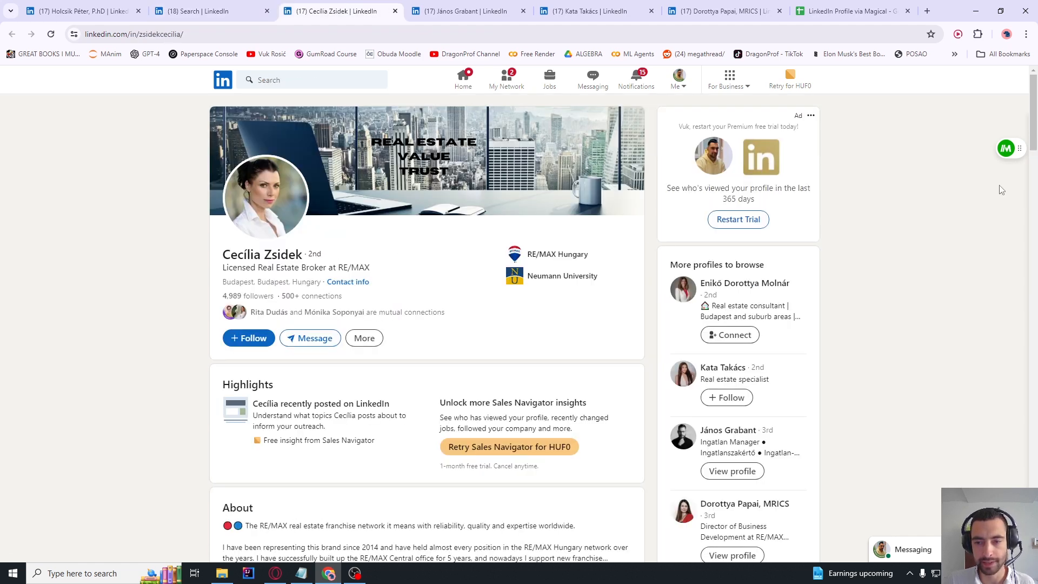
click(1006, 147)
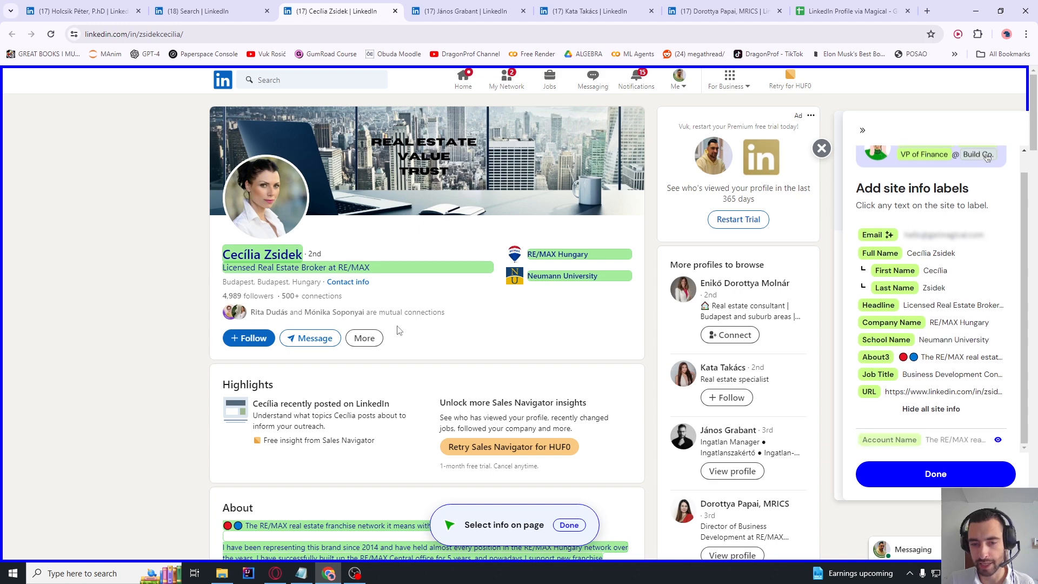
scroll(down, 3)
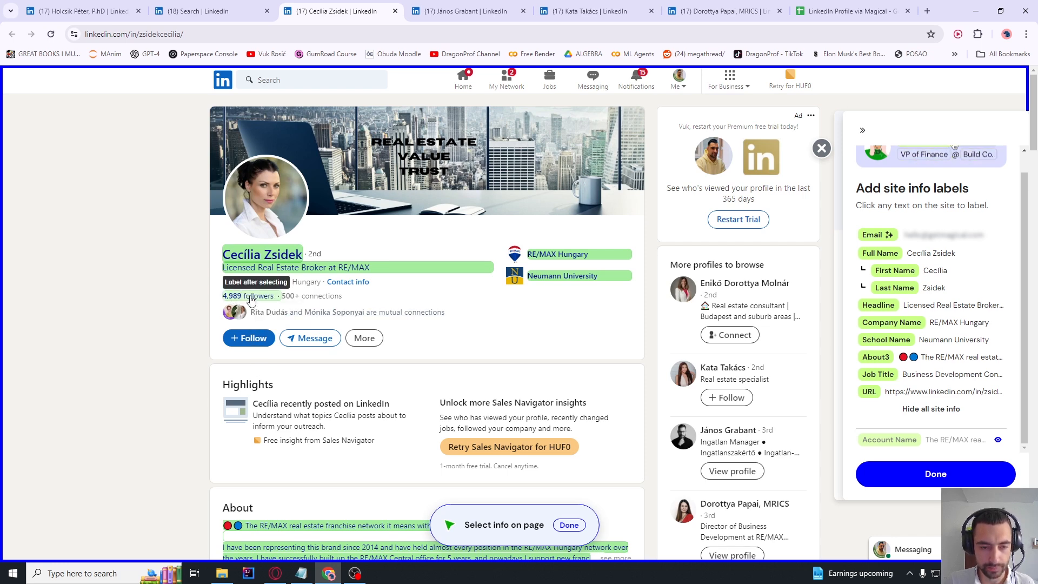
text(Fo)
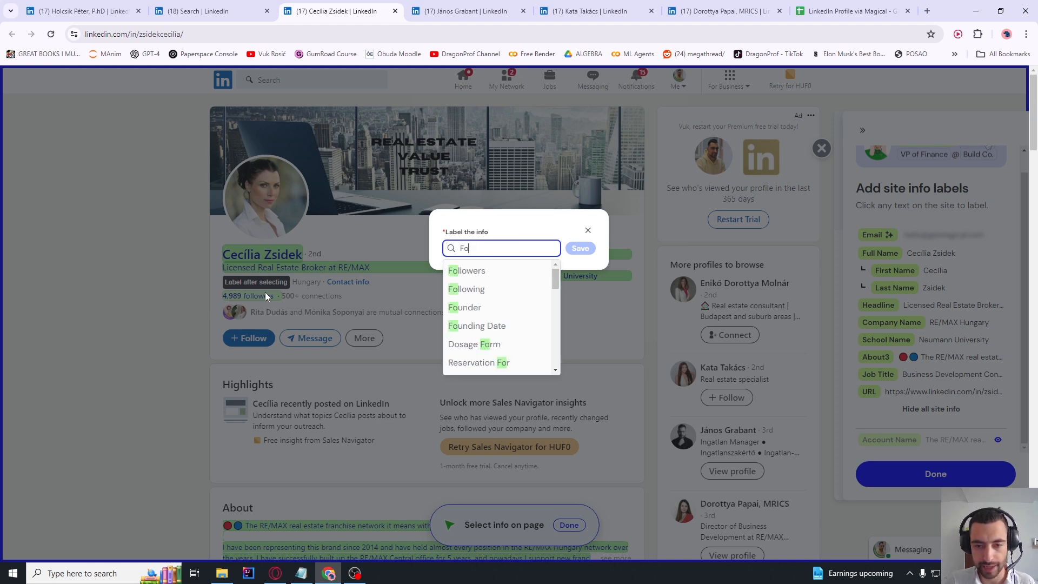
click(467, 270)
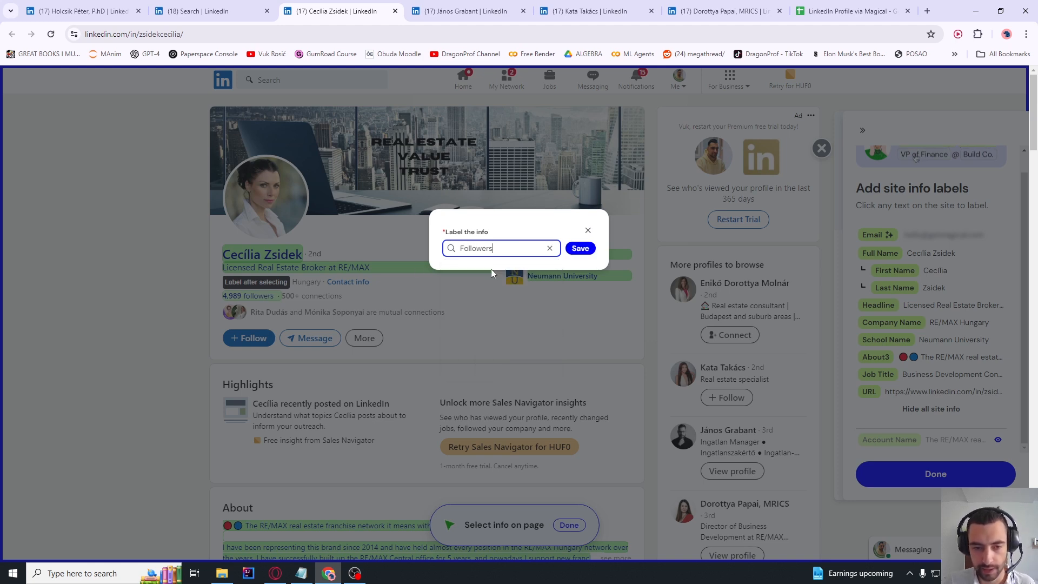
click(579, 248)
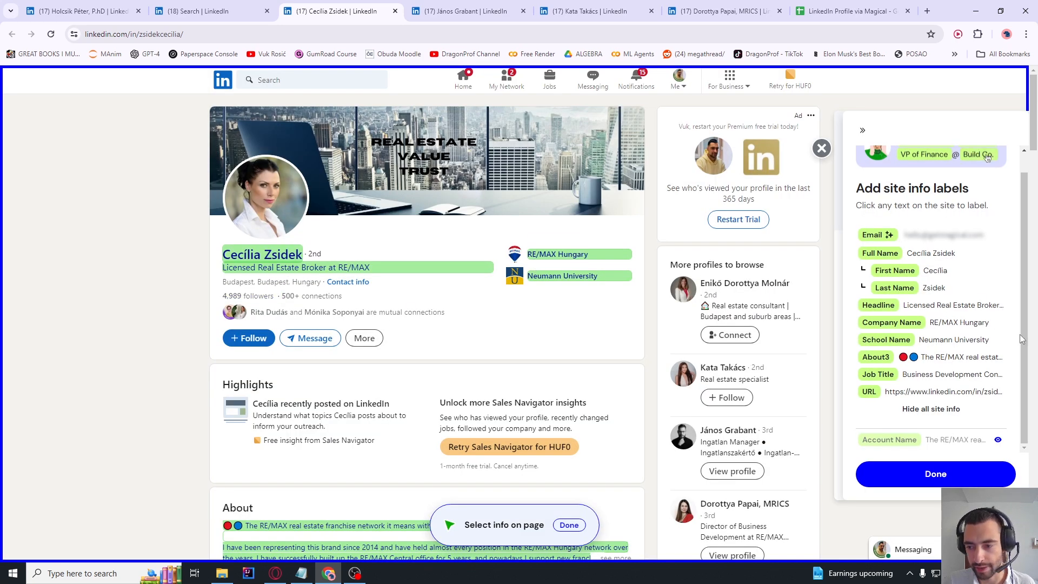
scroll(down, 3)
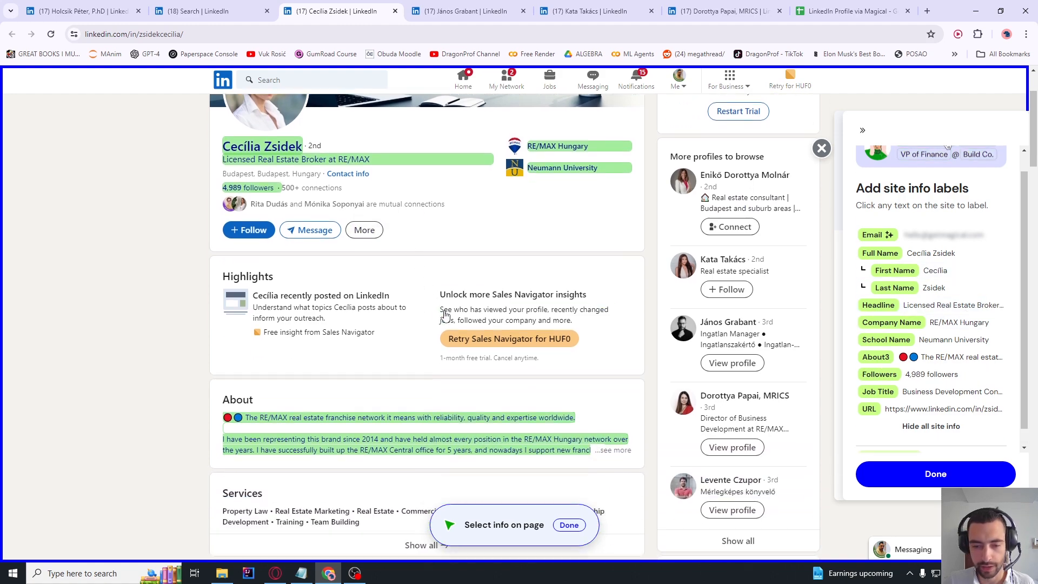
scroll(down, 3)
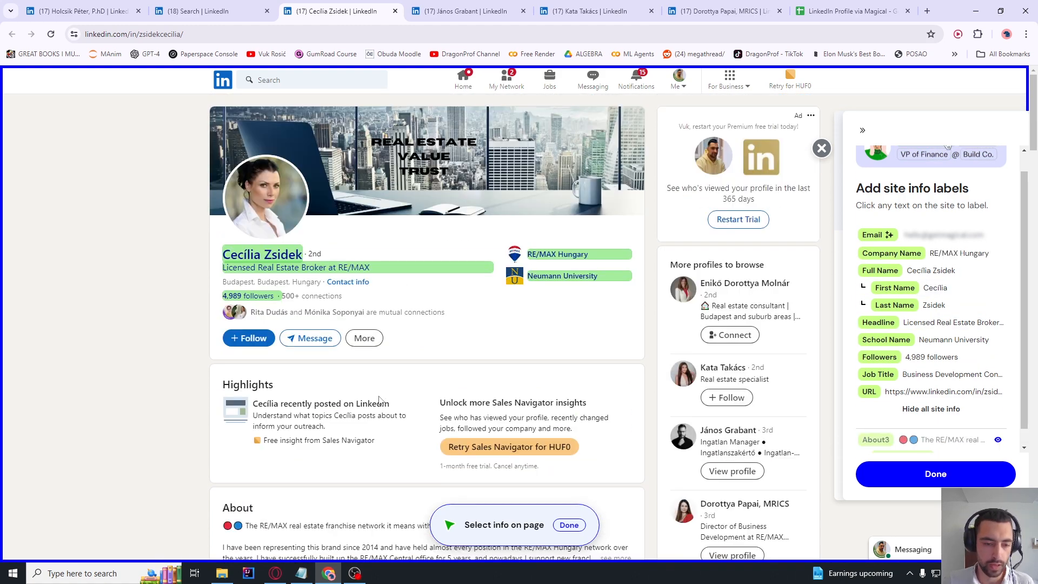
scroll(down, 3)
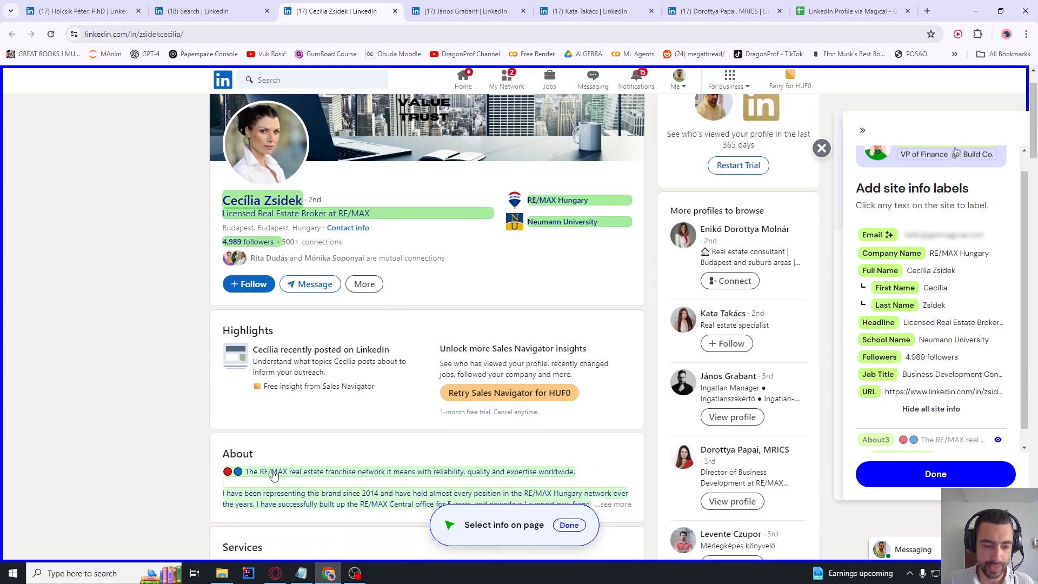
scroll(down, 3)
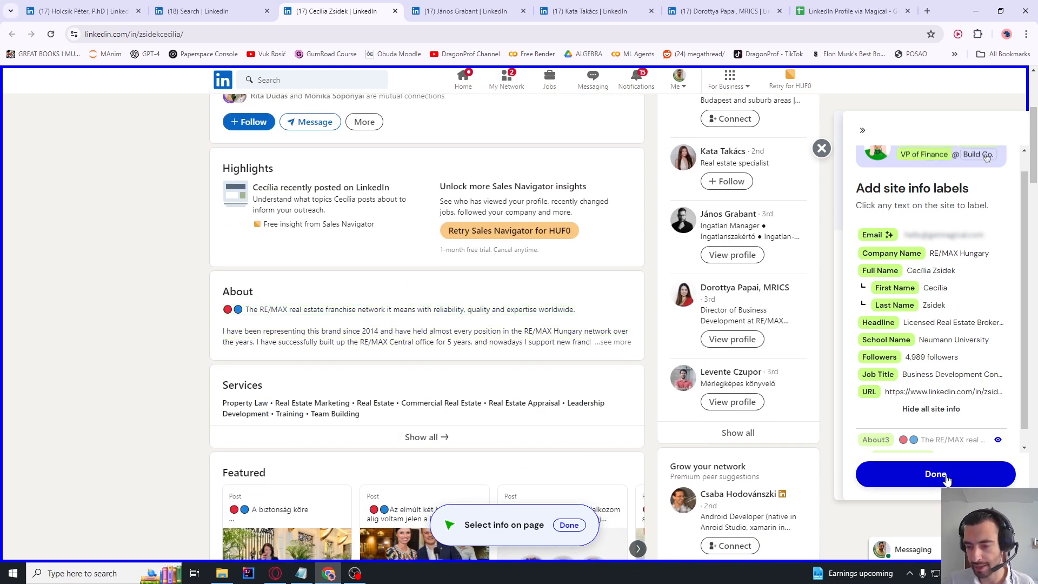
click(935, 474)
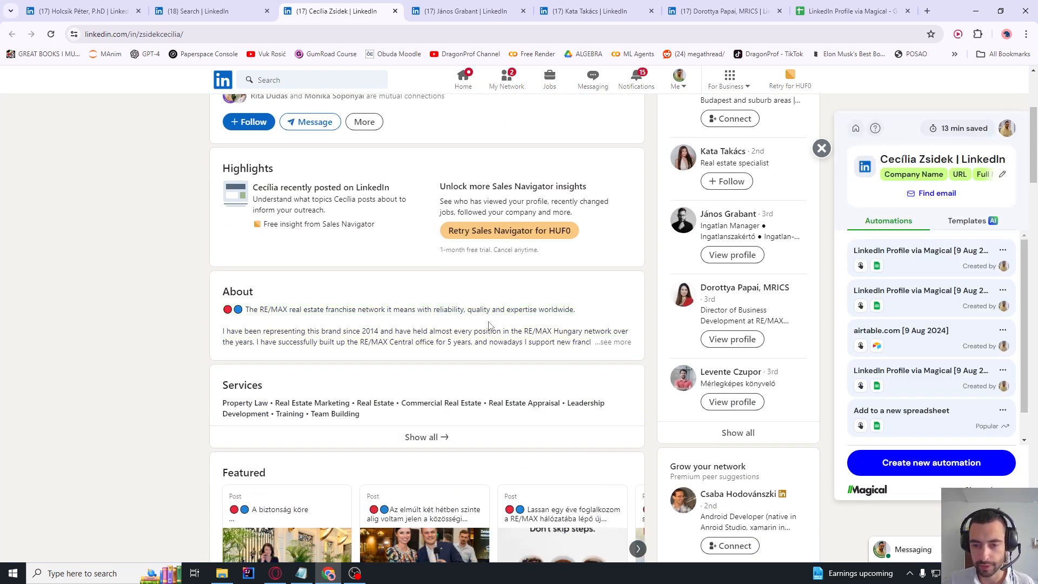
mouse_move(594, 336)
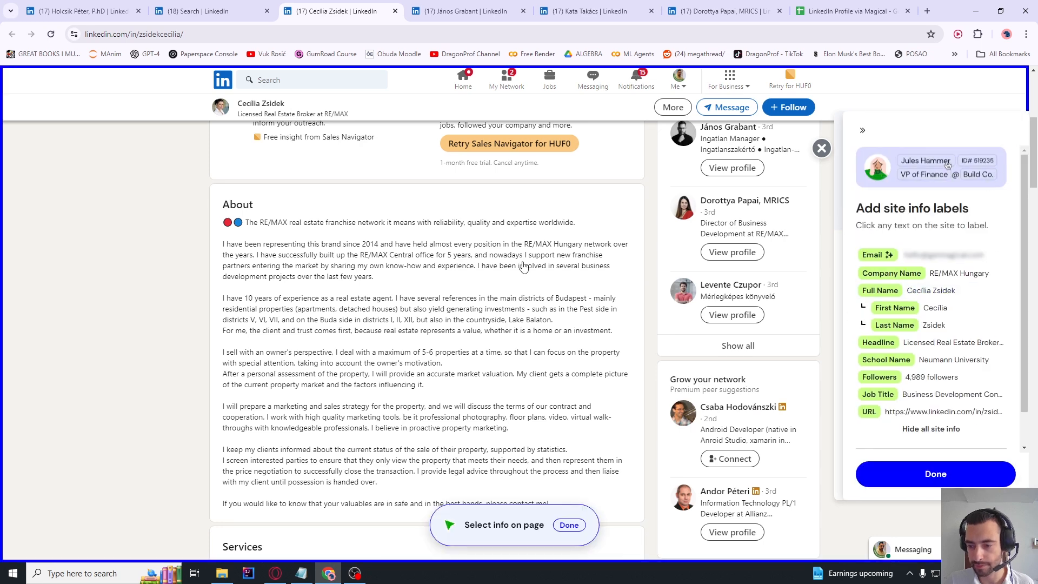
click(398, 222)
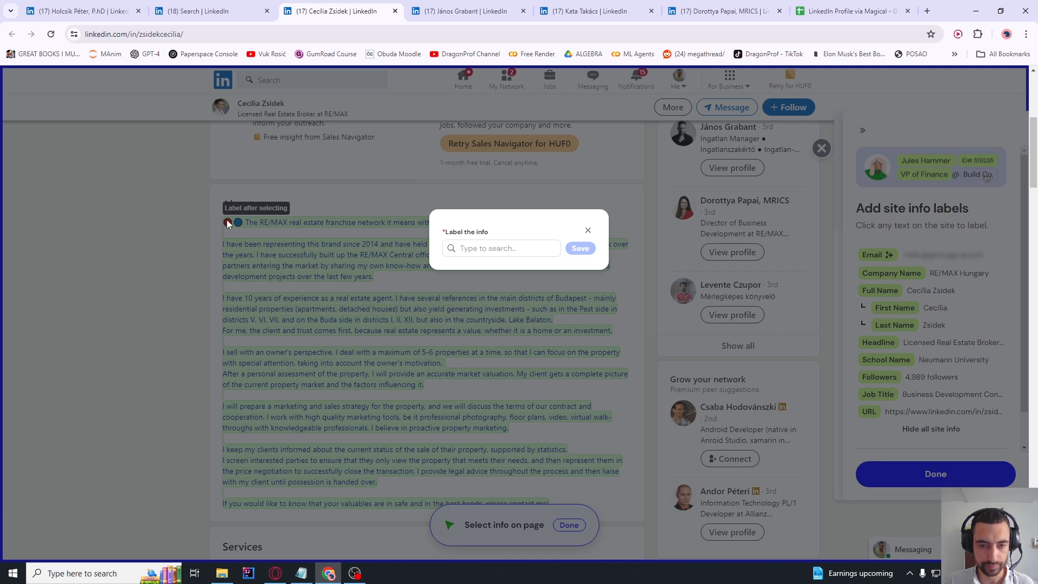
click(501, 248)
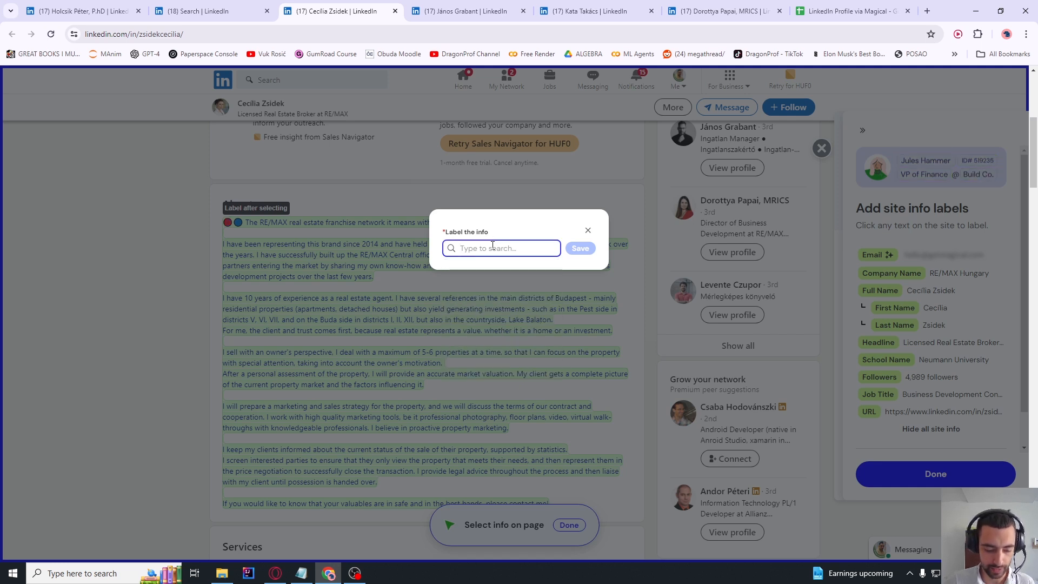
text(About4)
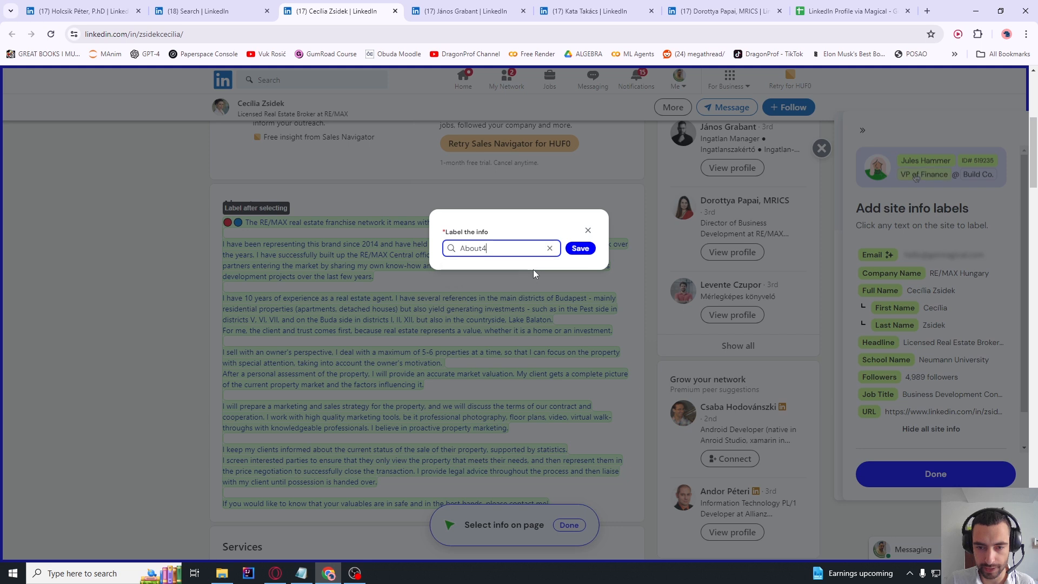
click(498, 248)
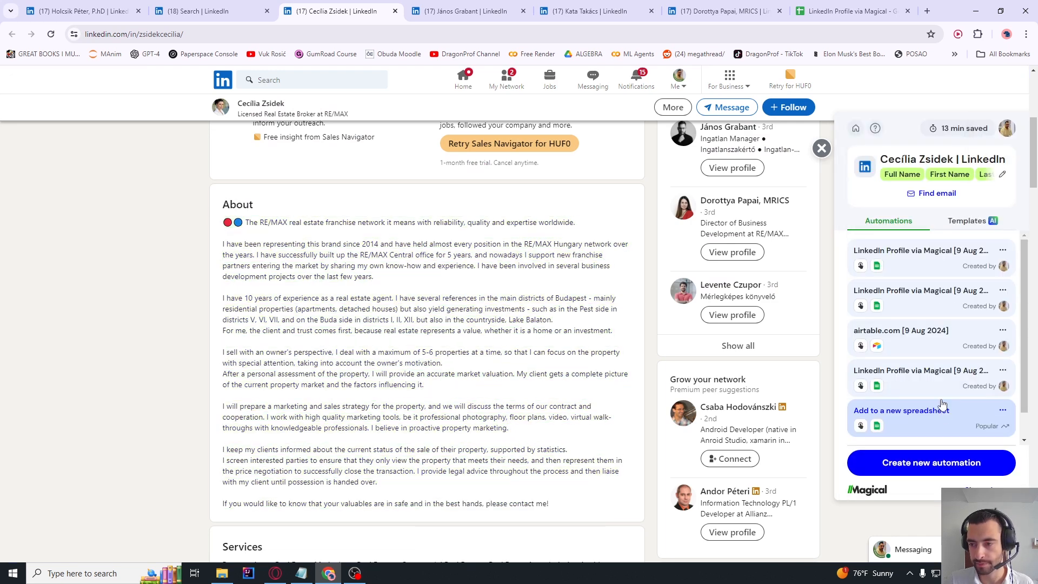
click(936, 192)
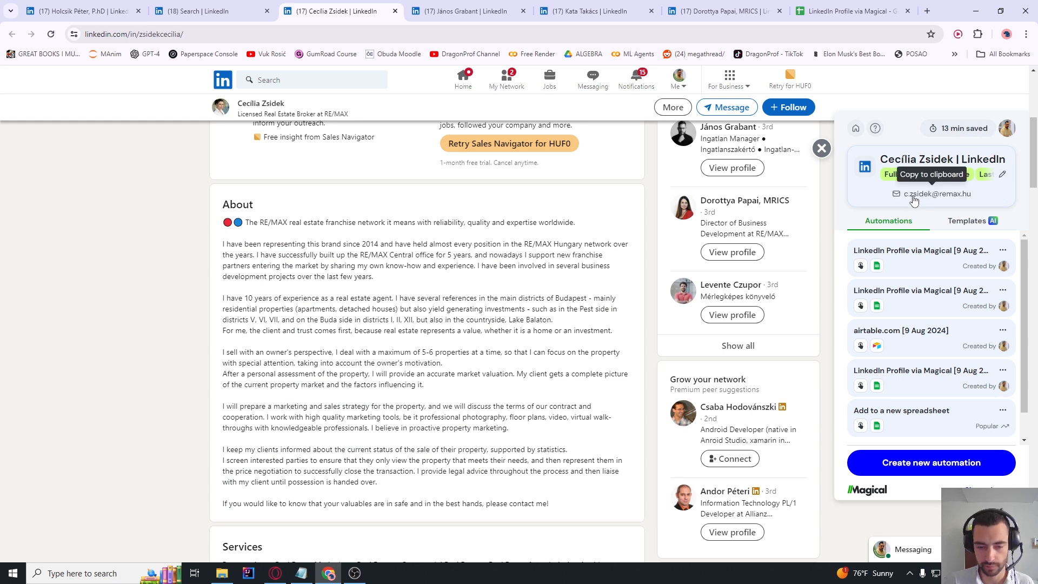
mouse_move(924, 201)
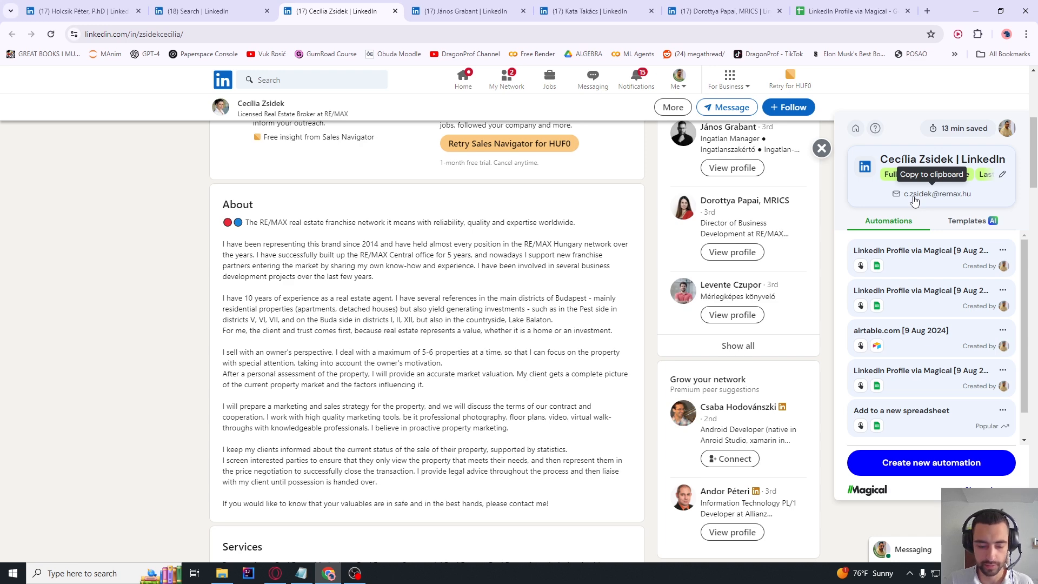
click(467, 11)
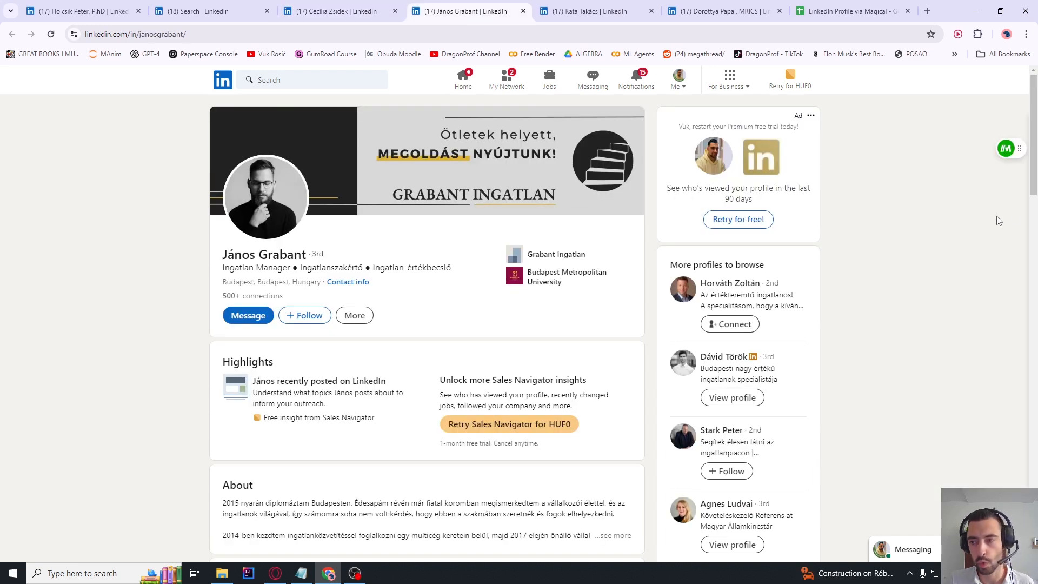
click(1005, 147)
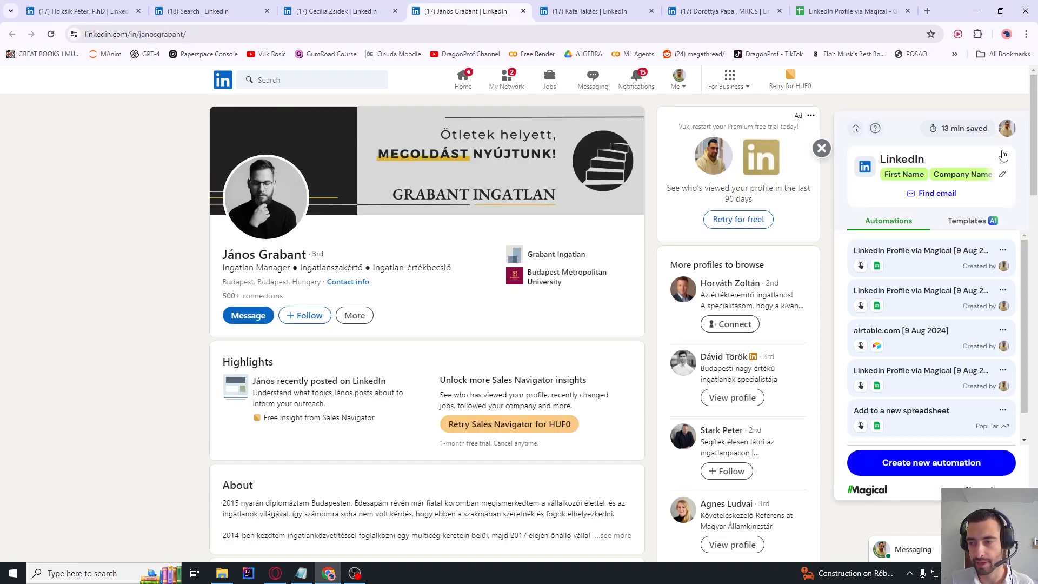
mouse_move(1003, 174)
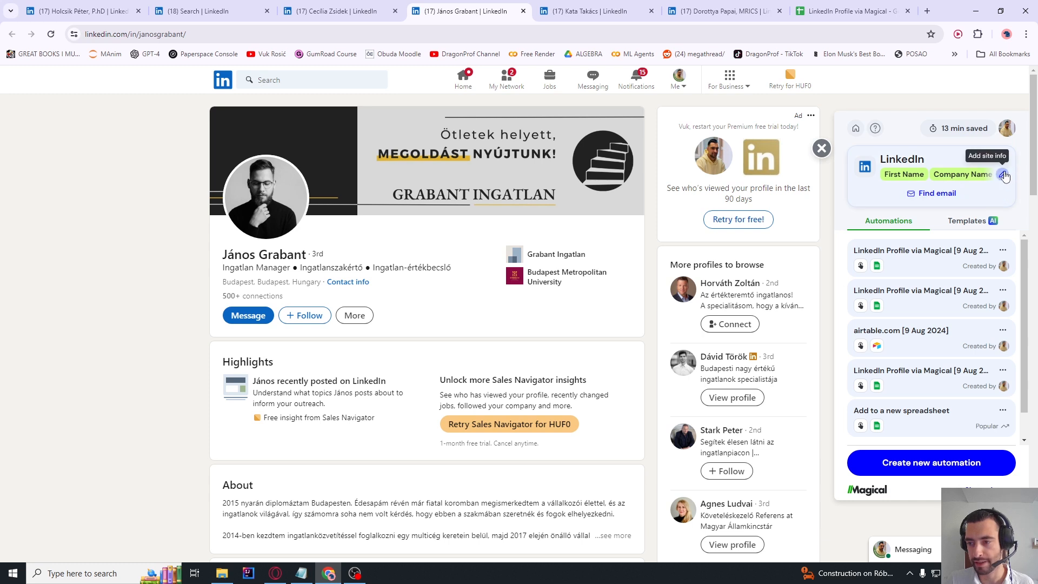
click(1004, 175)
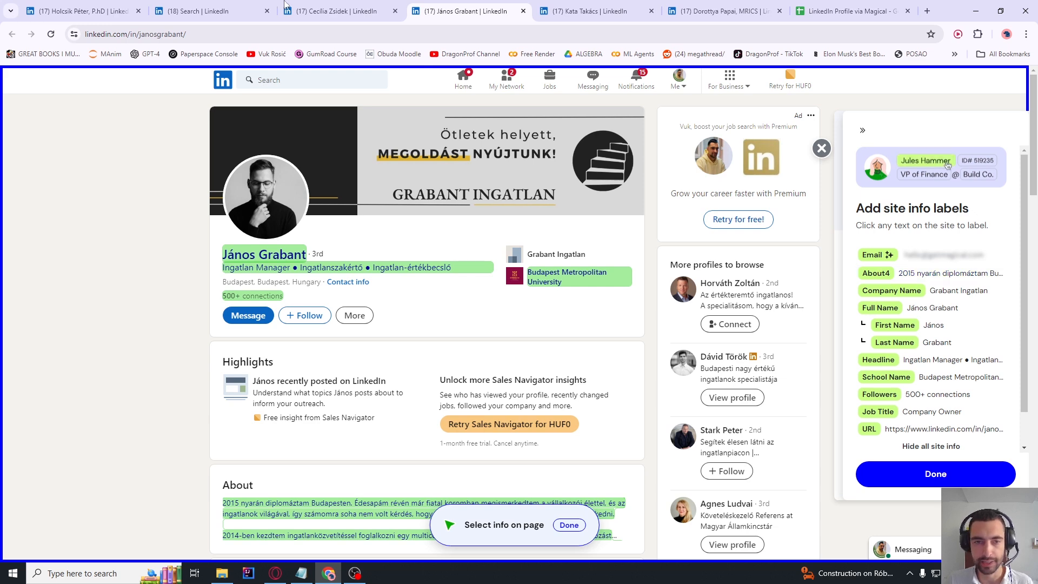
click(212, 11)
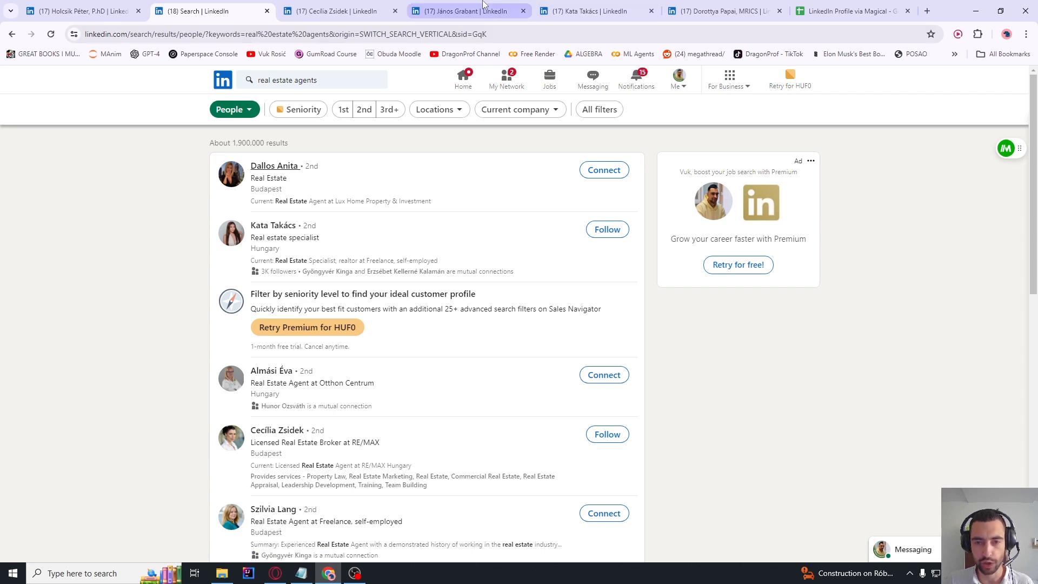
click(463, 11)
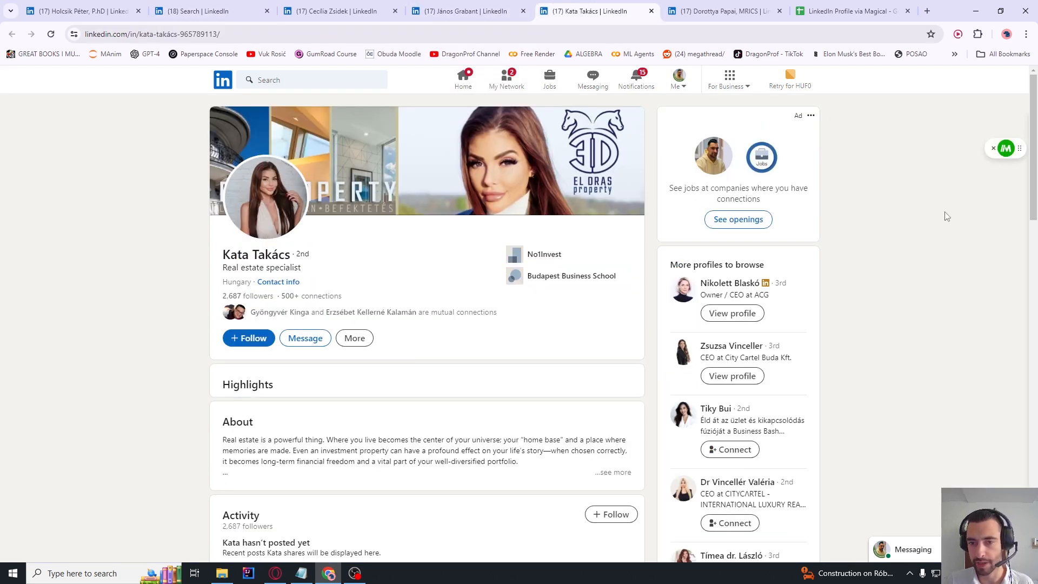
click(1005, 147)
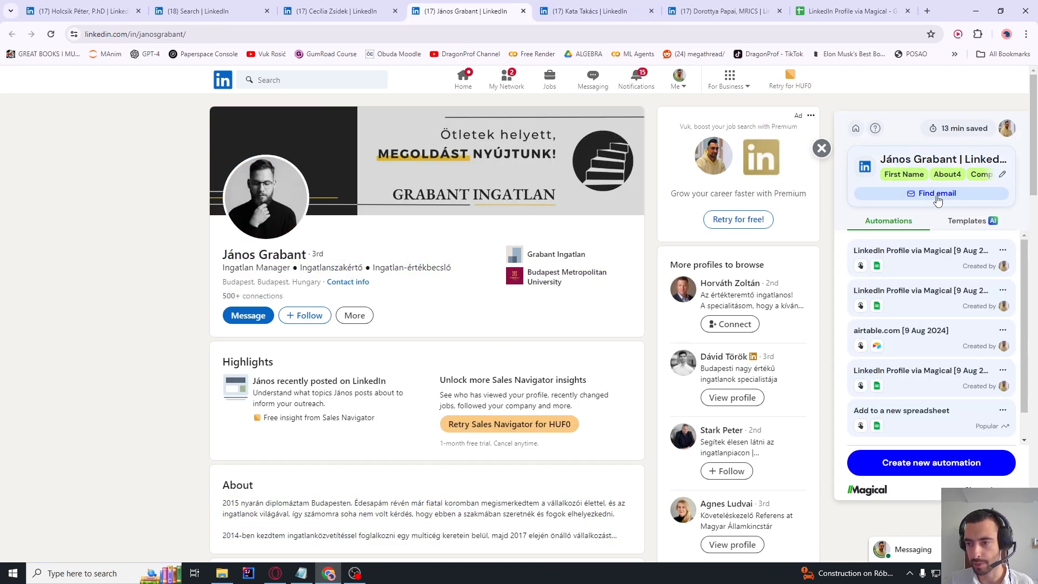
click(937, 193)
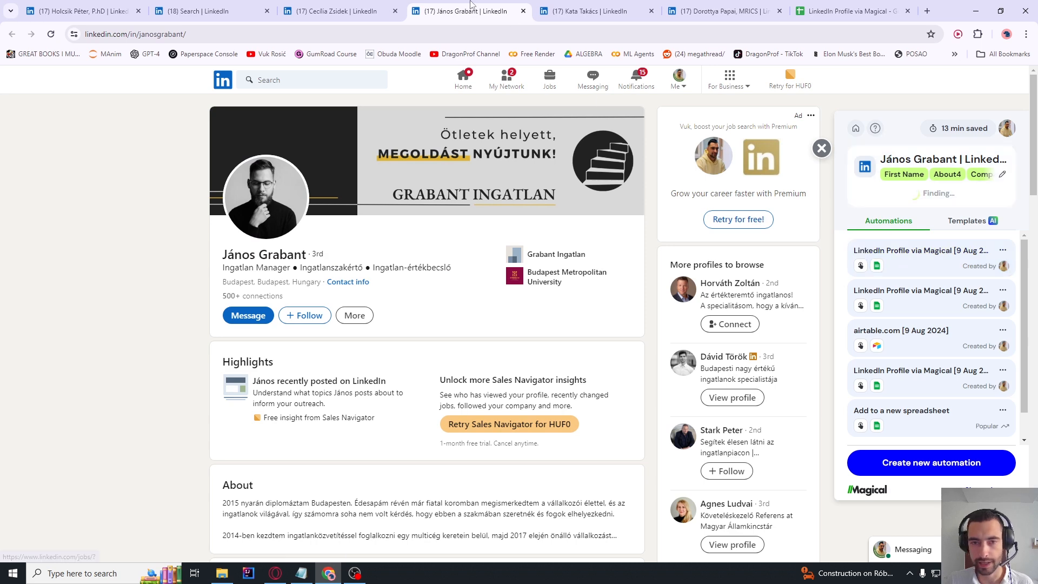
Step: Go back to the first lead's profile tab and scroll down the page
click(338, 11)
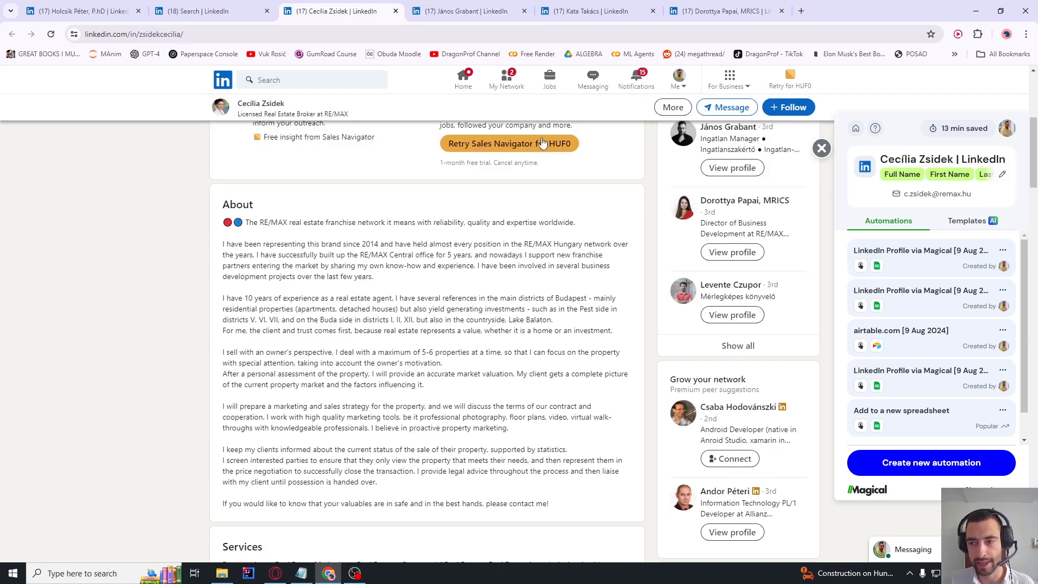
scroll(down, 3)
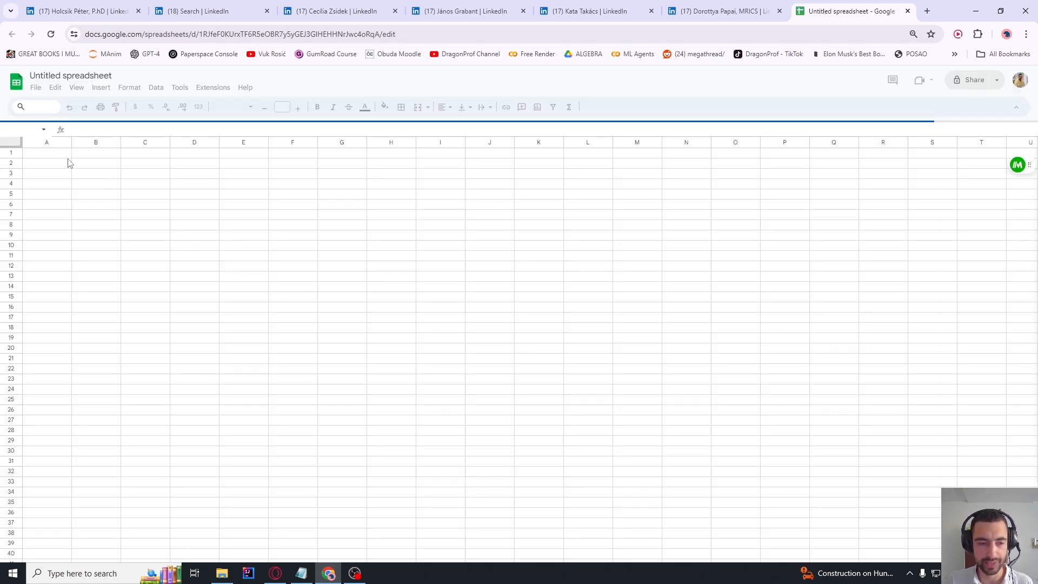
mouse_move(301, 86)
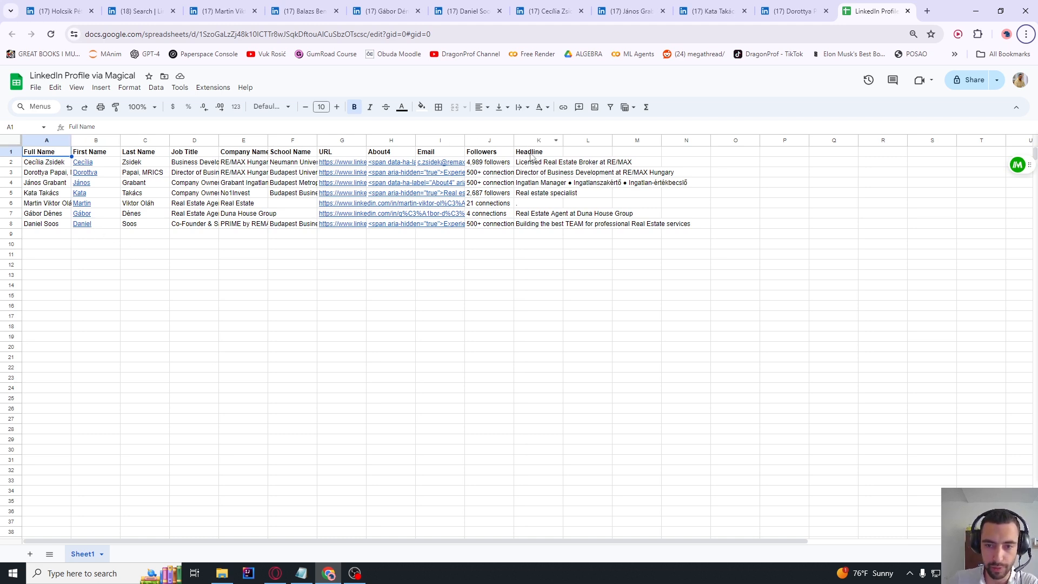
Step: Auto-fit the URL column width in the LinkedIn Profile via Magical sheet
click(194, 162)
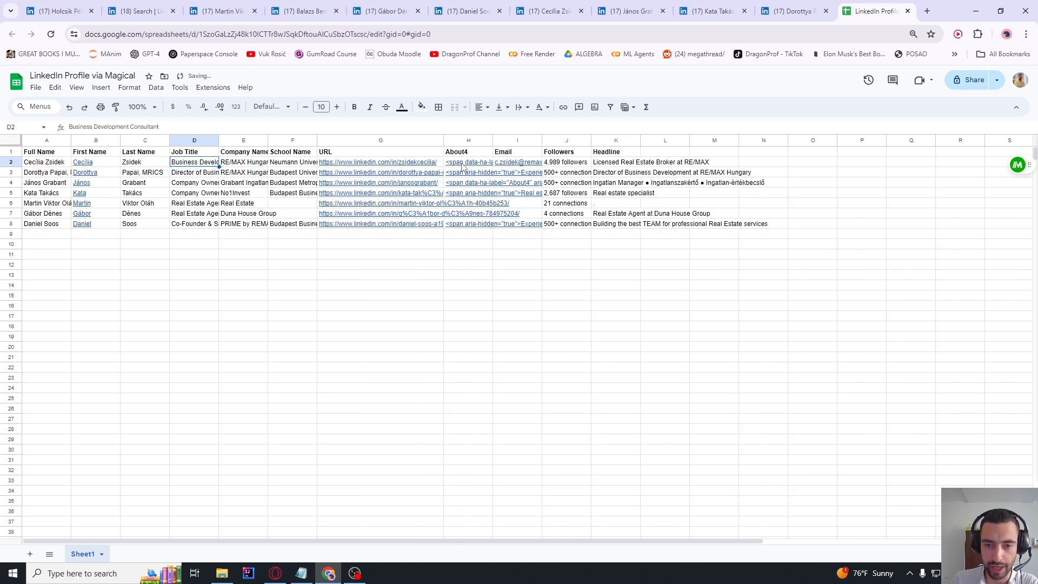
mouse_move(511, 163)
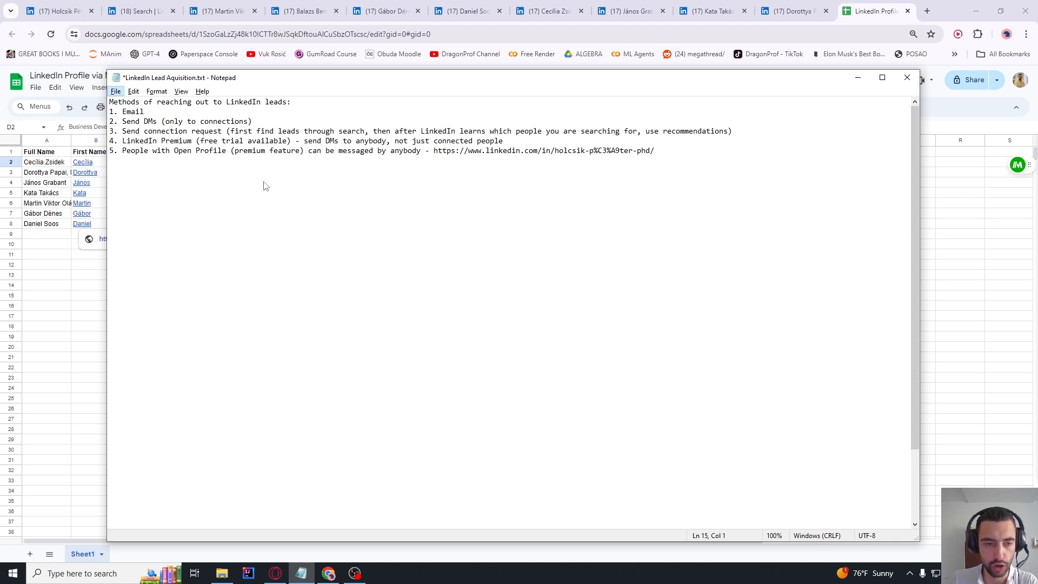
double_click(132, 112)
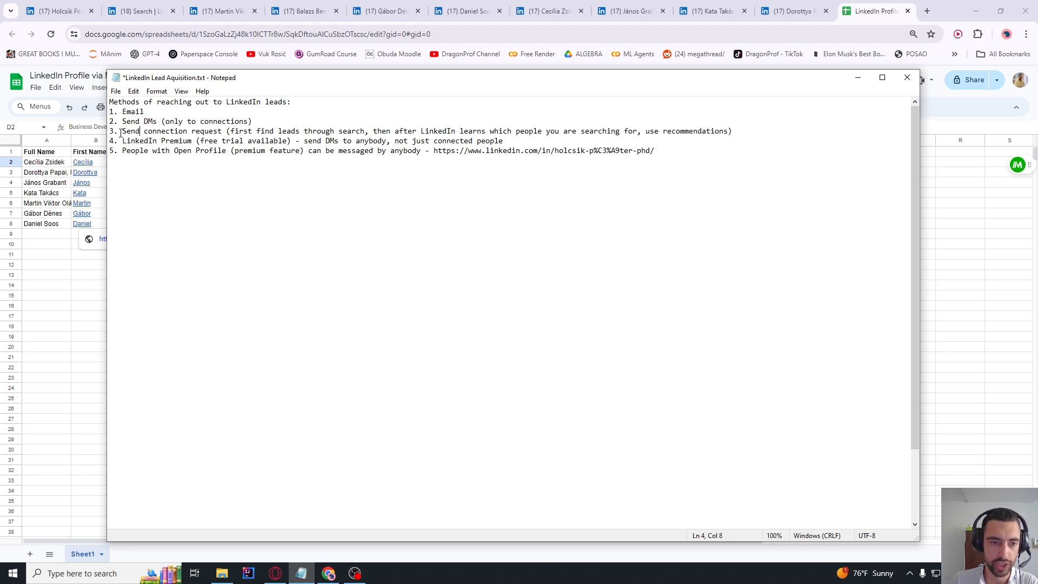
drag(146, 130, 222, 131)
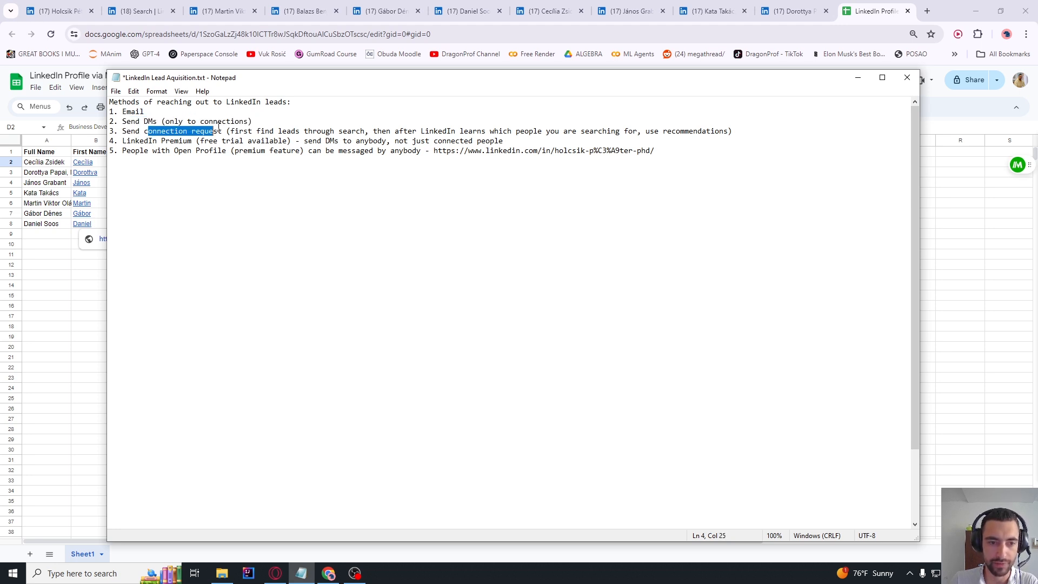
drag(227, 130, 365, 131)
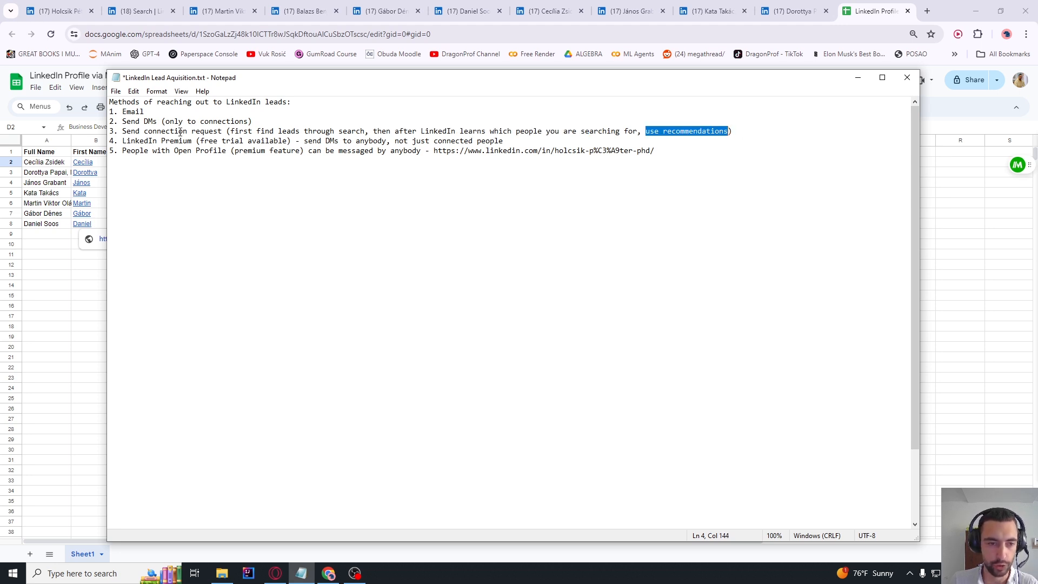
double_click(159, 140)
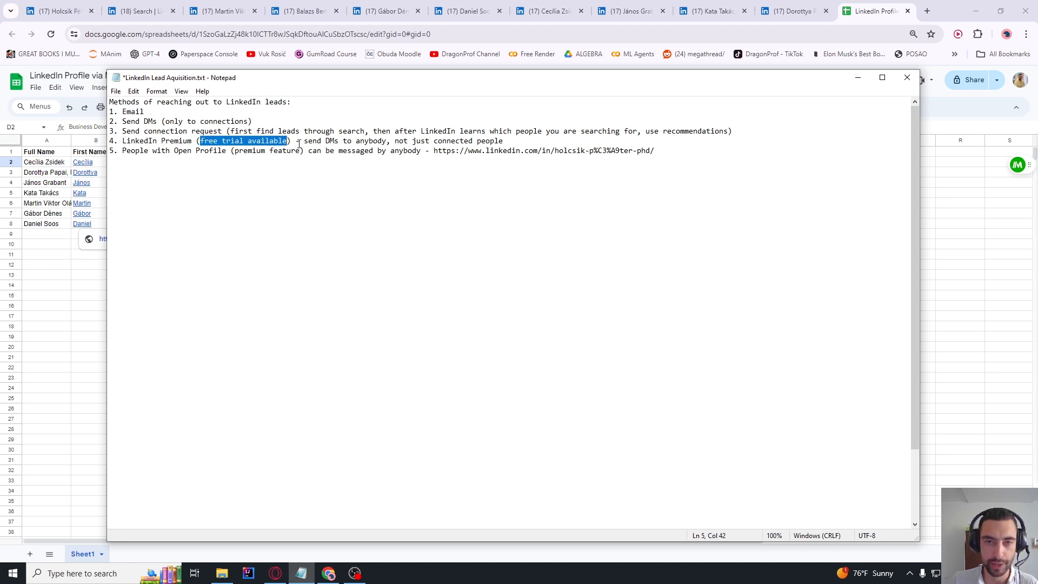
drag(293, 141, 497, 150)
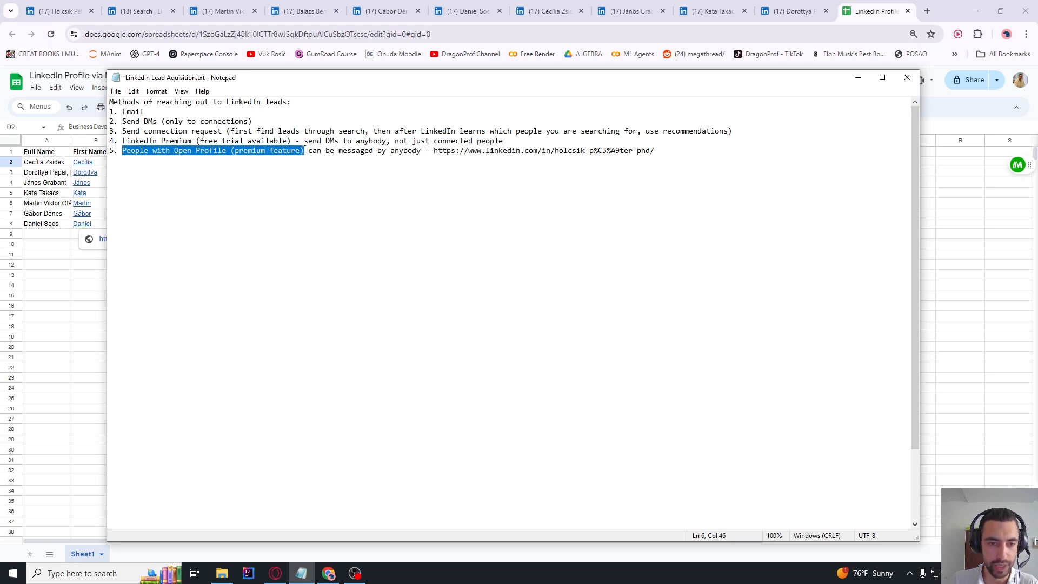
double_click(284, 150)
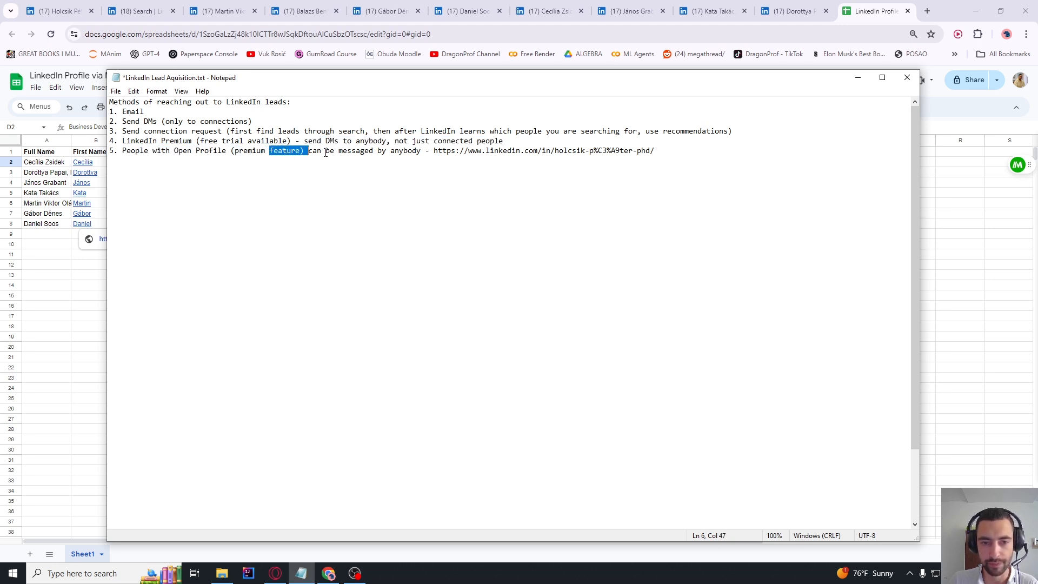
double_click(543, 151)
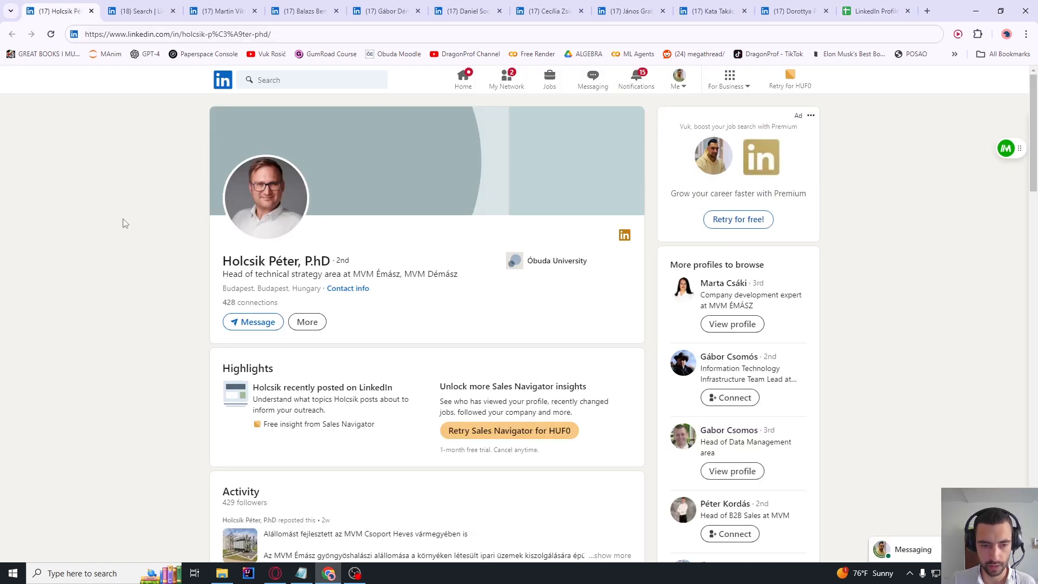
mouse_move(463, 206)
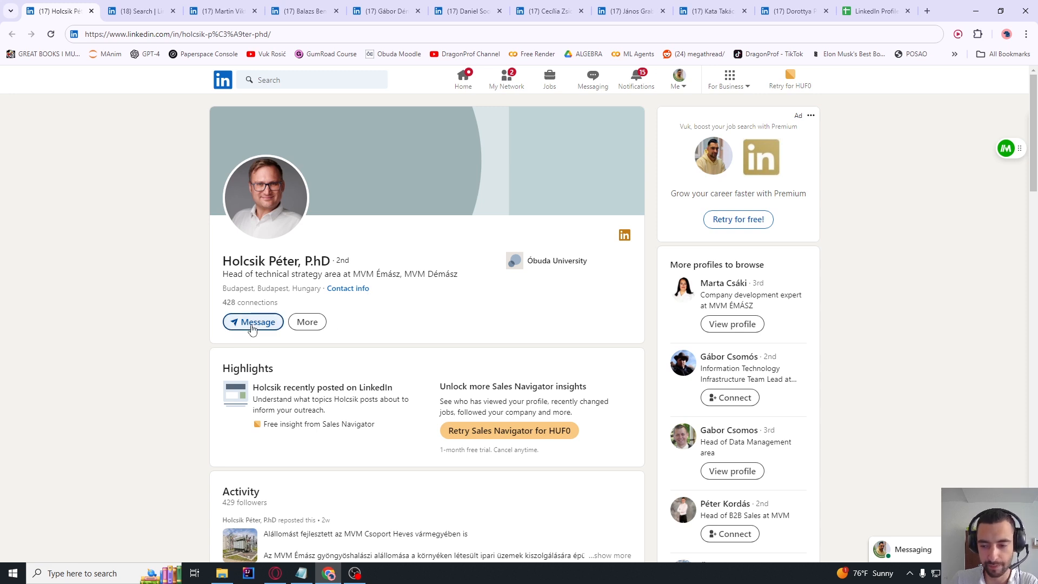
click(252, 322)
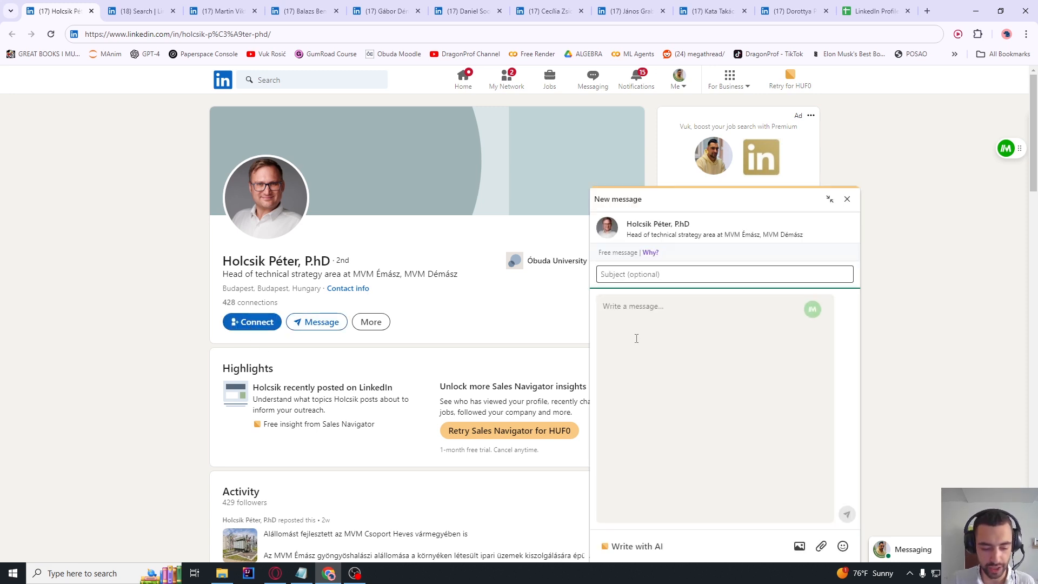
click(811, 11)
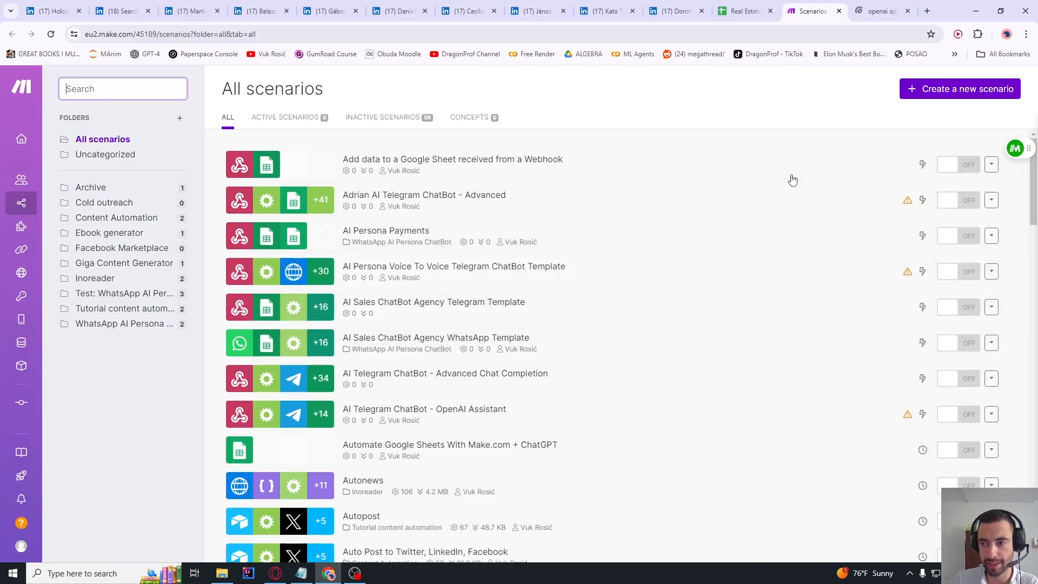
Step: Add a Google Sheets Watch New Rows trigger as the scenario's first module
click(959, 88)
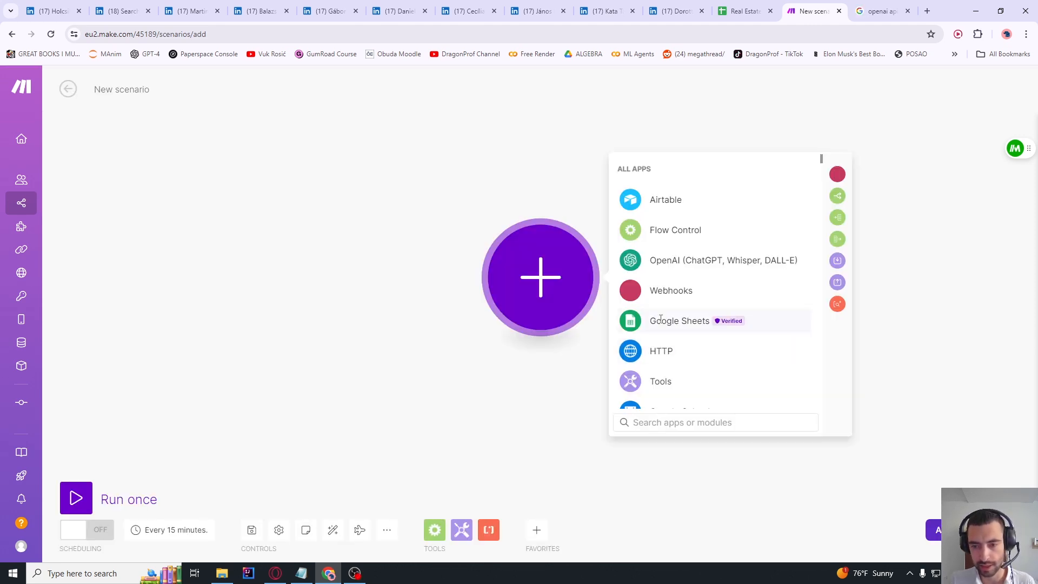
text(google)
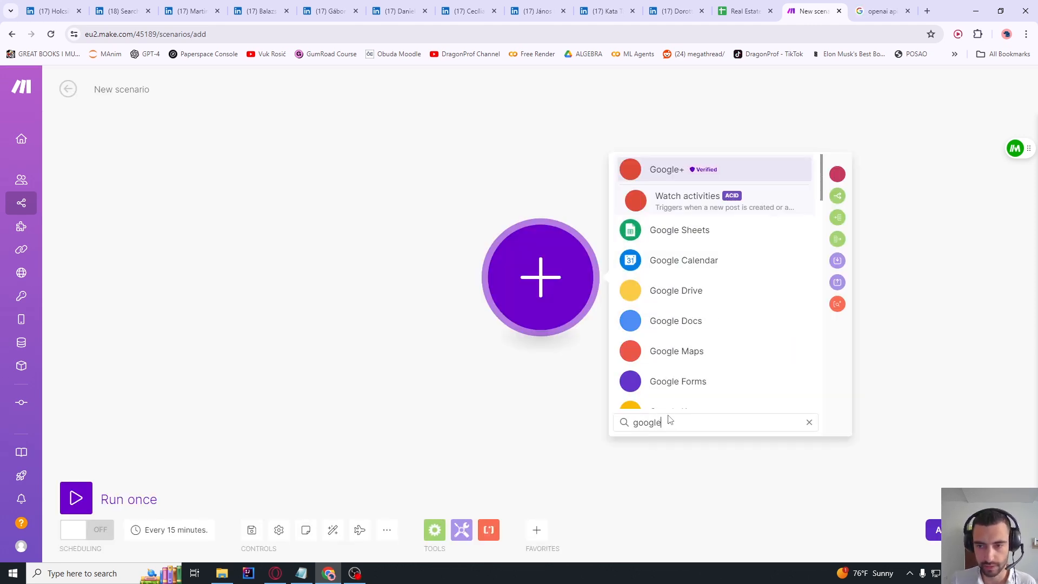
click(680, 229)
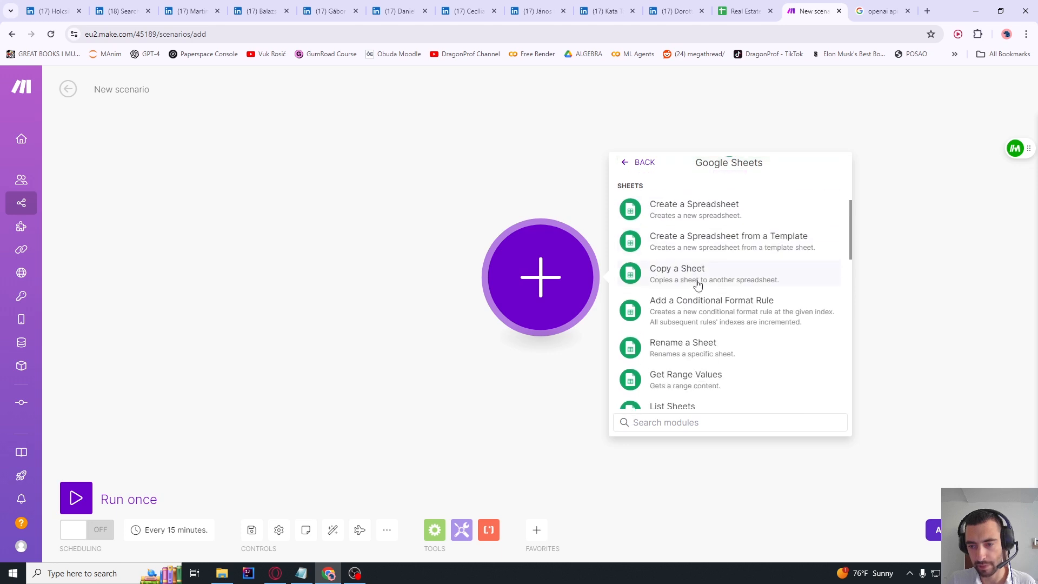
click(676, 273)
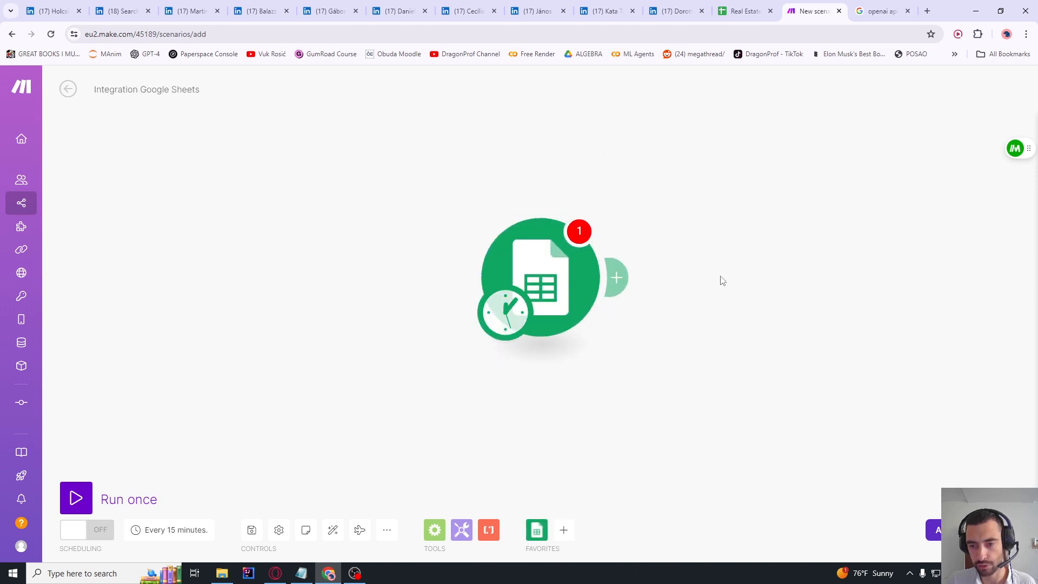
click(540, 278)
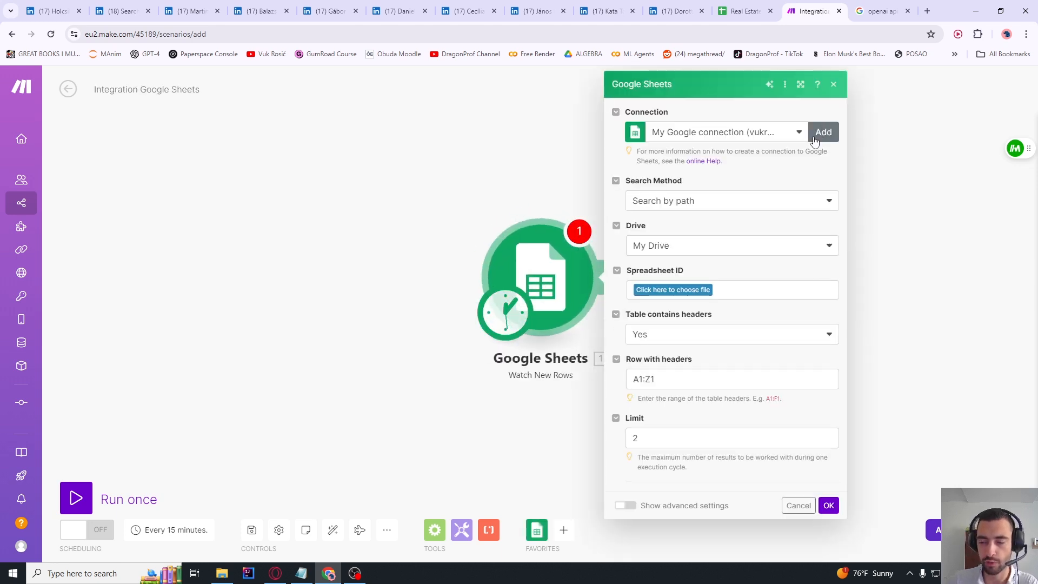
mouse_move(772, 151)
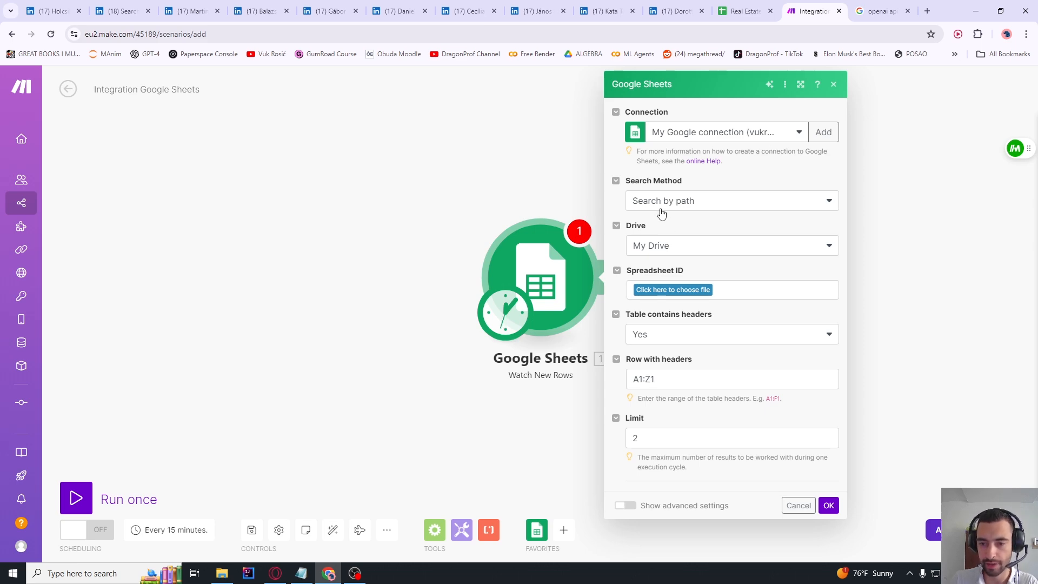
Step: Point the trigger at Real Estate Magical Leads, Sheet1, processing all rows
click(672, 289)
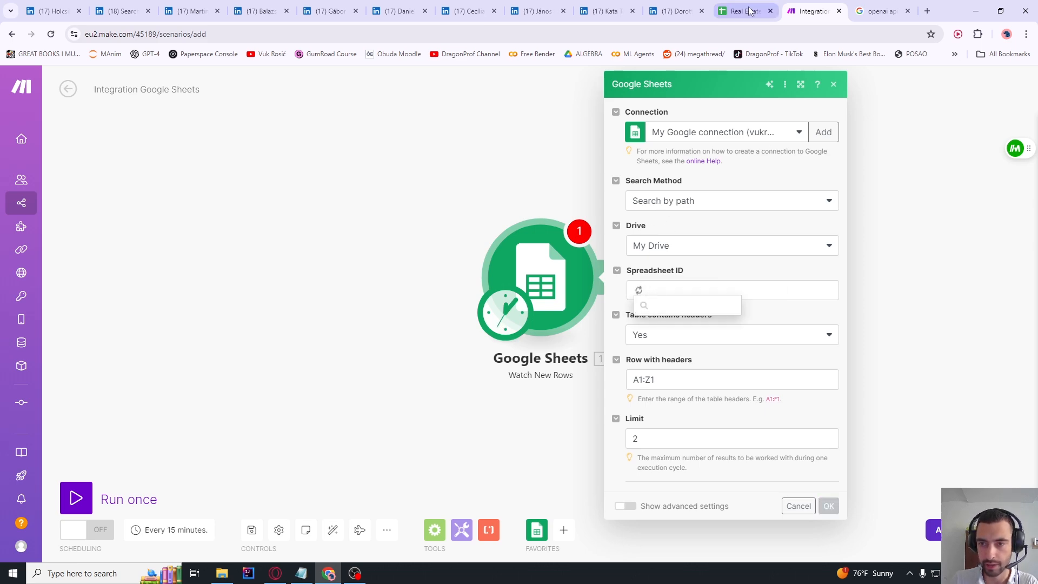
click(735, 12)
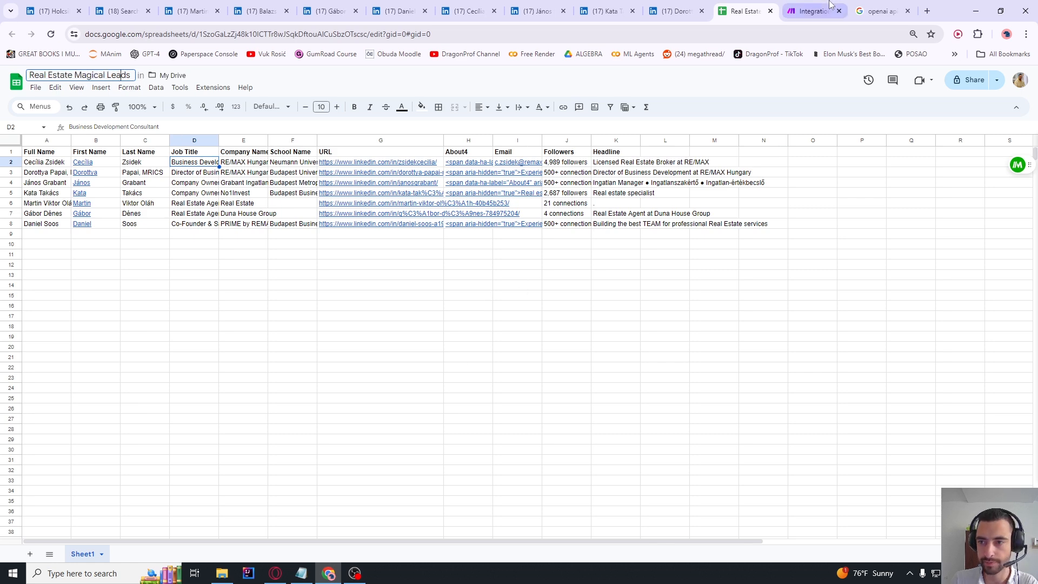
click(811, 11)
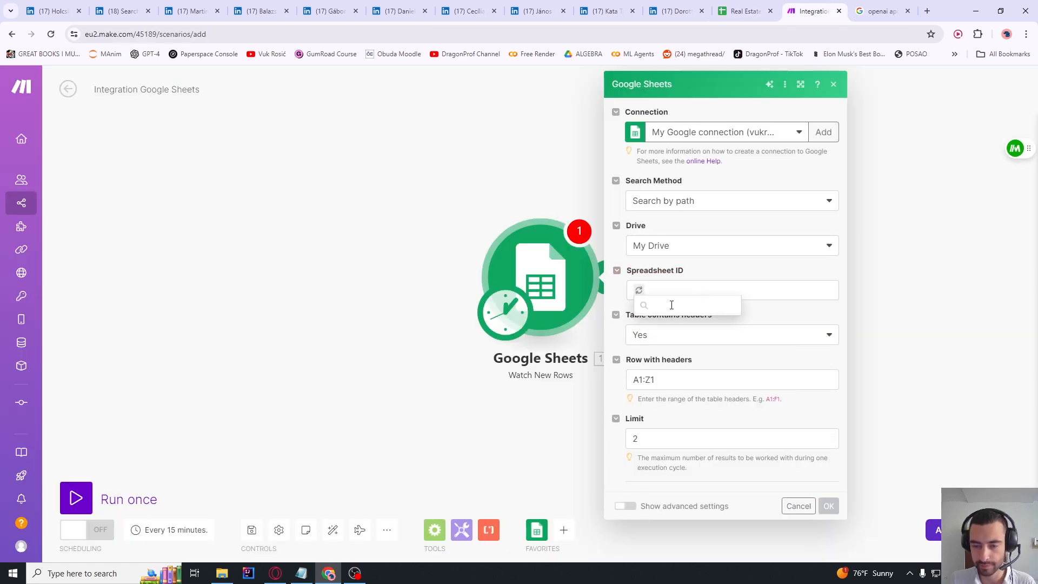
text(Cli)
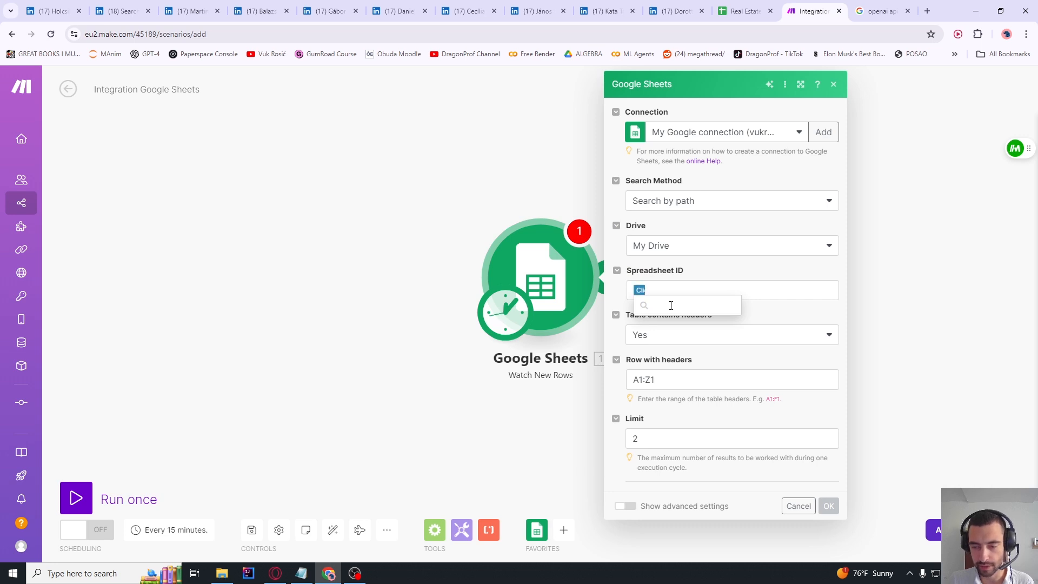
text(real es)
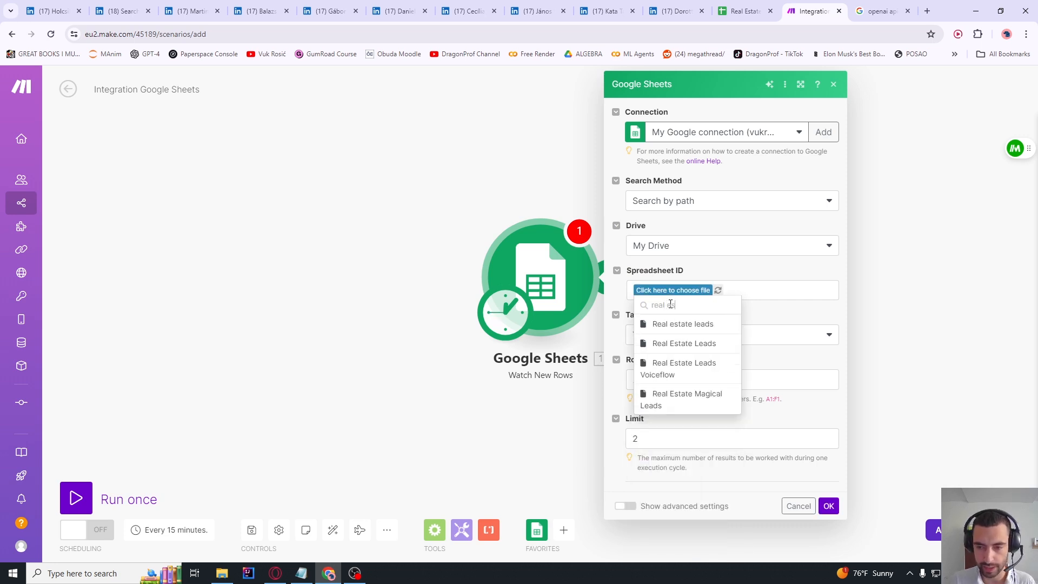
click(686, 399)
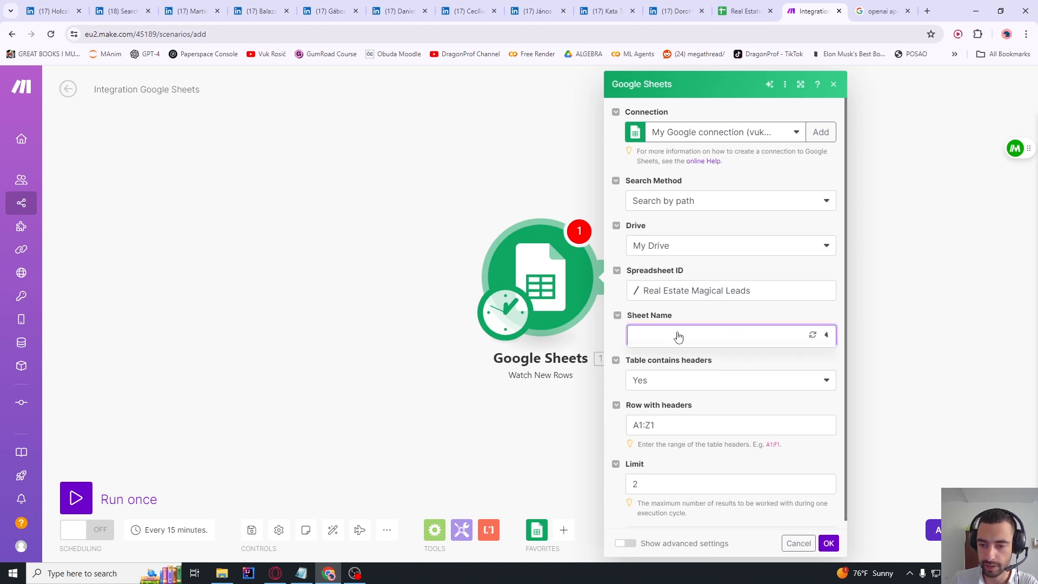
click(728, 335)
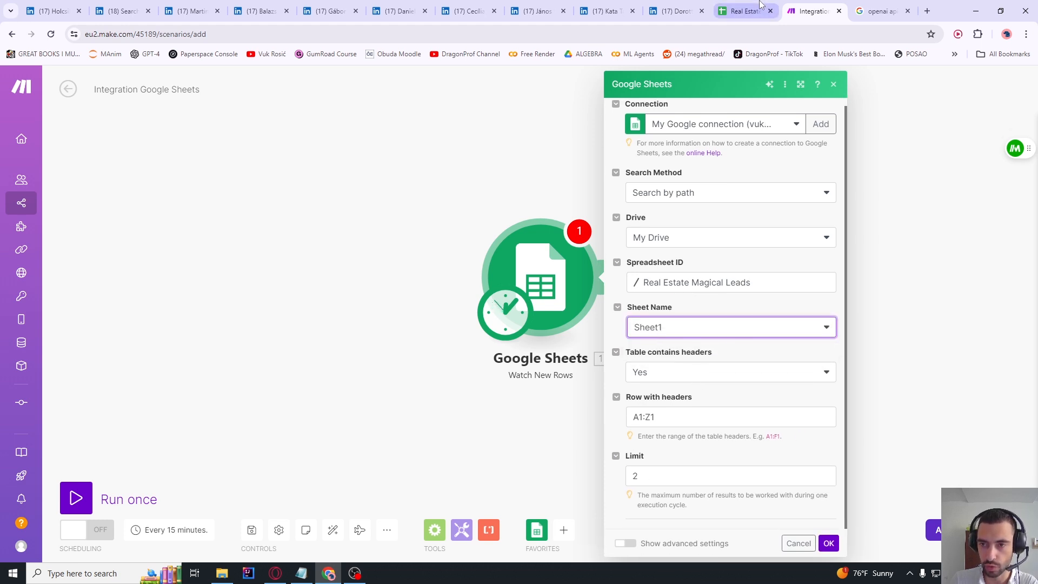
click(743, 11)
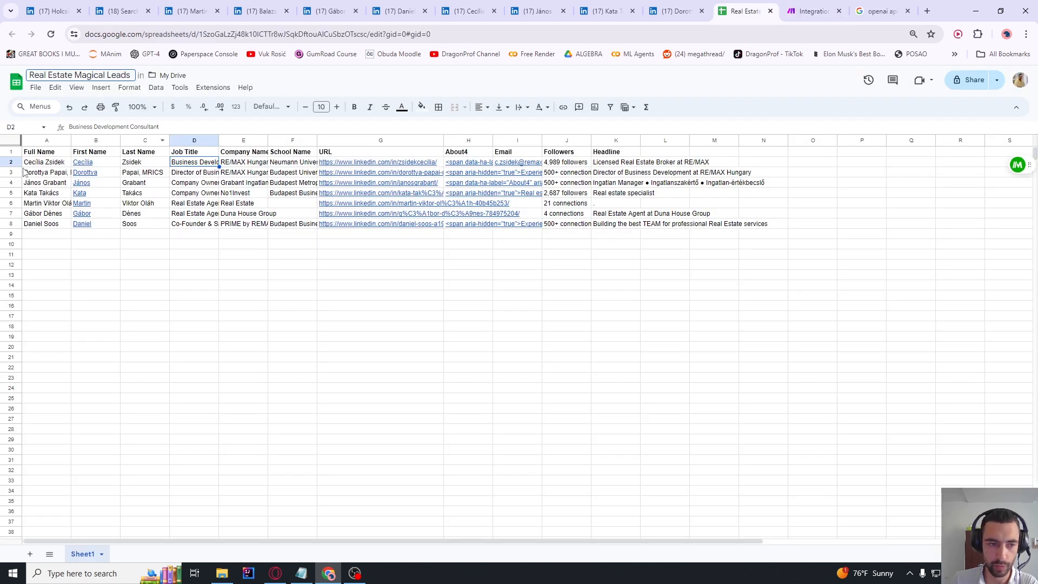
click(45, 182)
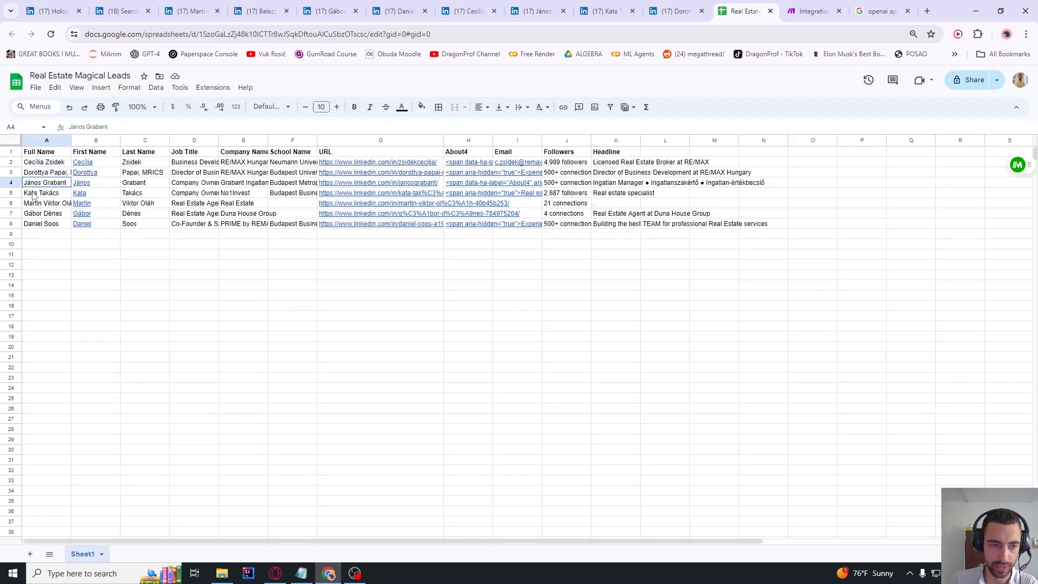
click(814, 12)
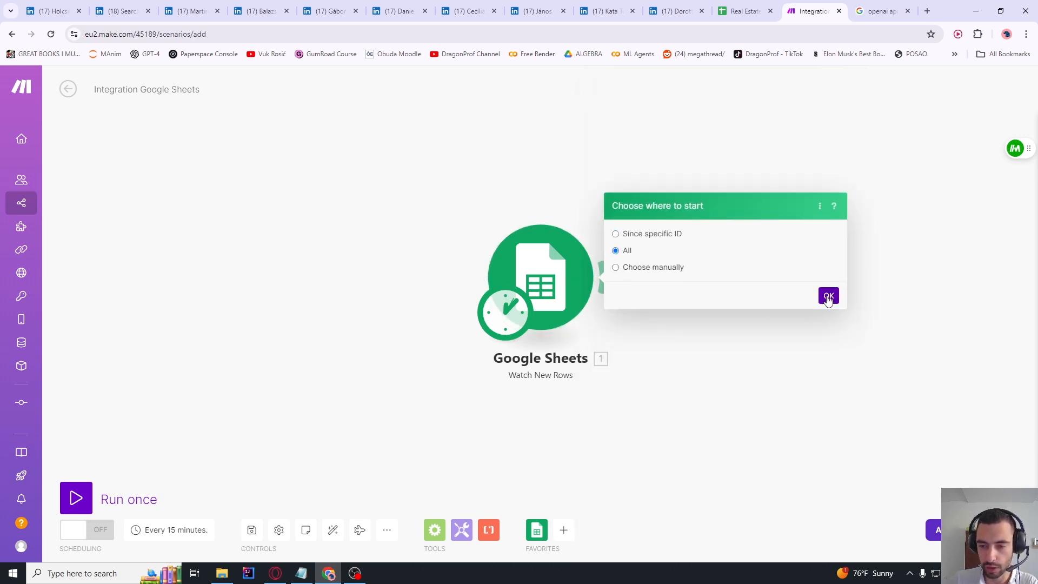
click(829, 295)
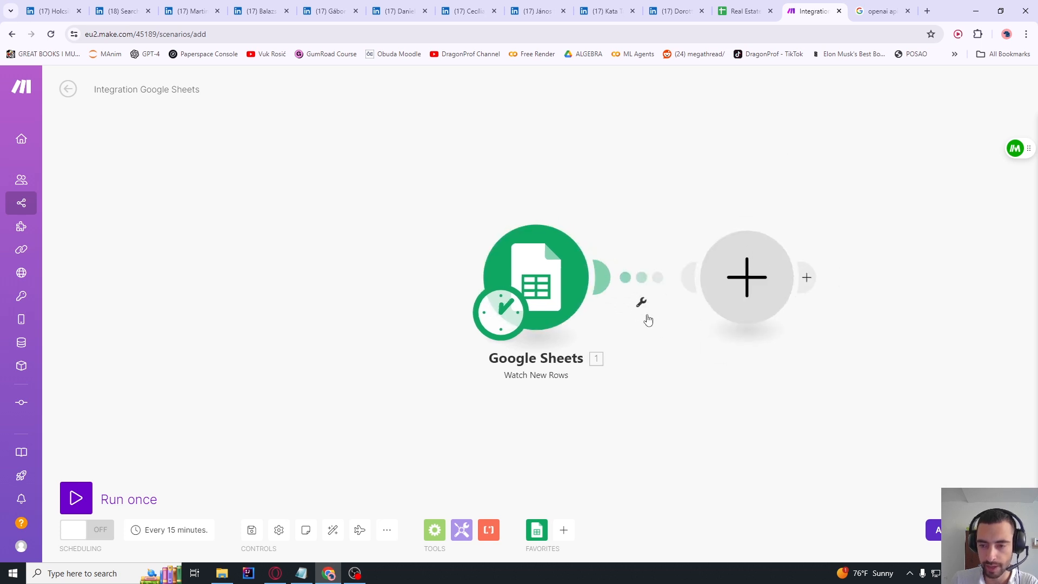
Step: Search 'ch' and add OpenAI's Create a Completion module after the trigger
click(745, 277)
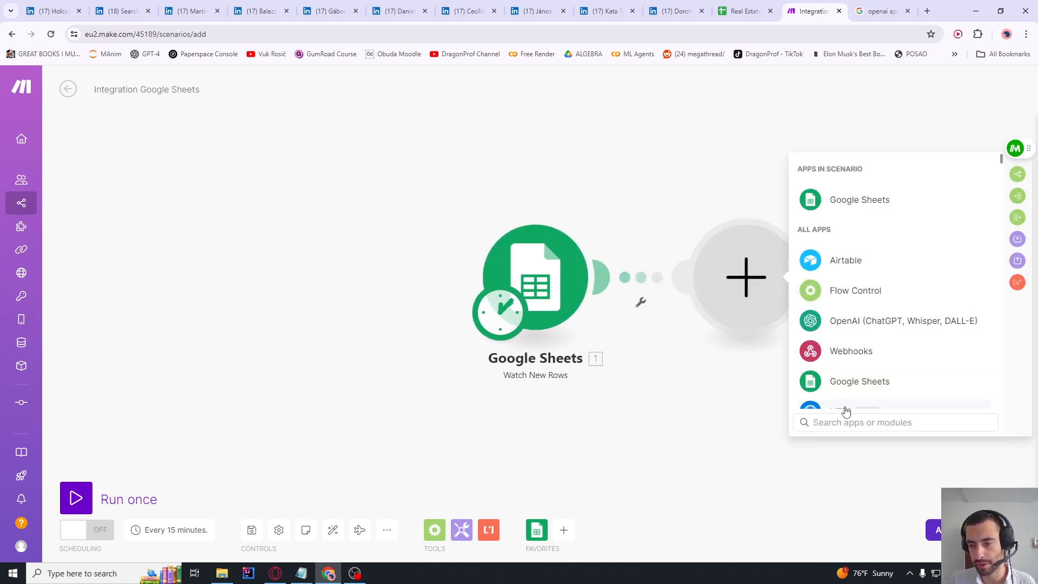
text(ch)
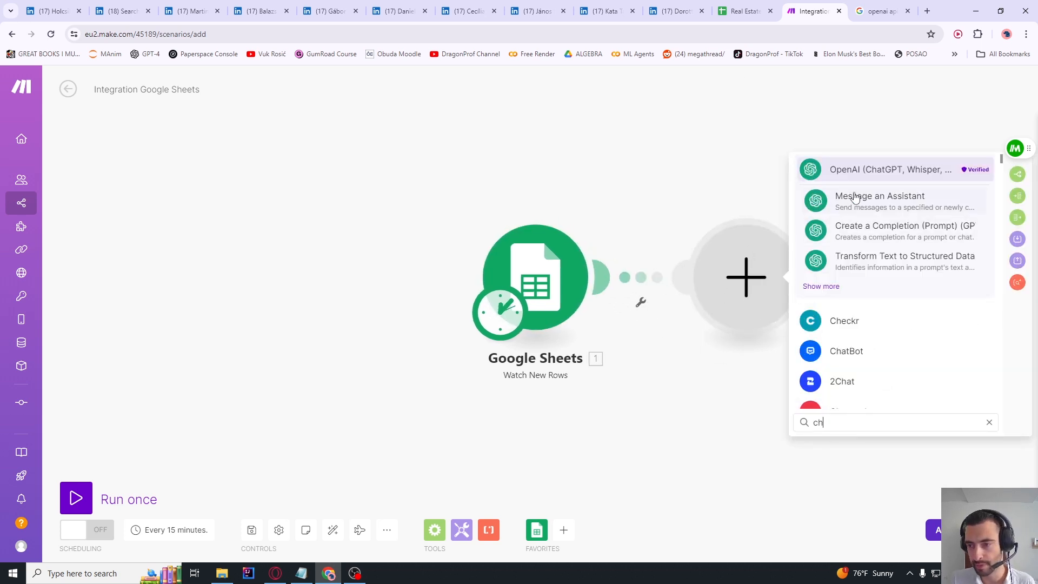
click(890, 169)
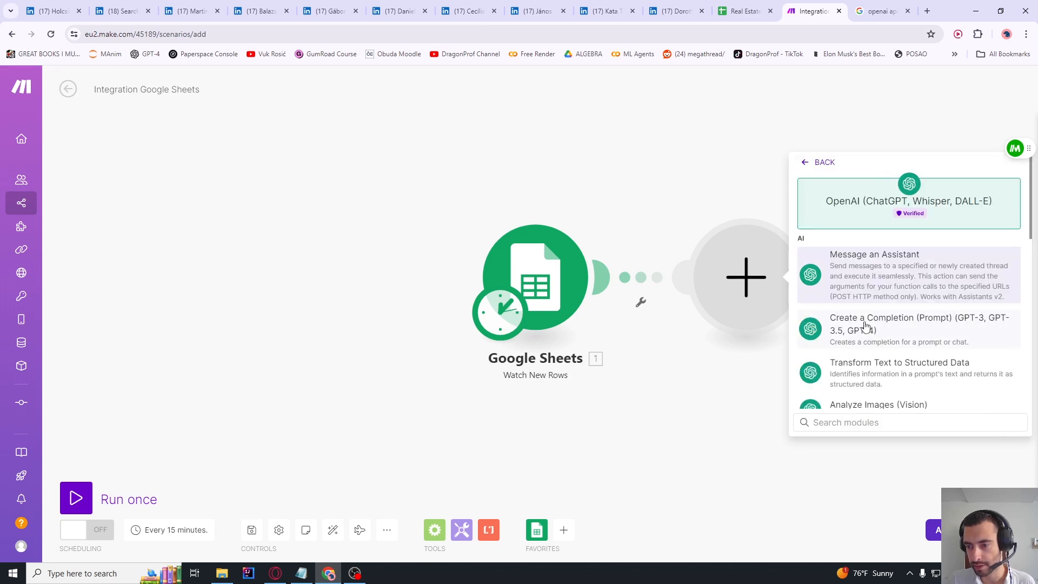
click(920, 324)
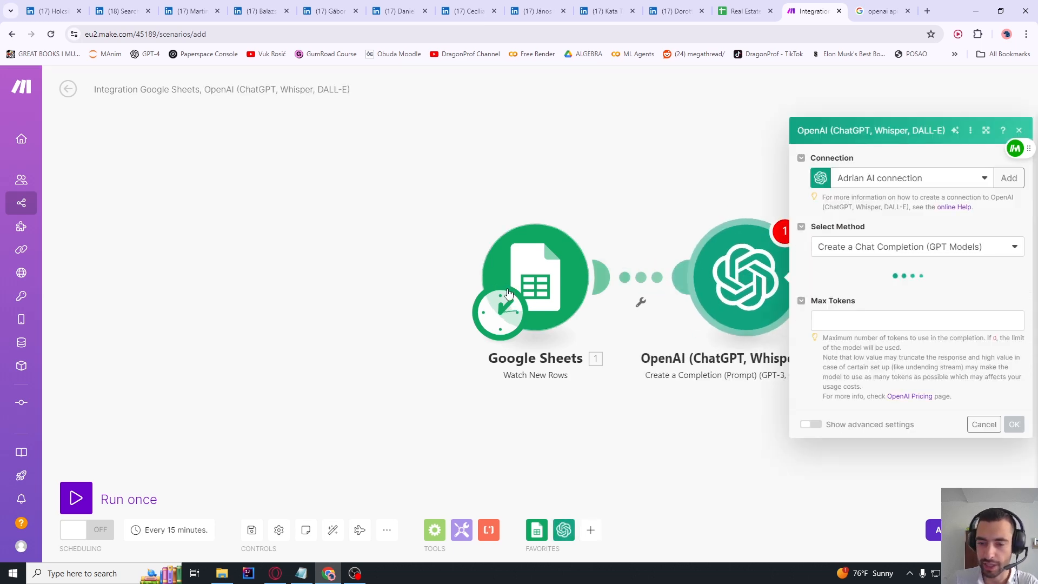
click(745, 11)
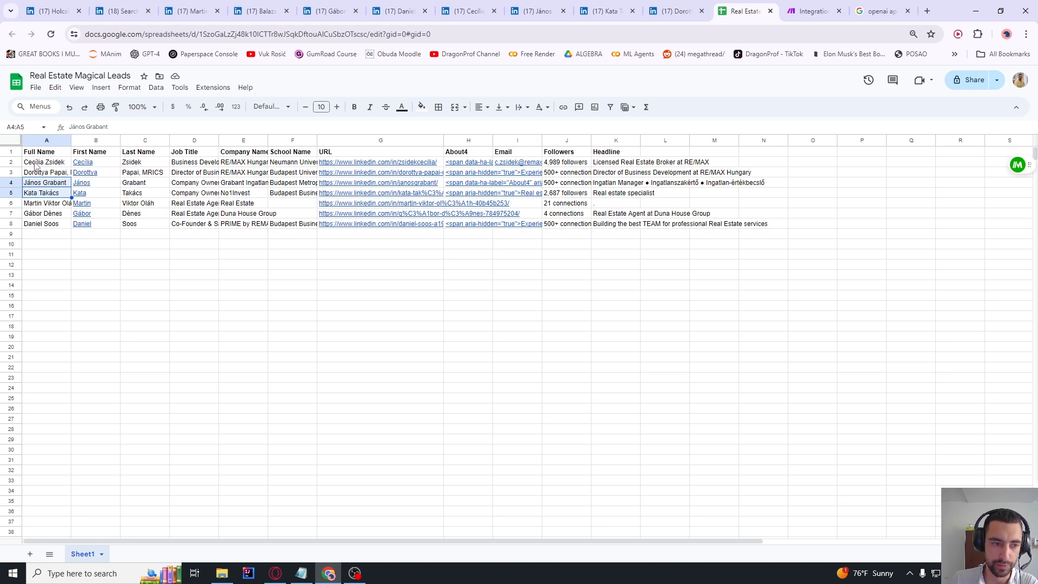
click(43, 212)
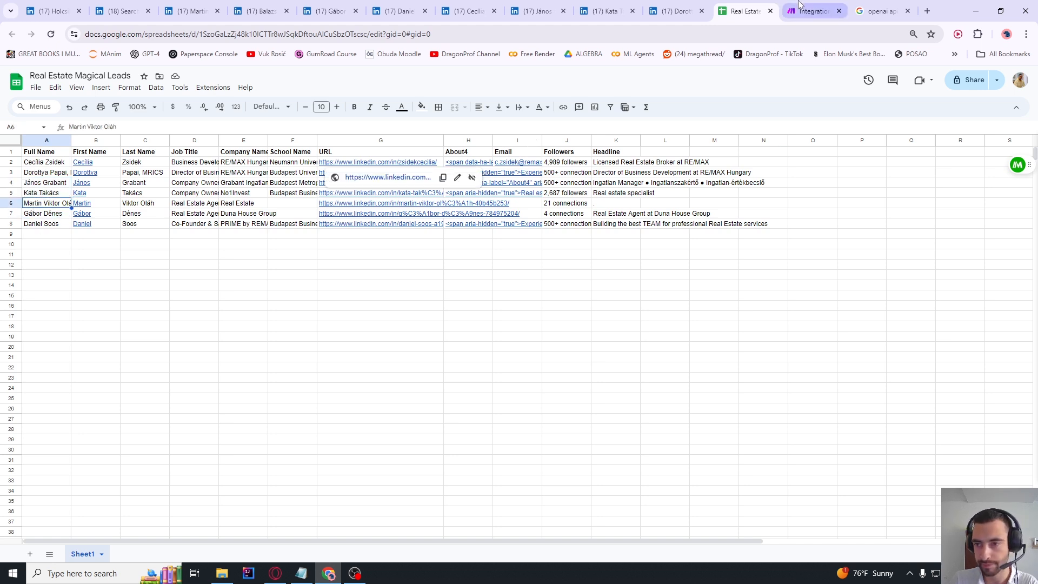
click(813, 10)
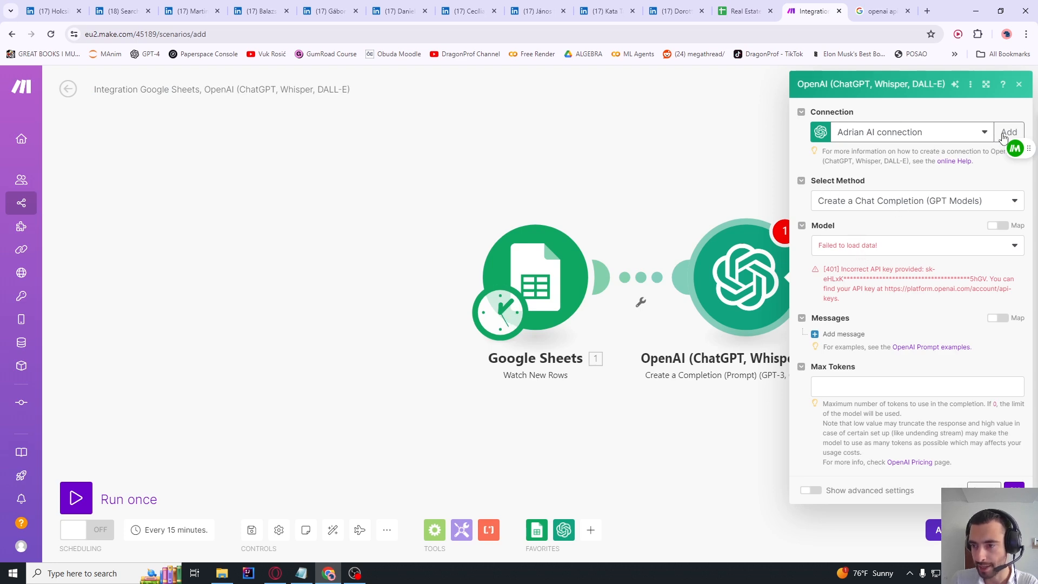
Step: Log in to OpenAI Platform and reach the API keys area
click(881, 11)
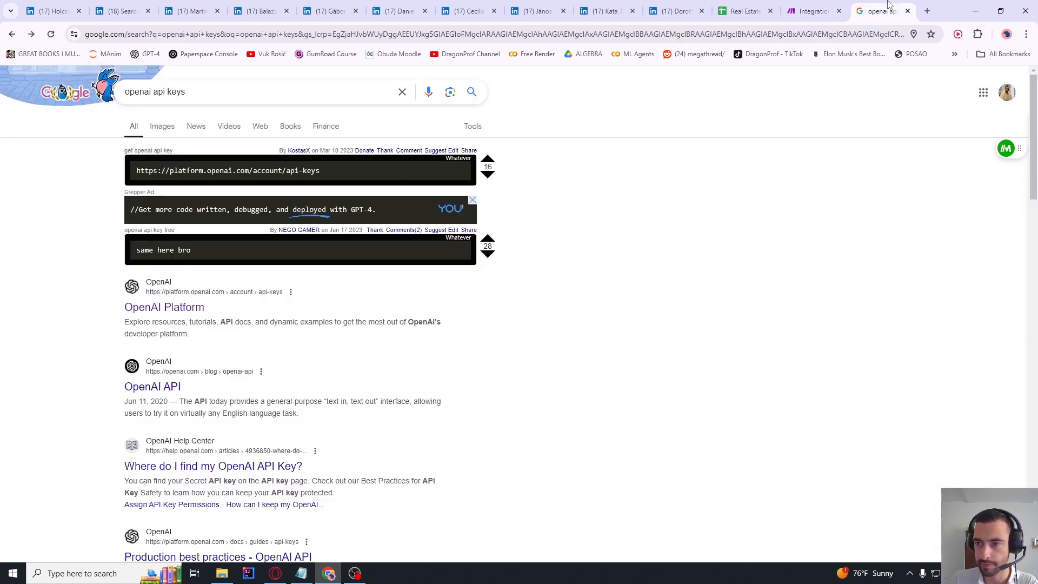
triple_click(155, 92)
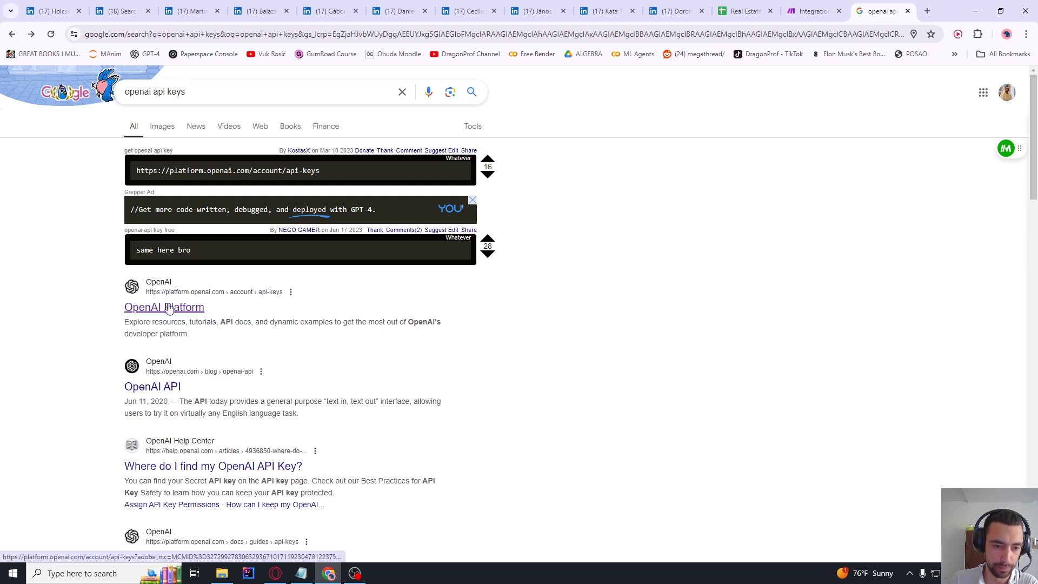
click(164, 307)
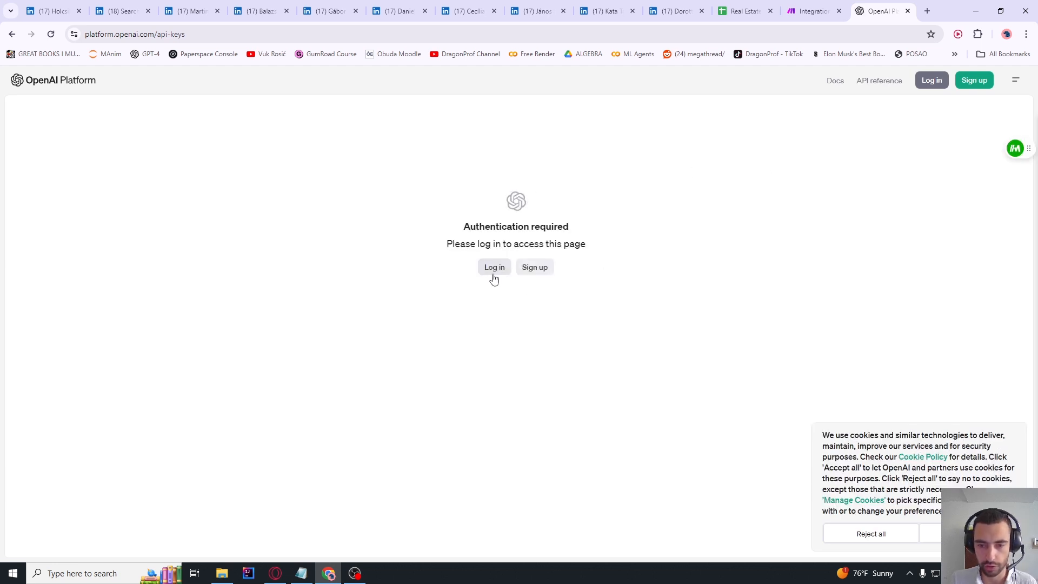
click(494, 266)
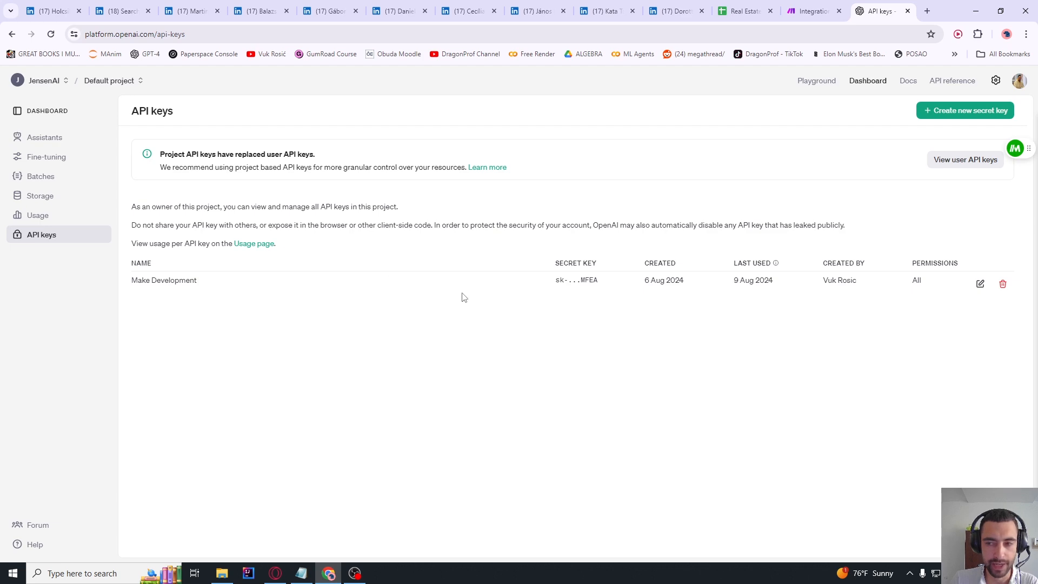
click(44, 137)
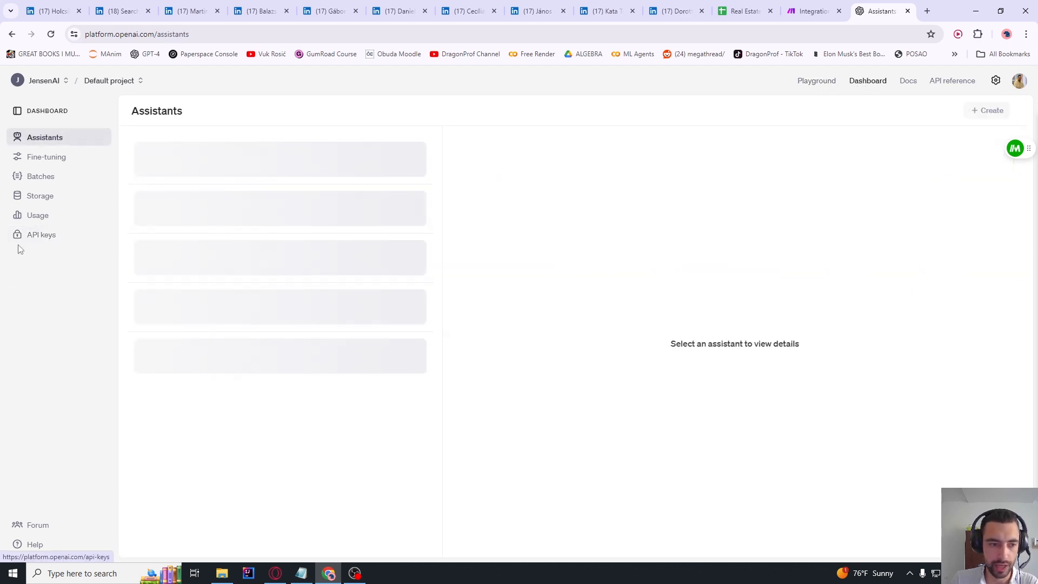
Step: Create a secret key named 'tutorial', copy it, and return to Make
click(41, 234)
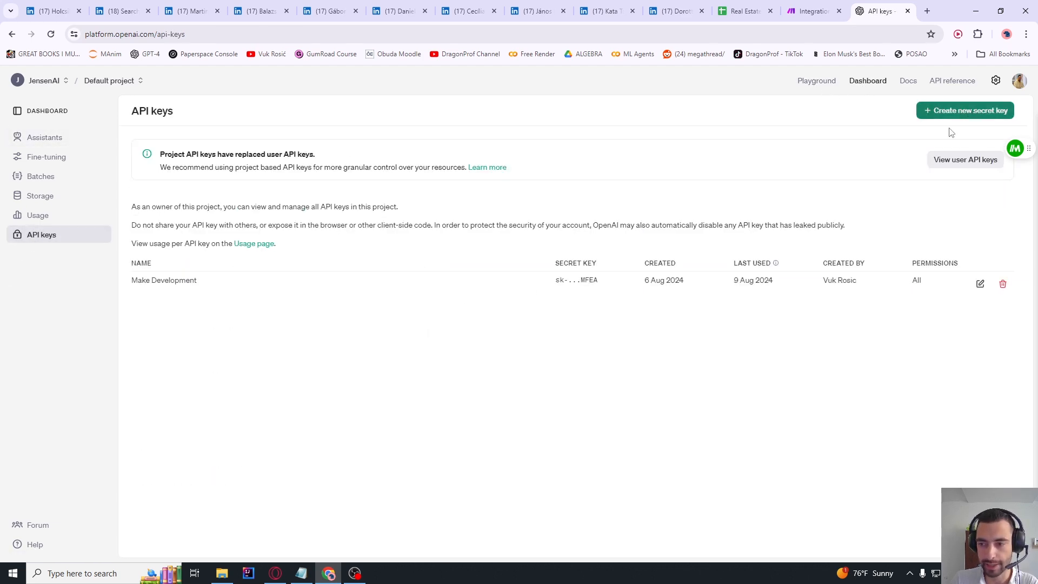
text(tutorial)
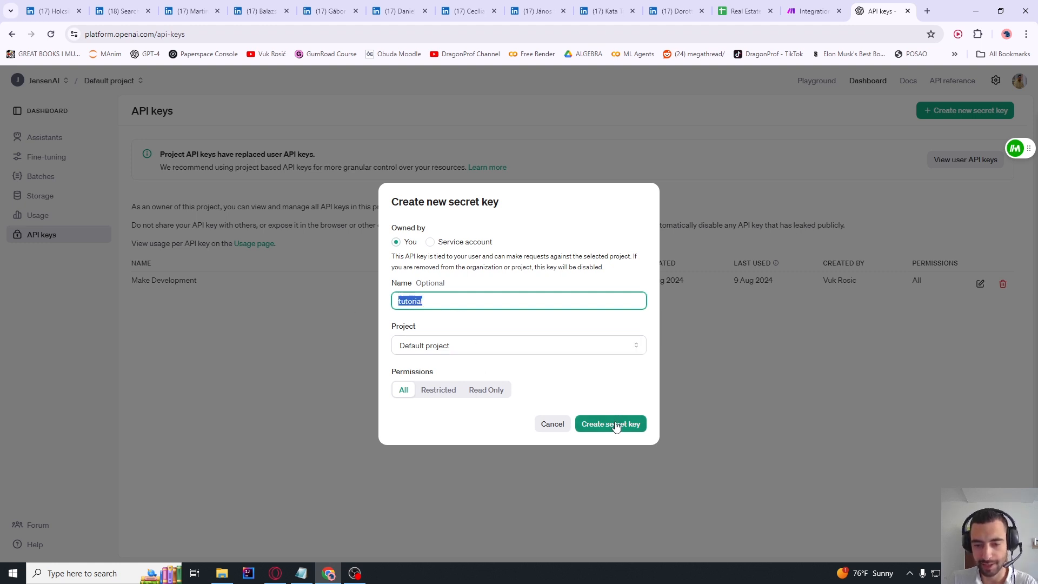
click(610, 424)
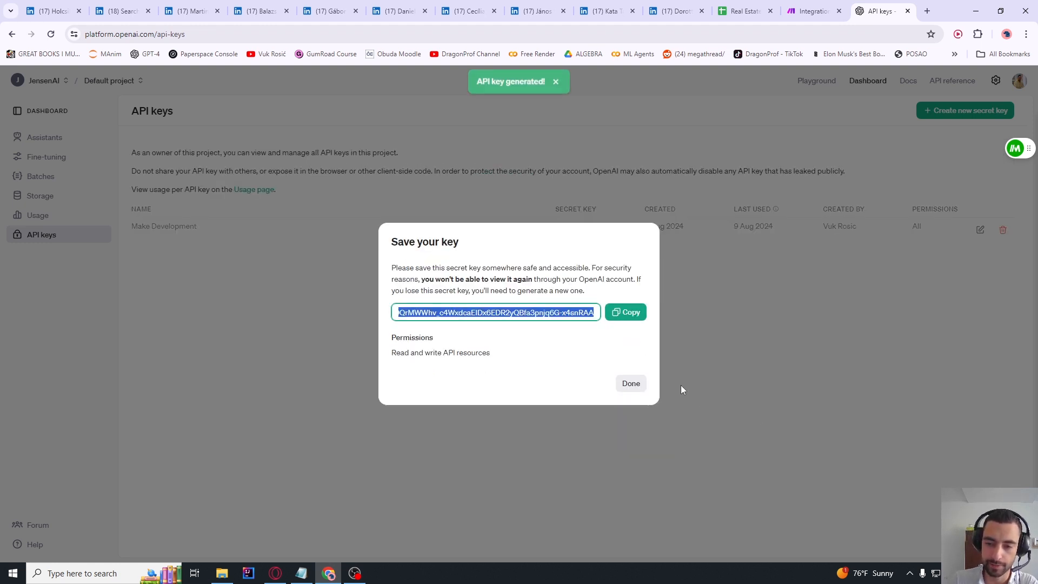
click(625, 312)
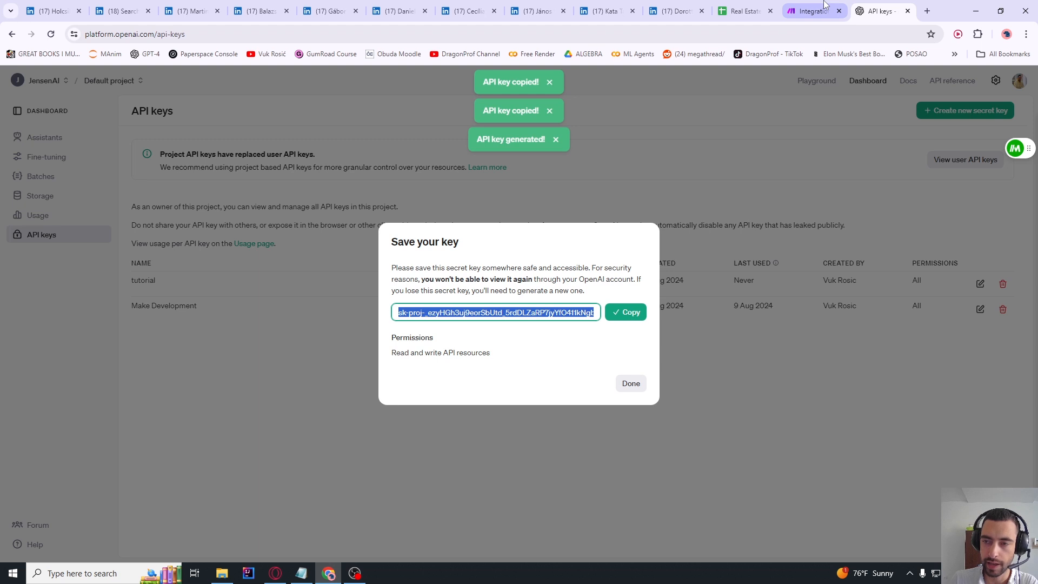
click(813, 10)
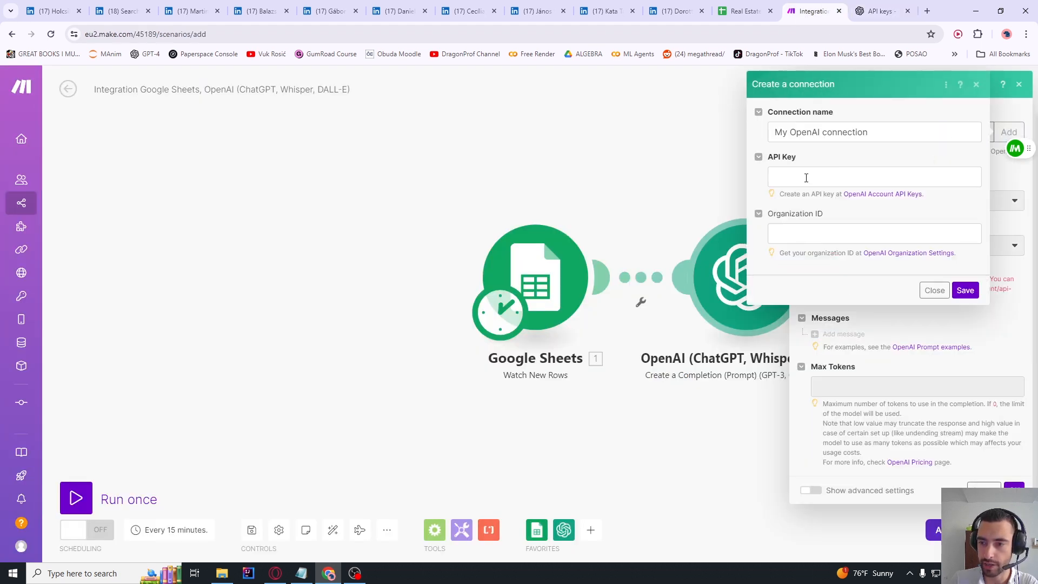
Step: Keep the existing OpenAI connection and select the gpt-4o-mini model
click(874, 177)
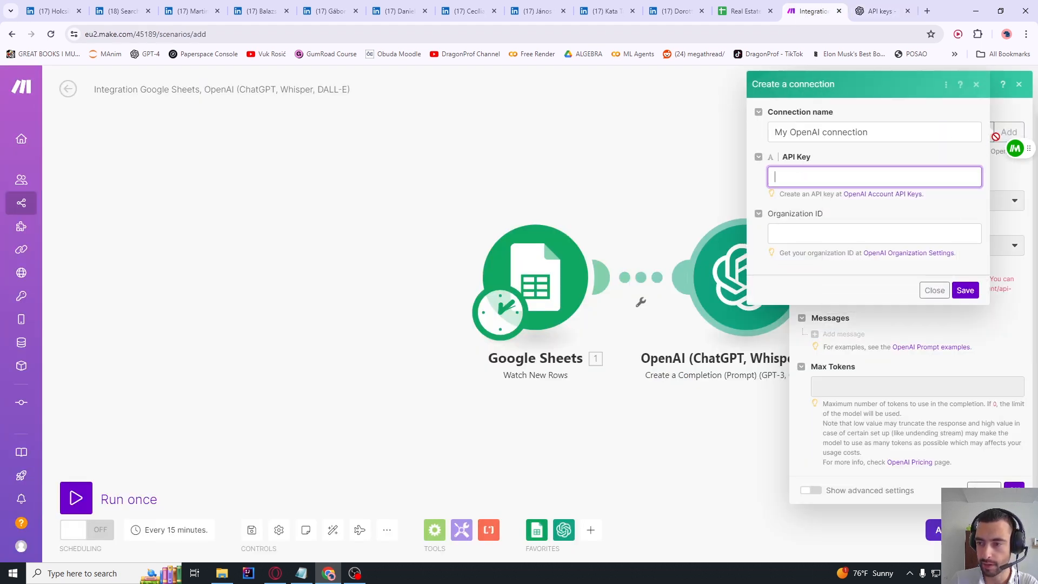
click(965, 290)
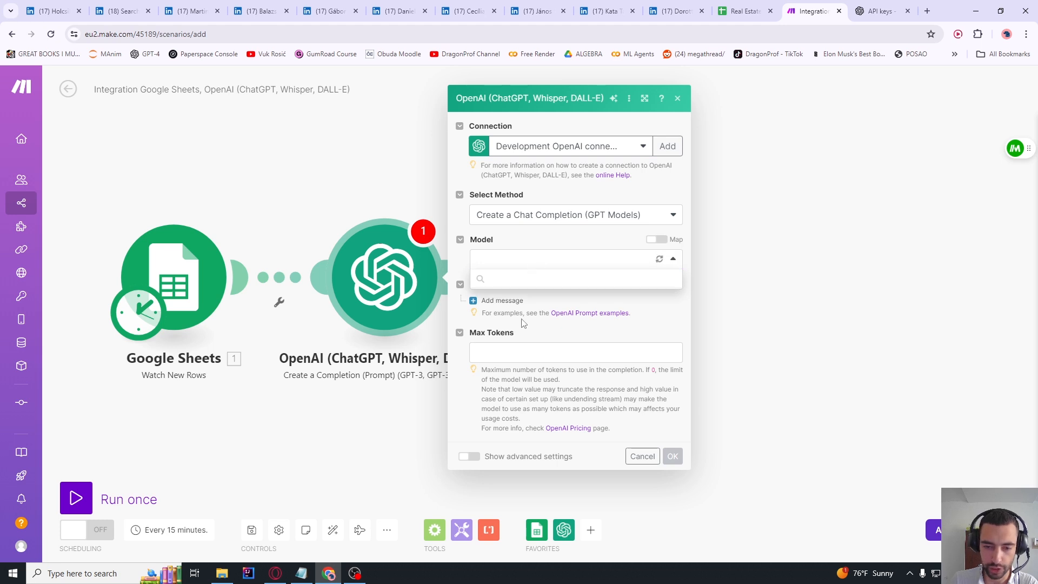
click(573, 258)
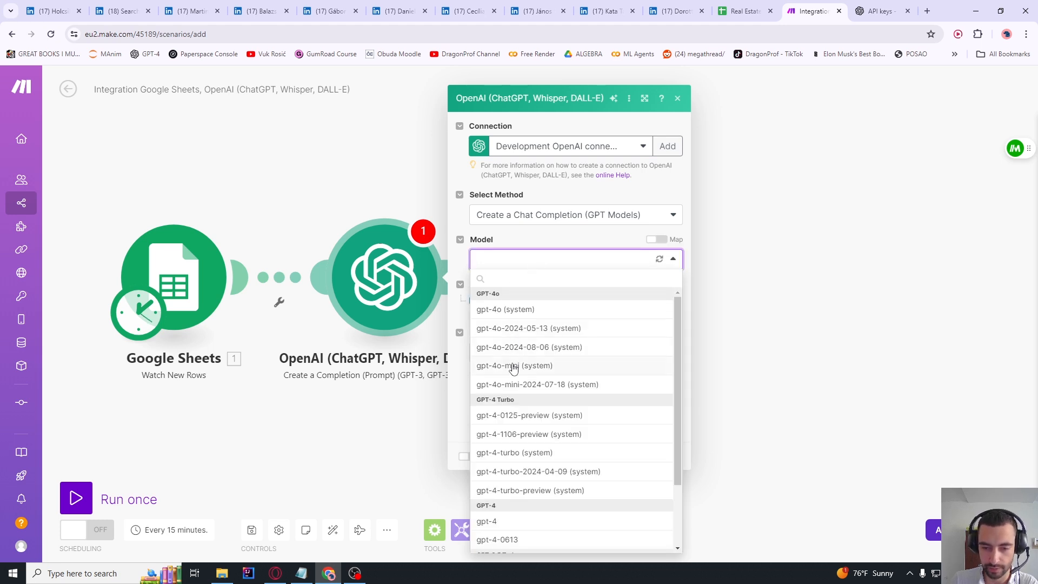
click(516, 365)
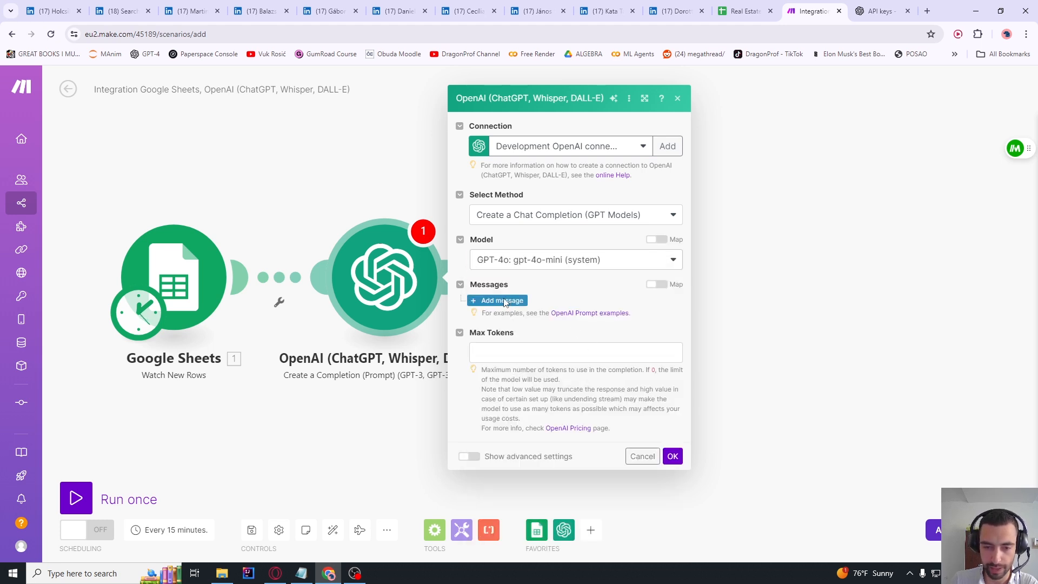
click(498, 300)
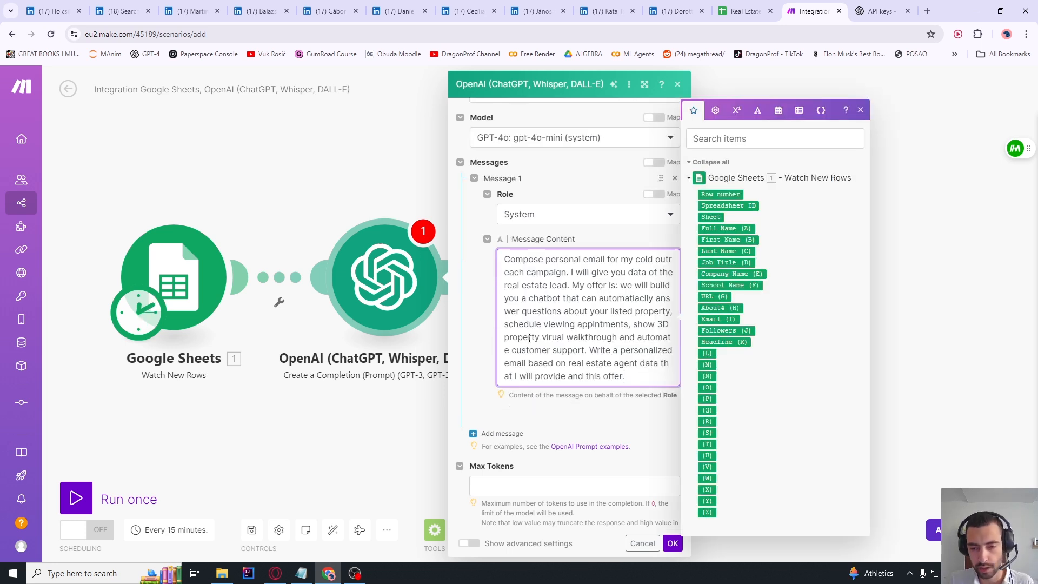
Step: Review the system prompt requesting personalized real estate chatbot outreach emails
double_click(519, 259)
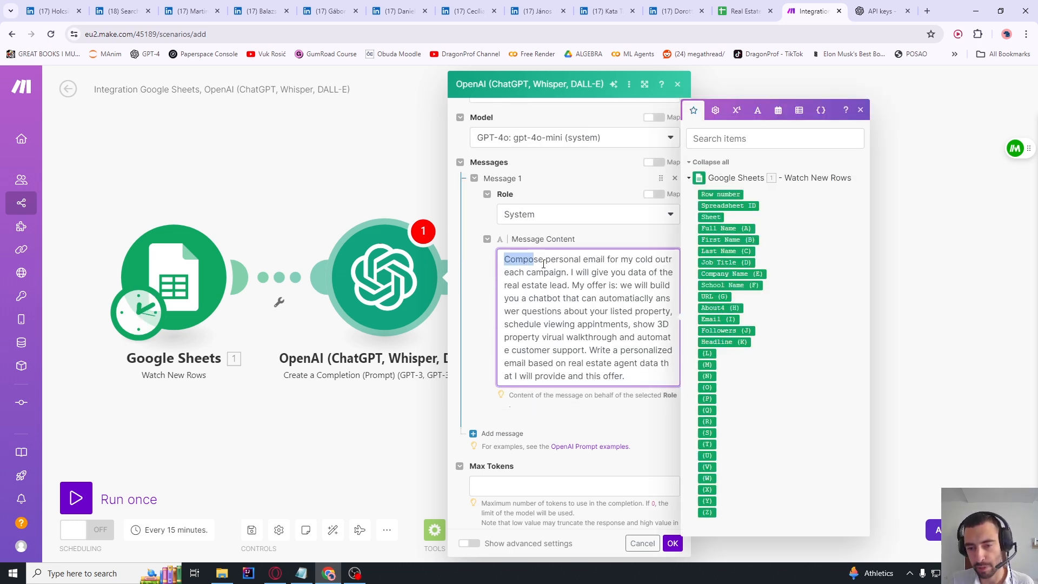
drag(507, 259, 587, 272)
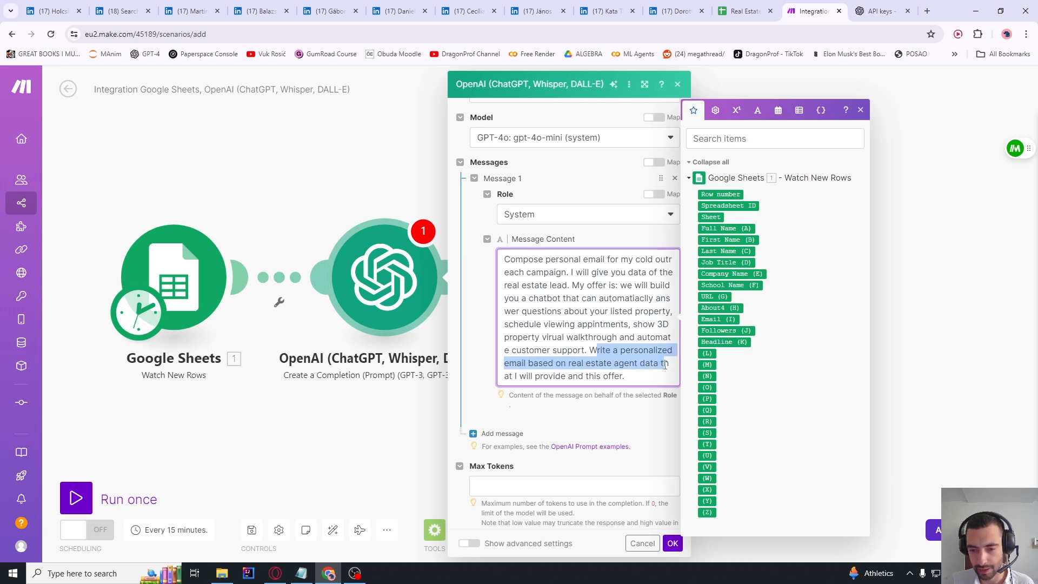
click(520, 378)
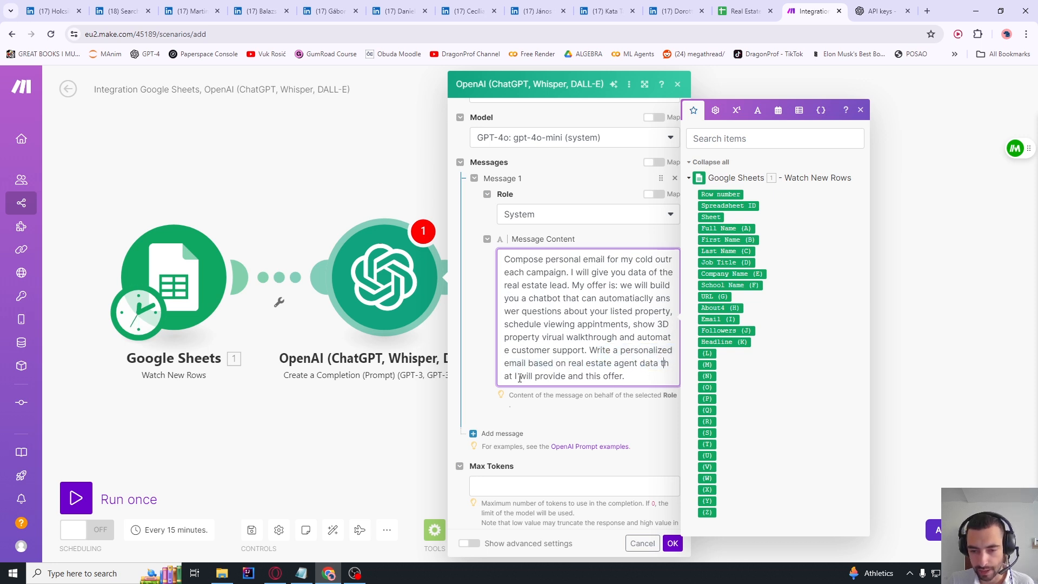
scroll(down, 3)
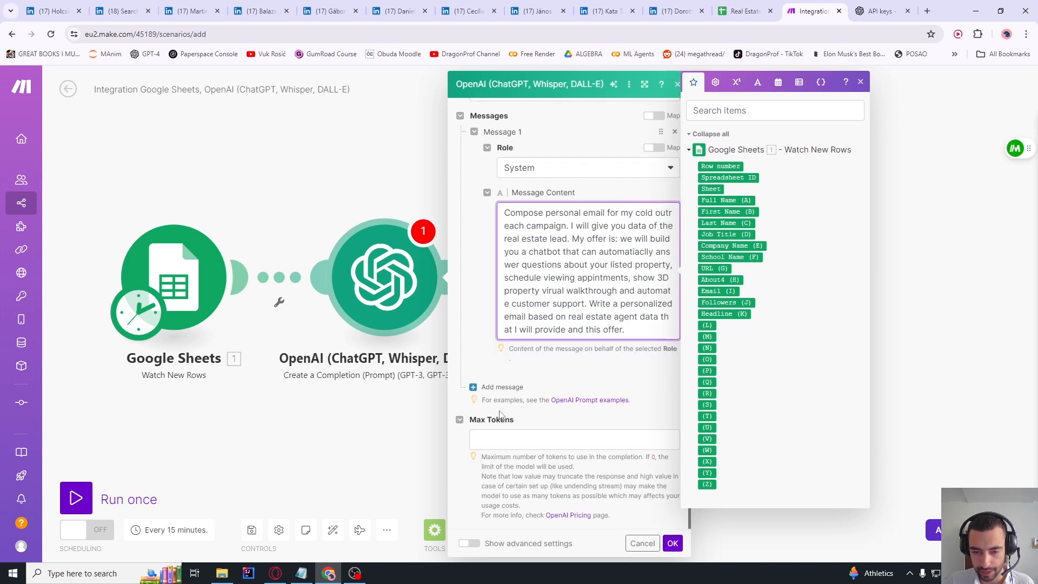
Step: Add a User message mapping the lead's Full Name and Job Title
click(501, 386)
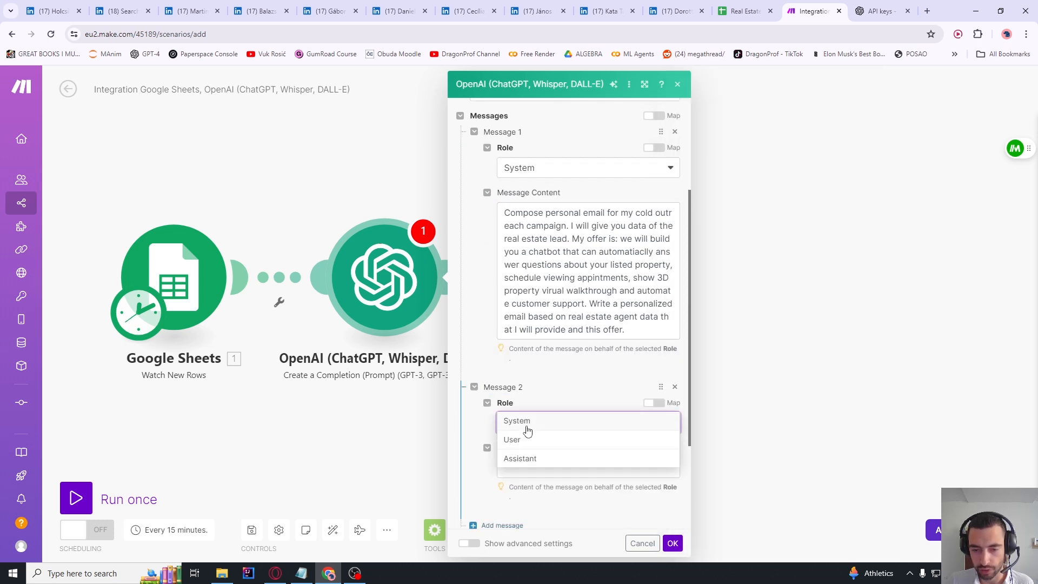
click(512, 440)
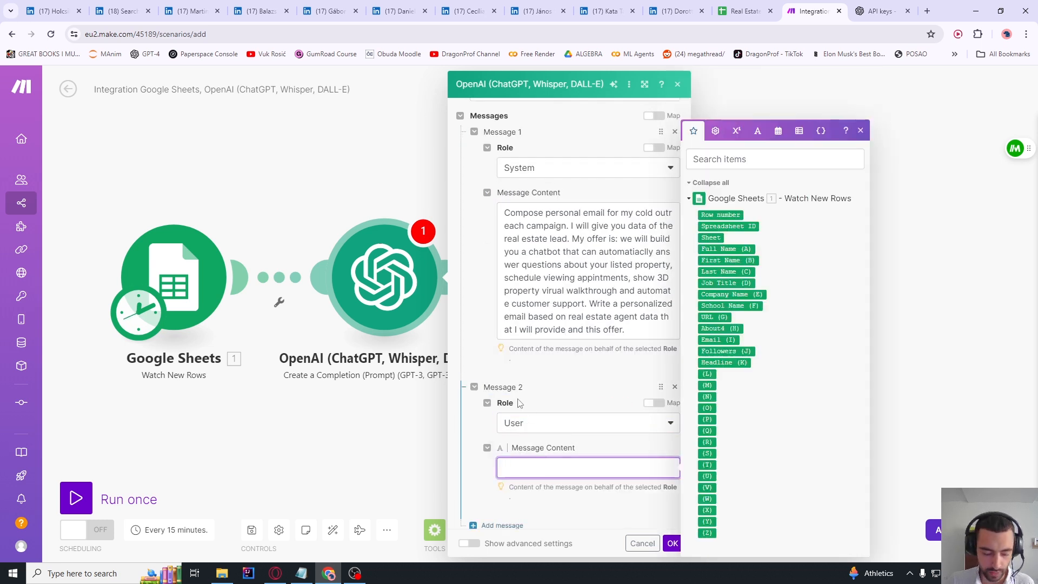
text(L)
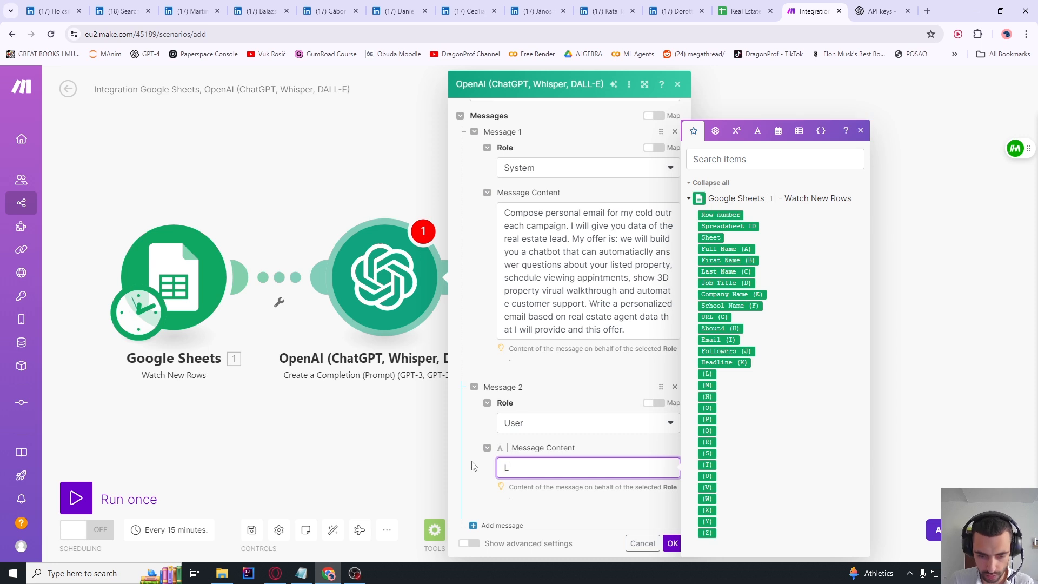
text(ead data:)
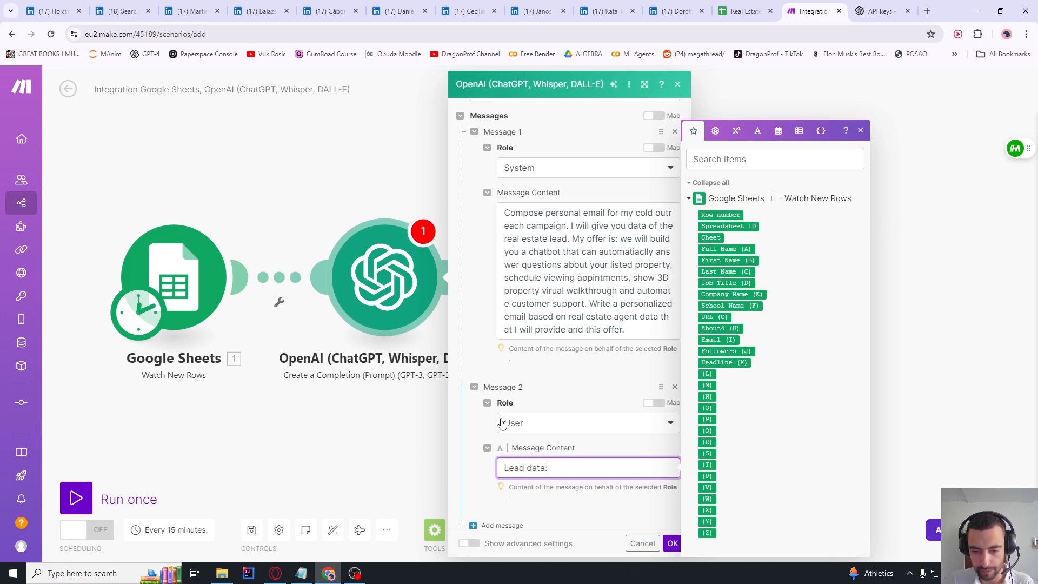
text(Name)
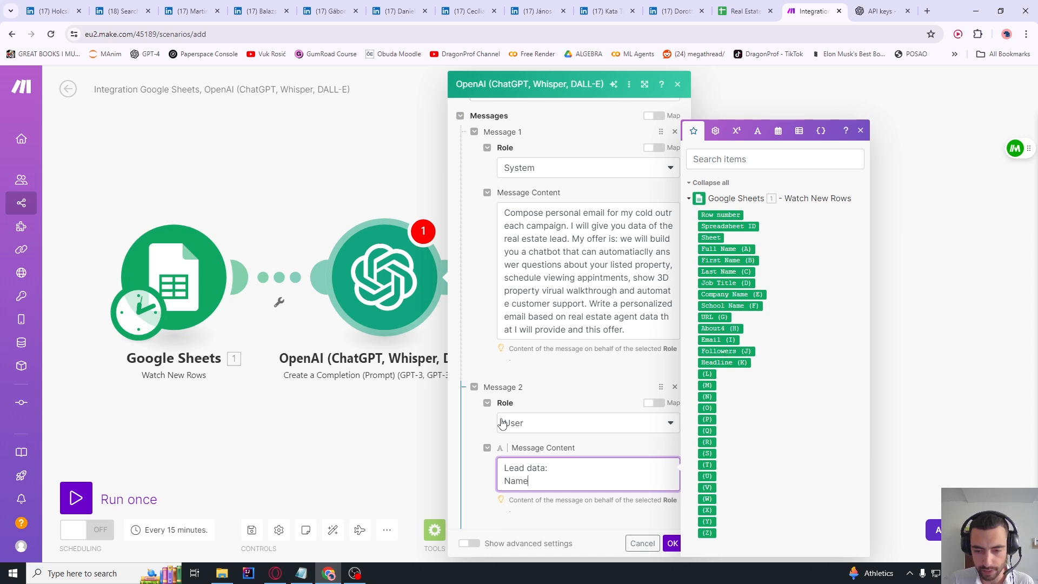
click(726, 249)
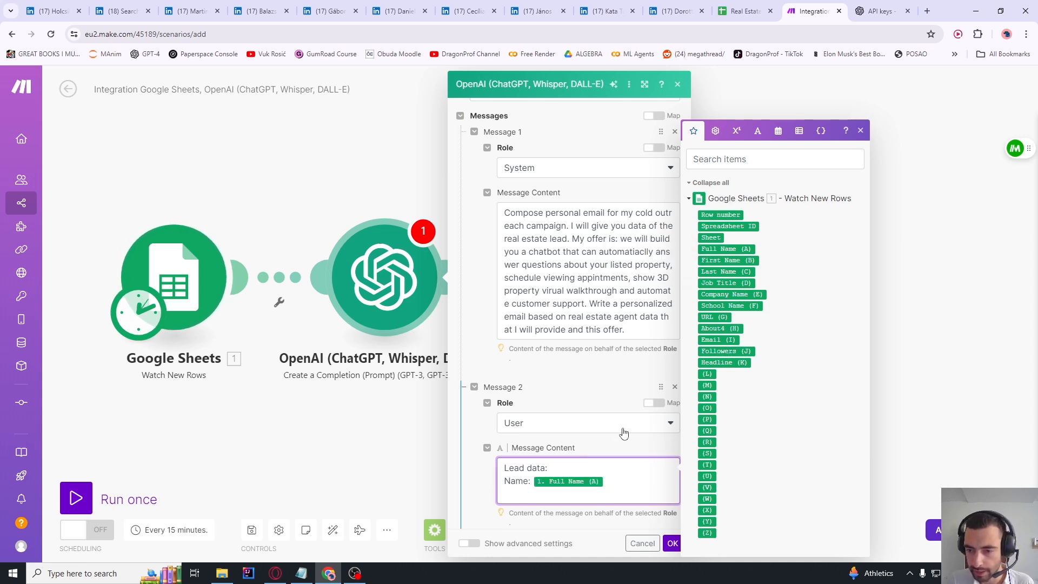
text(Job titl)
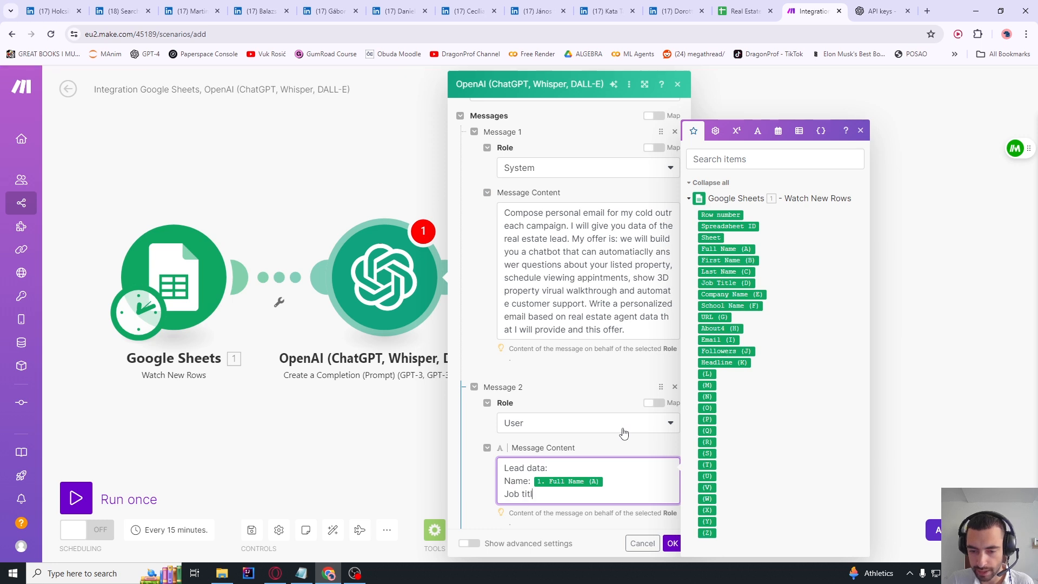
click(717, 283)
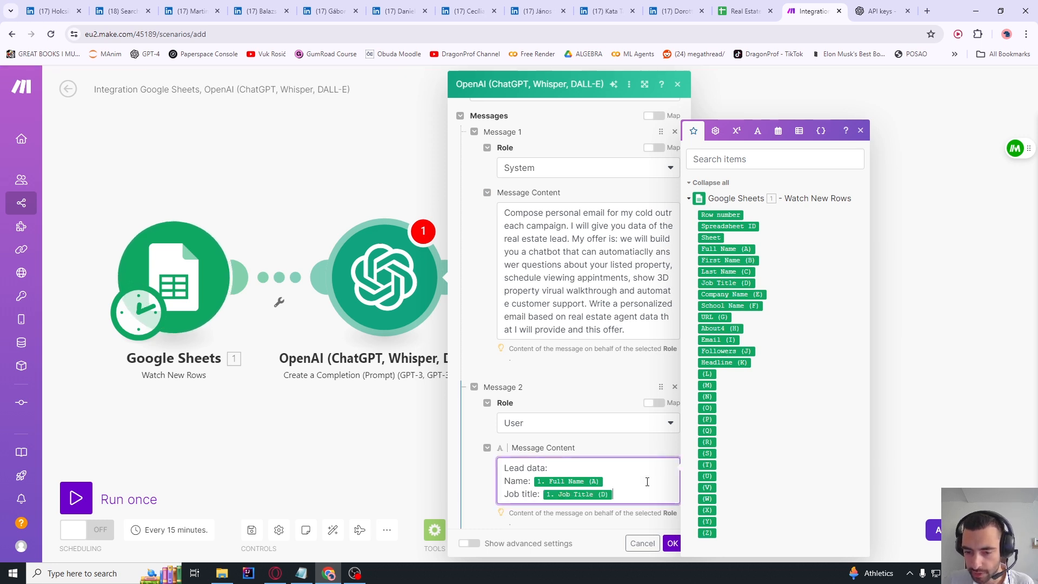
Step: Add Company name, Headline and About4 fields plus the email-writing instruction
text(Com)
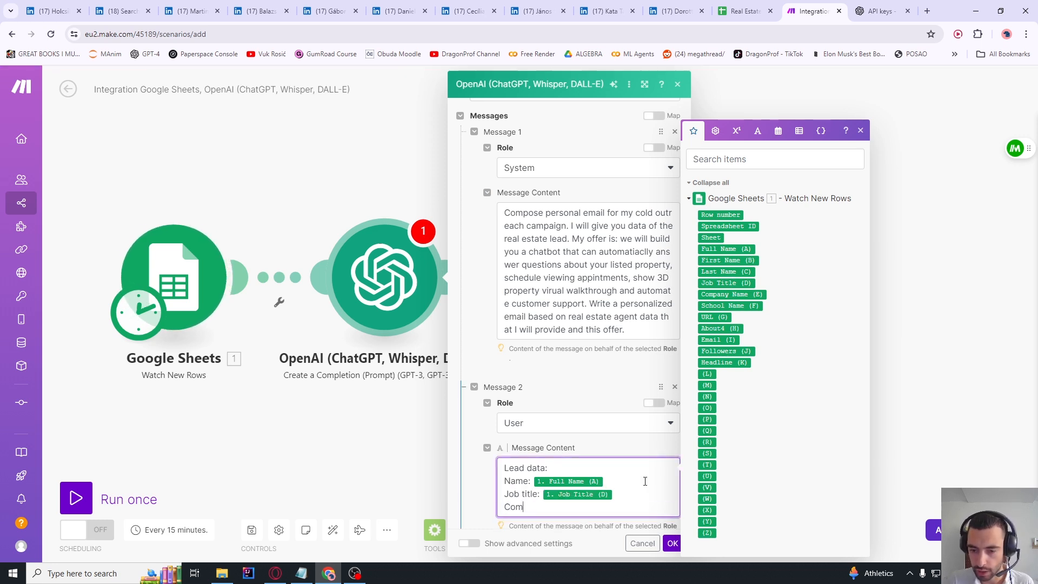
text(Company name: 1. Company Name (E)
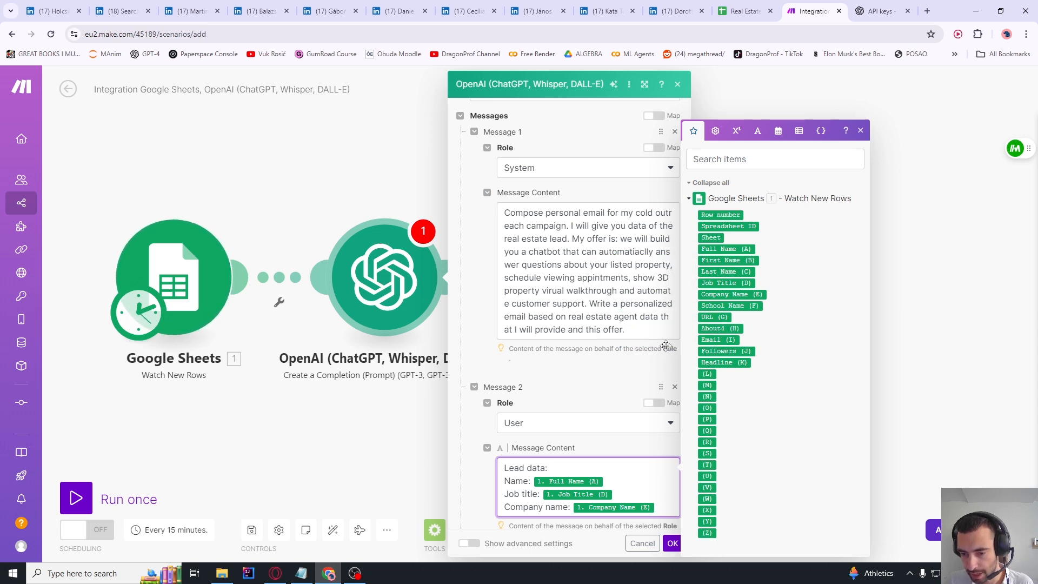
text(Headline: 1. Headline (K)
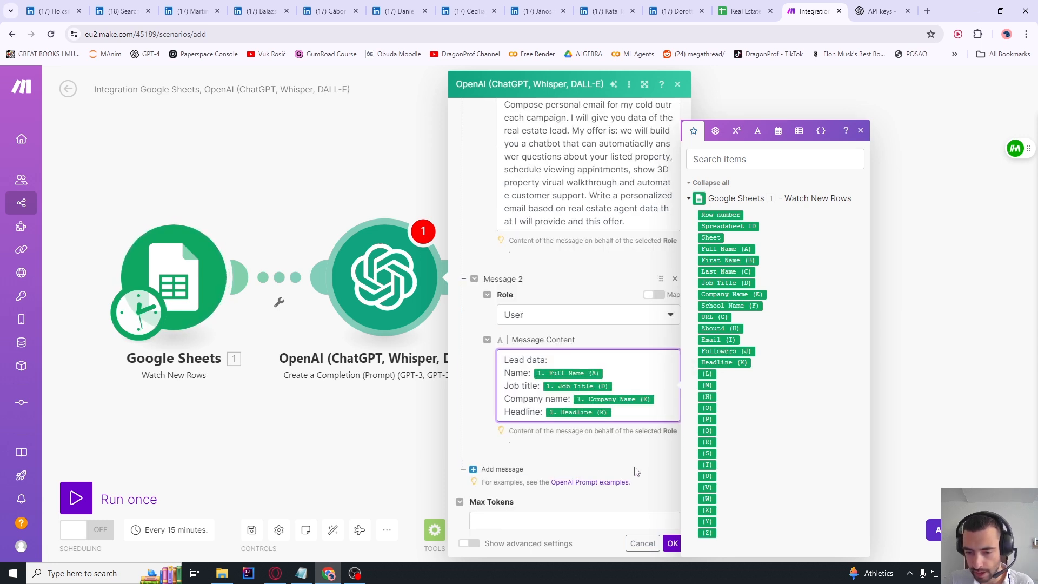
text(About:)
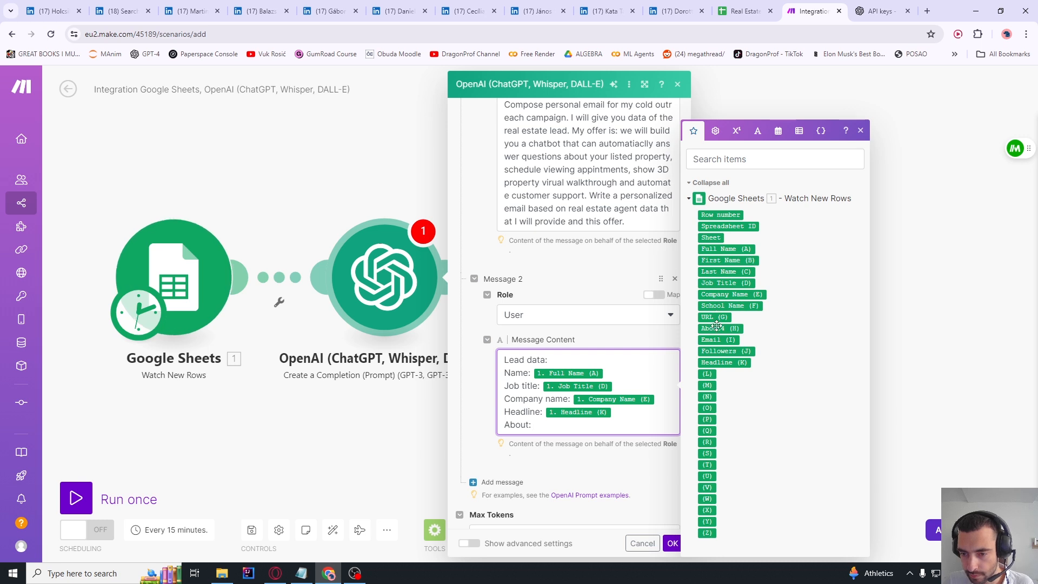
click(719, 328)
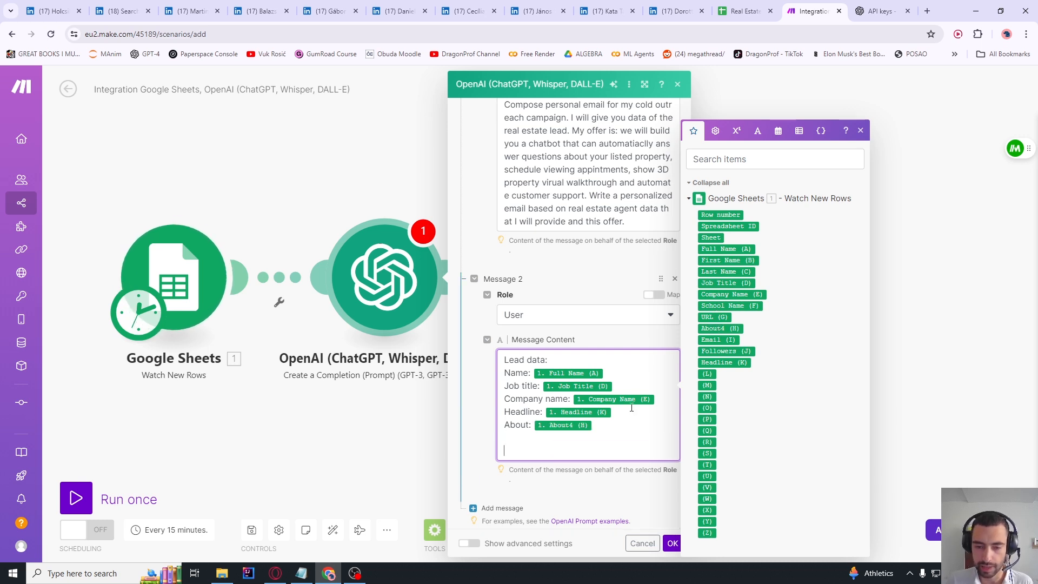
text(---)
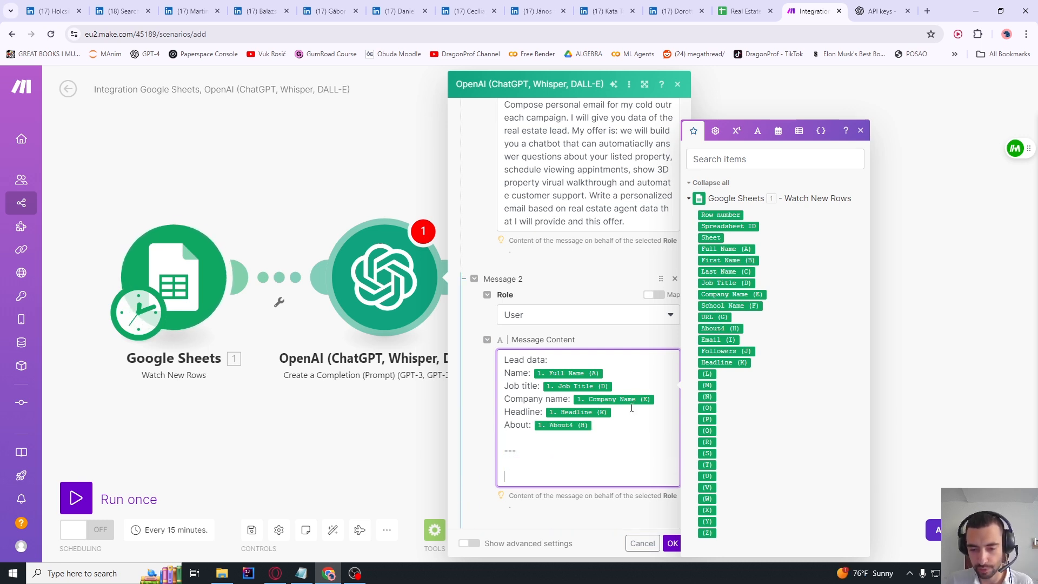
text(Write a e)
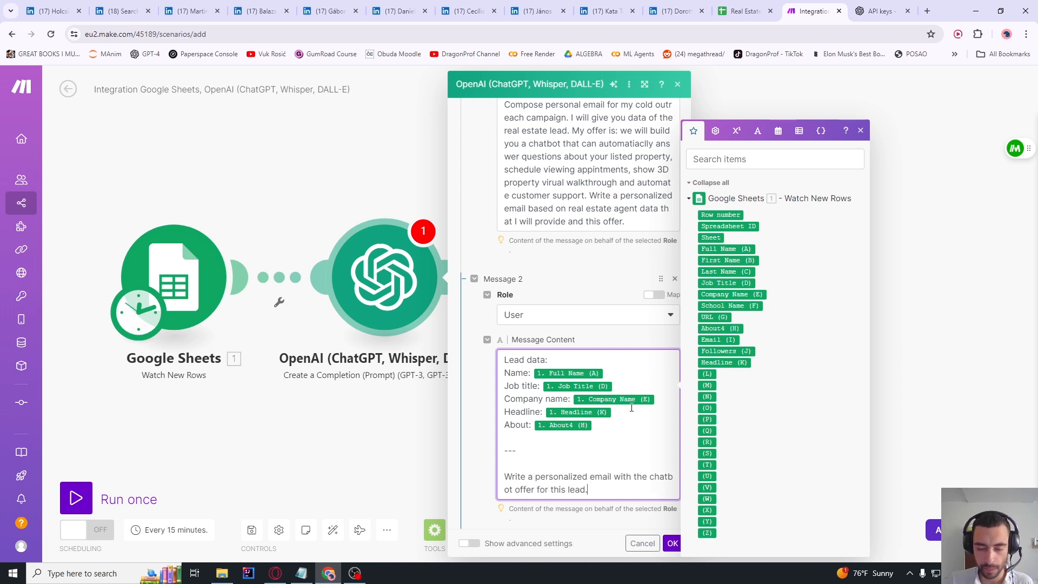
mouse_move(540, 474)
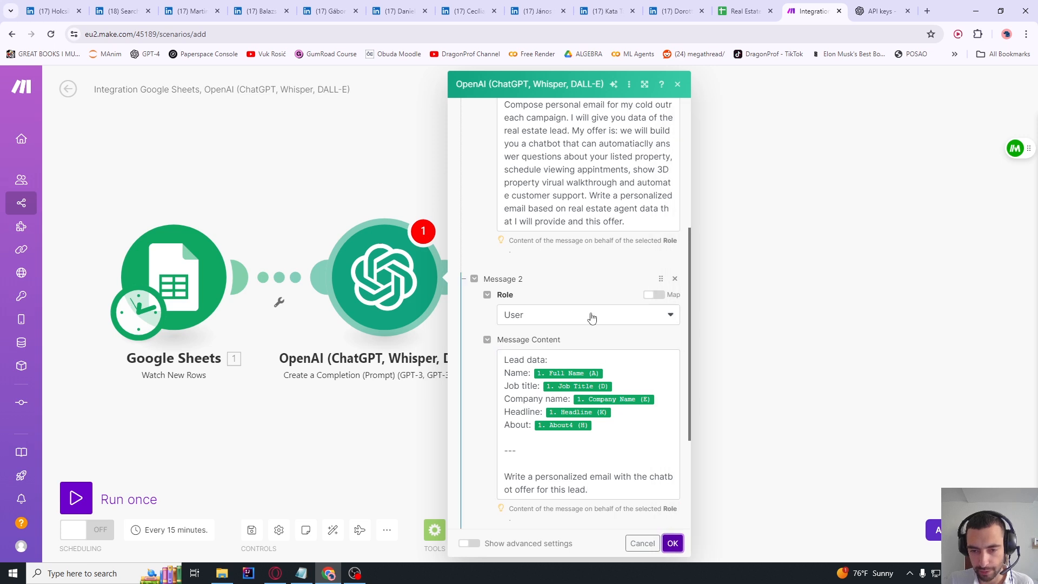
Step: Set Max Tokens to 1500 and save the OpenAI module
scroll(down, 3)
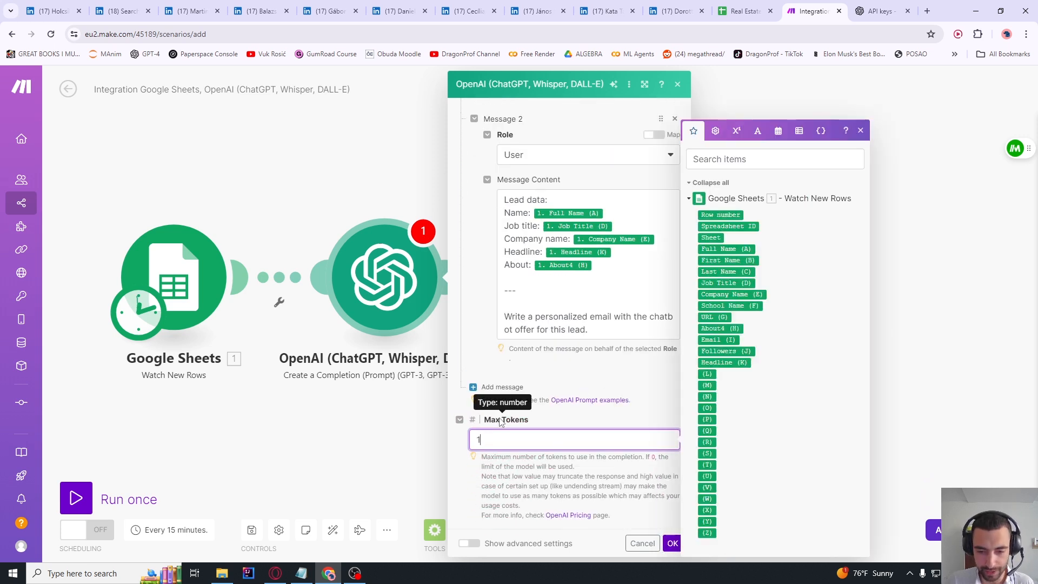
text(500)
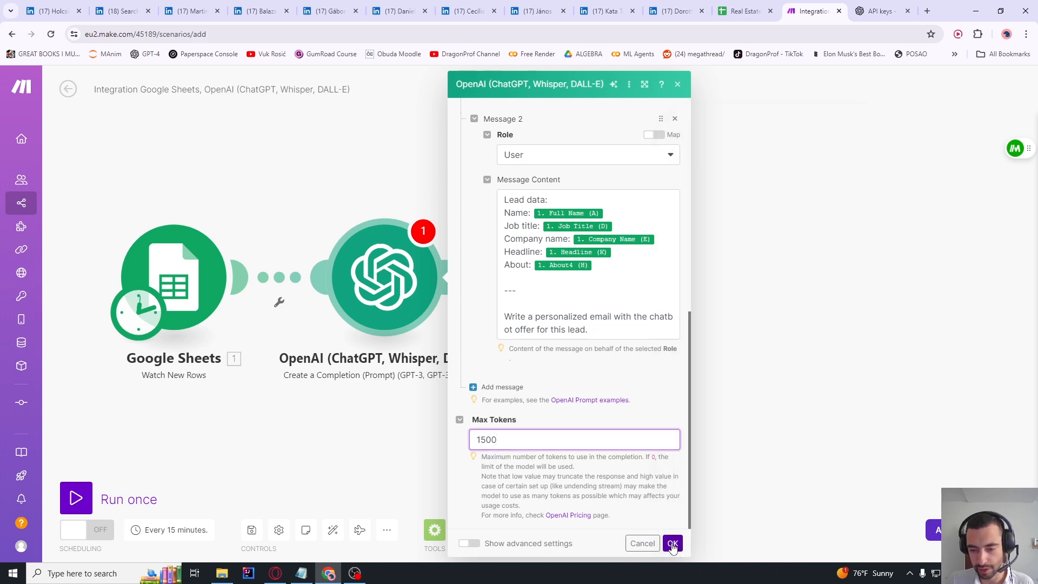
click(673, 543)
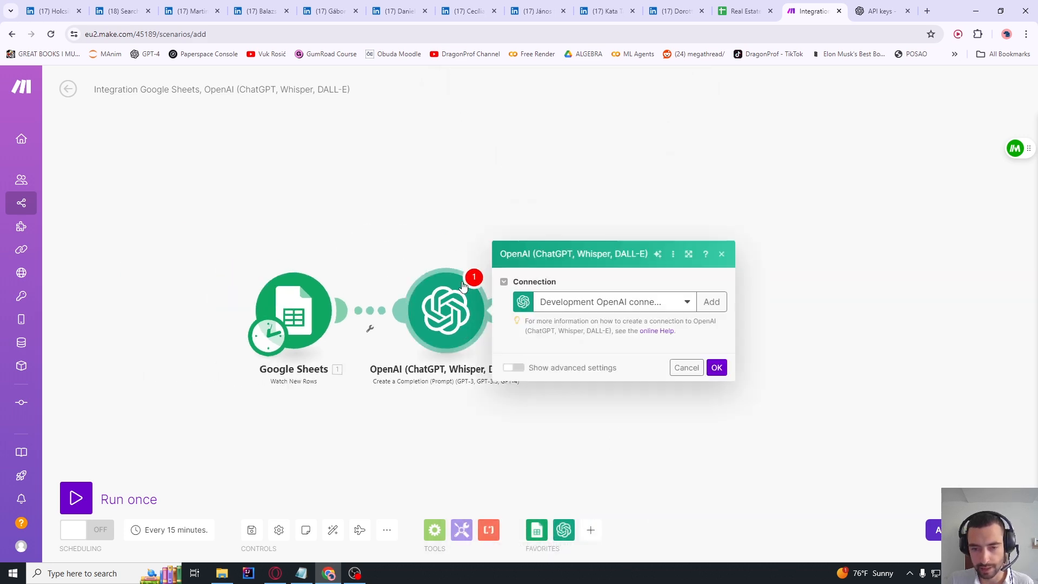
click(716, 368)
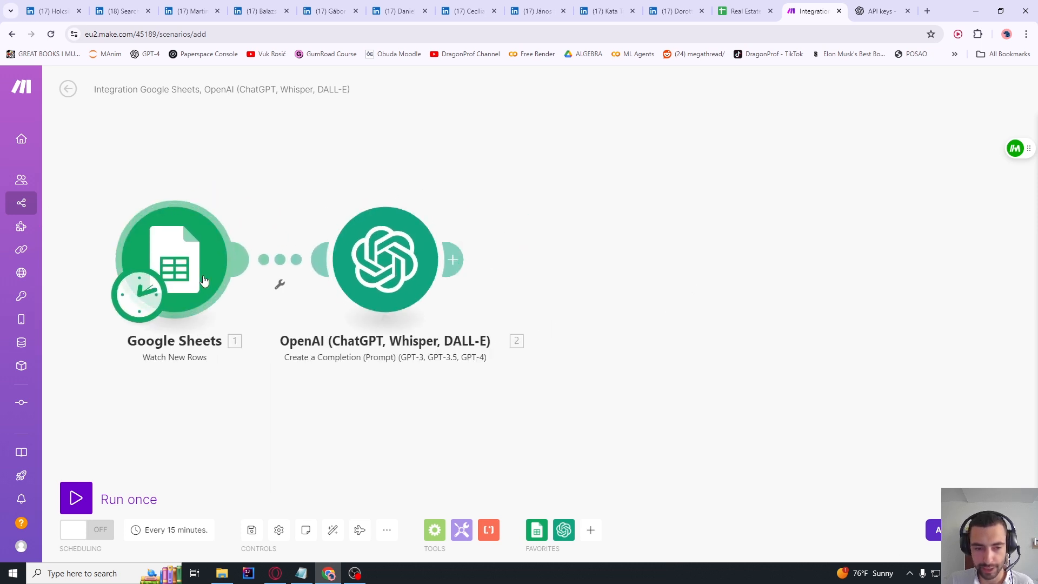
Step: Add Update a Row on Real Estate Magical Leads and map the trigger's row number
click(452, 259)
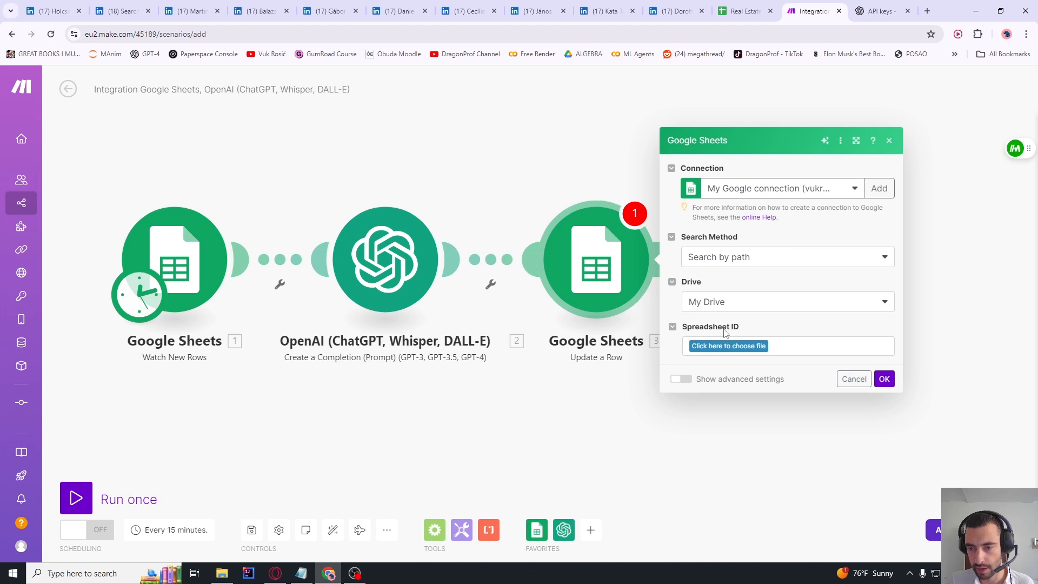
click(728, 345)
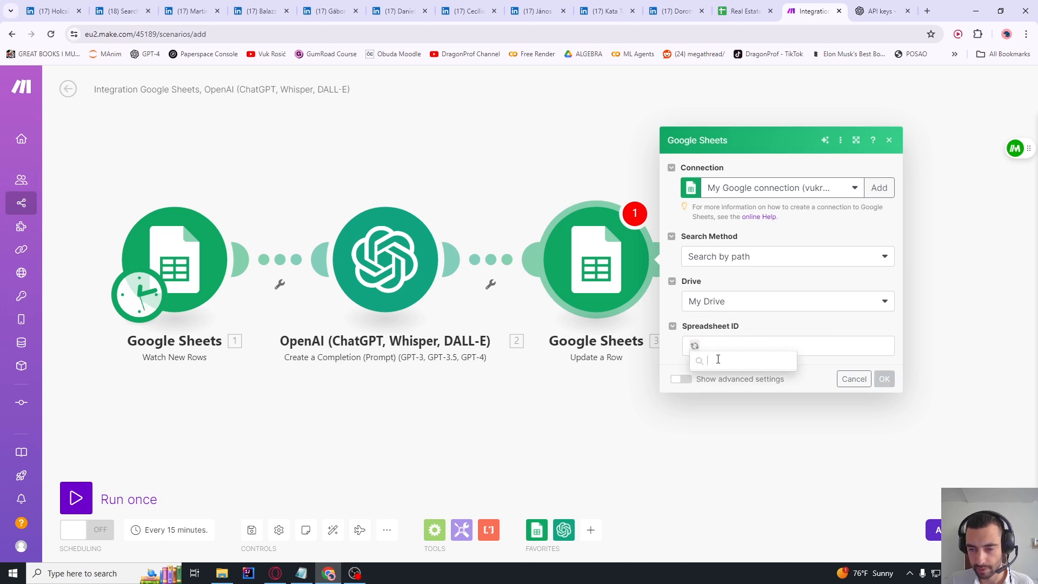
text(real es)
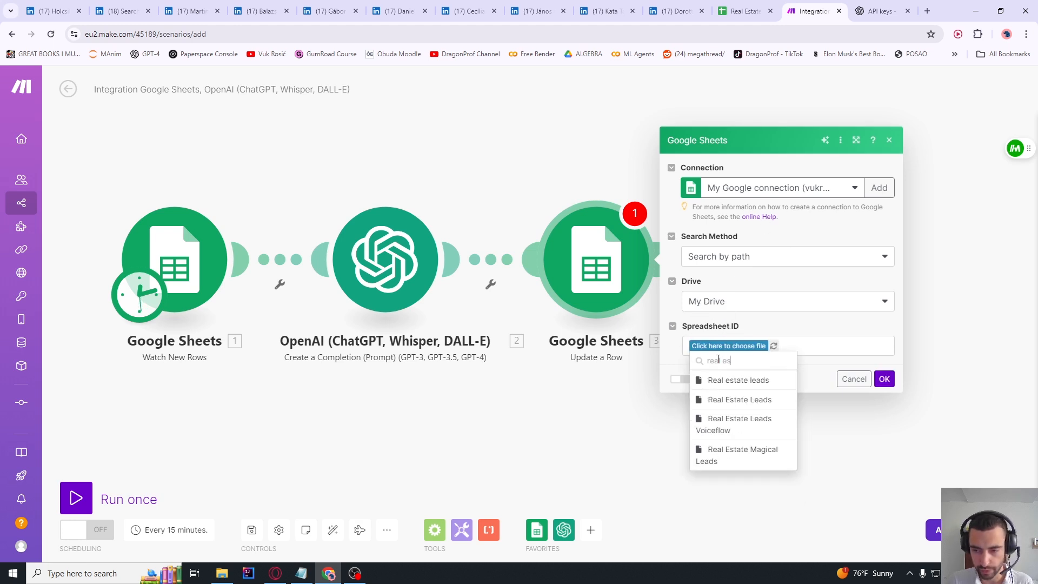
click(741, 455)
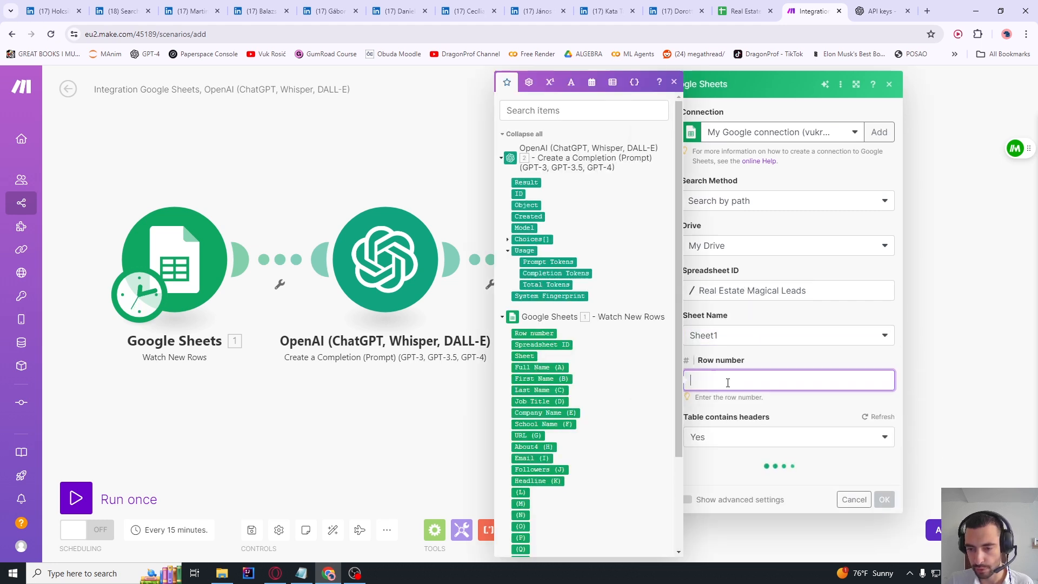
click(533, 333)
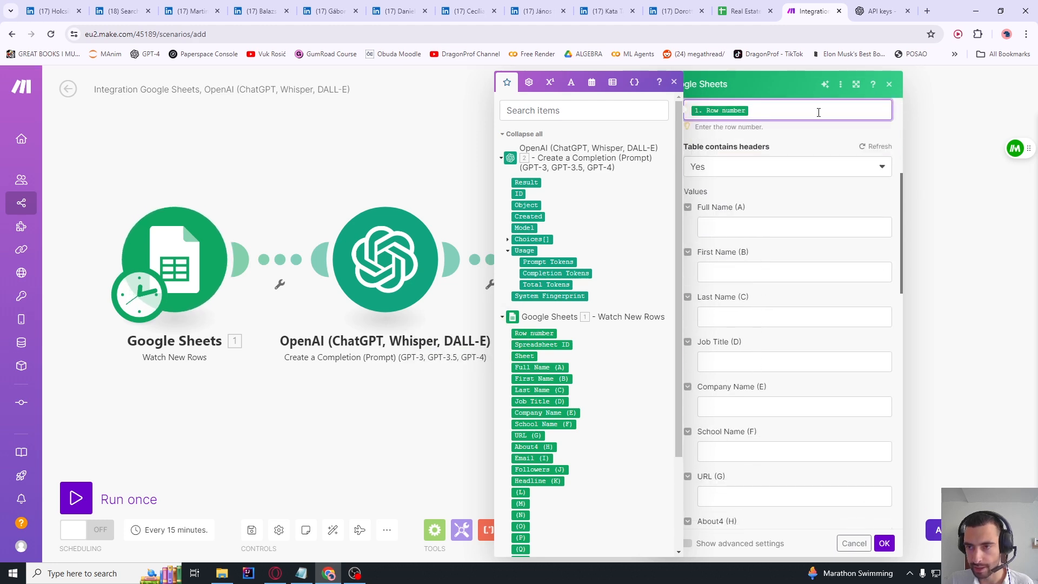
Step: Enter a bold 'Message' header in cell L1 of the leads sheet
click(743, 11)
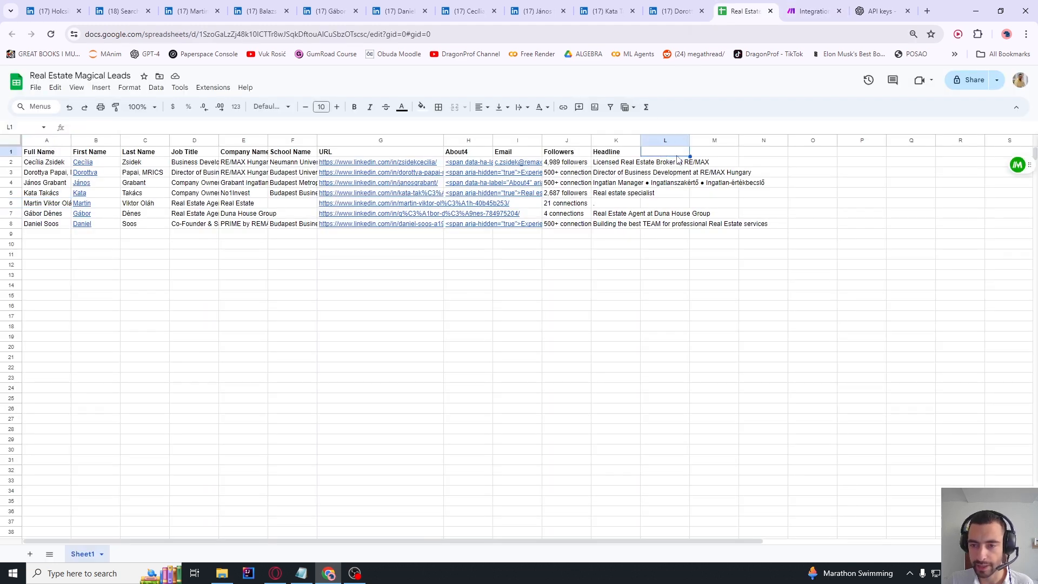
text(Email)
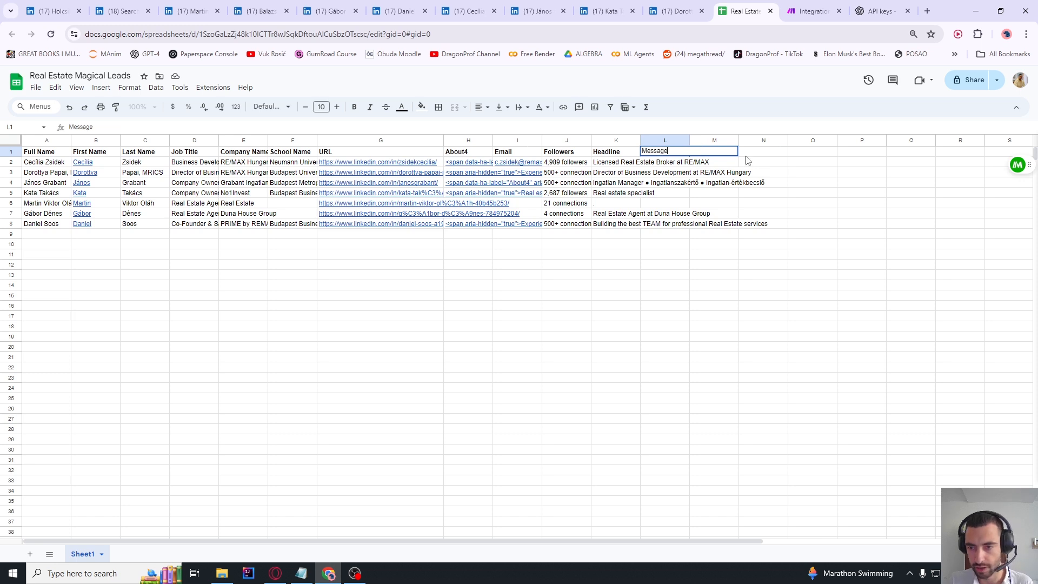
click(763, 151)
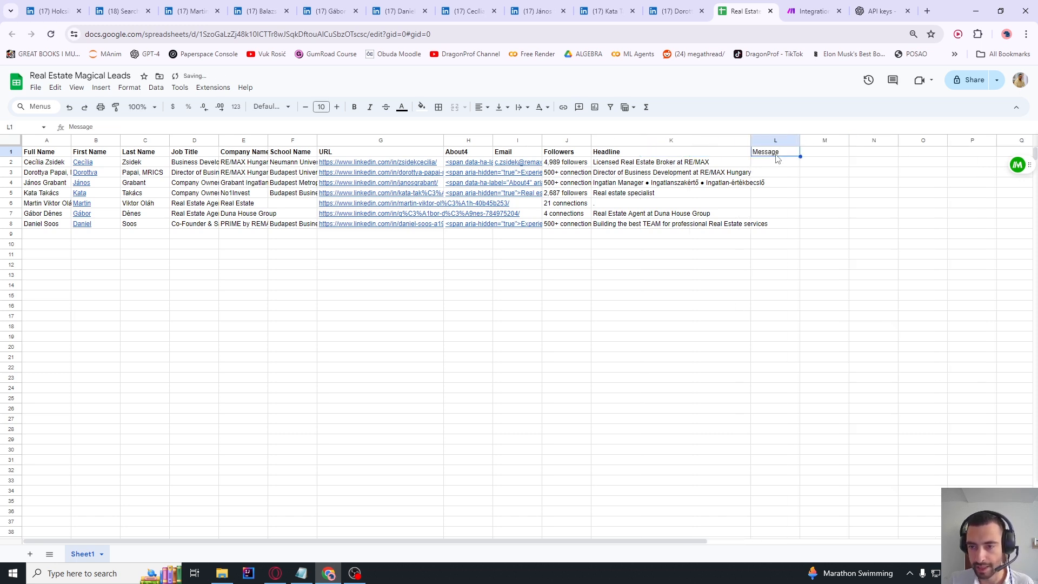
double_click(776, 151)
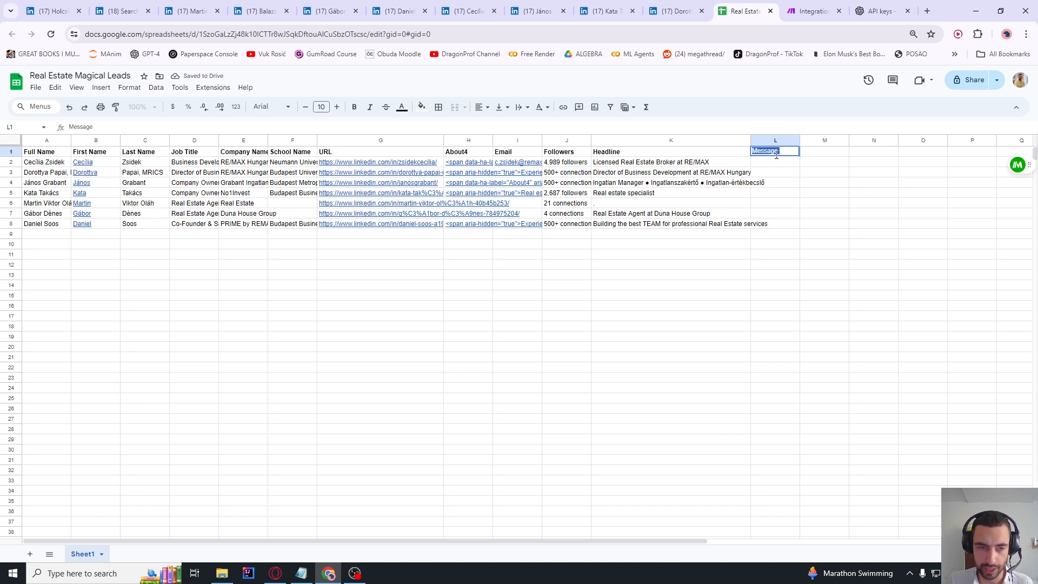
click(354, 106)
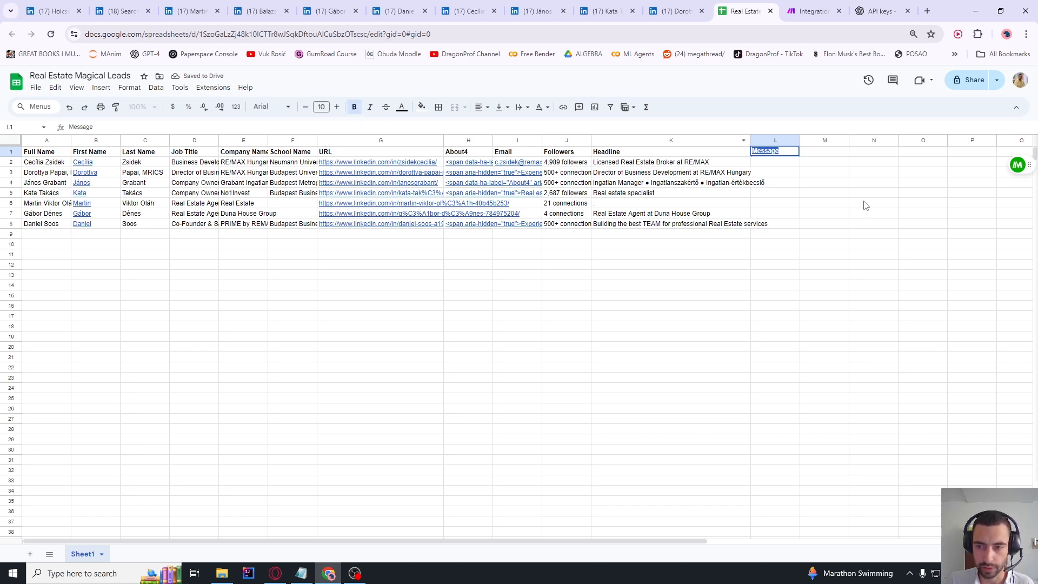
click(808, 11)
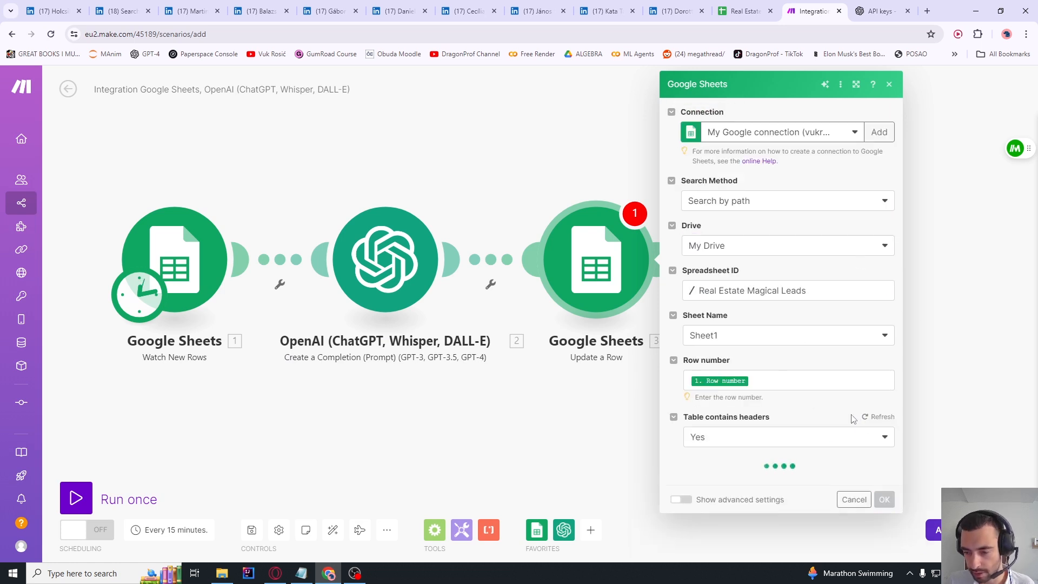
Step: Map OpenAI's 2. Result into Message (L) and save the Update a Row module
scroll(down, 3)
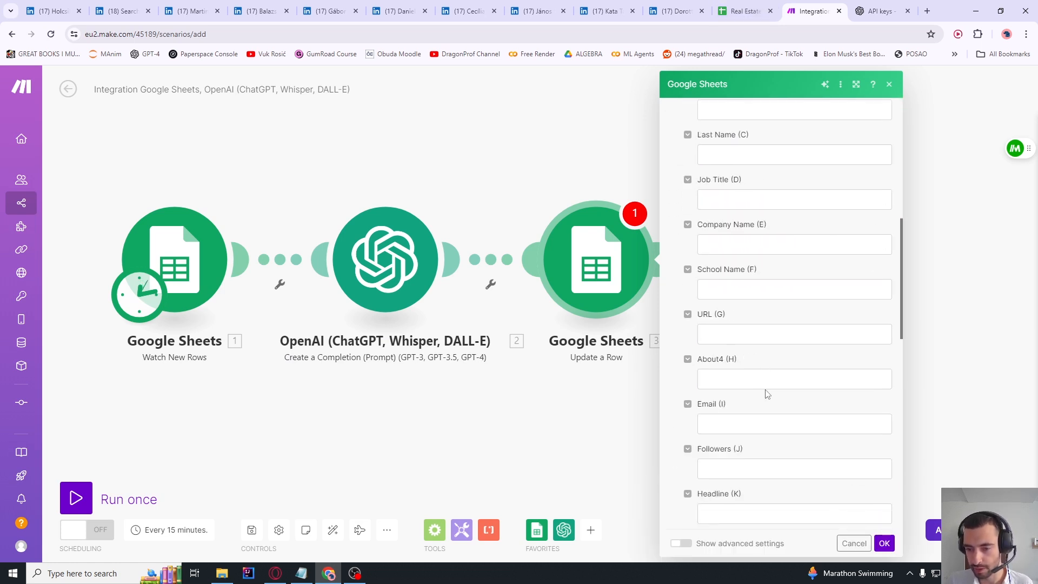
click(794, 396)
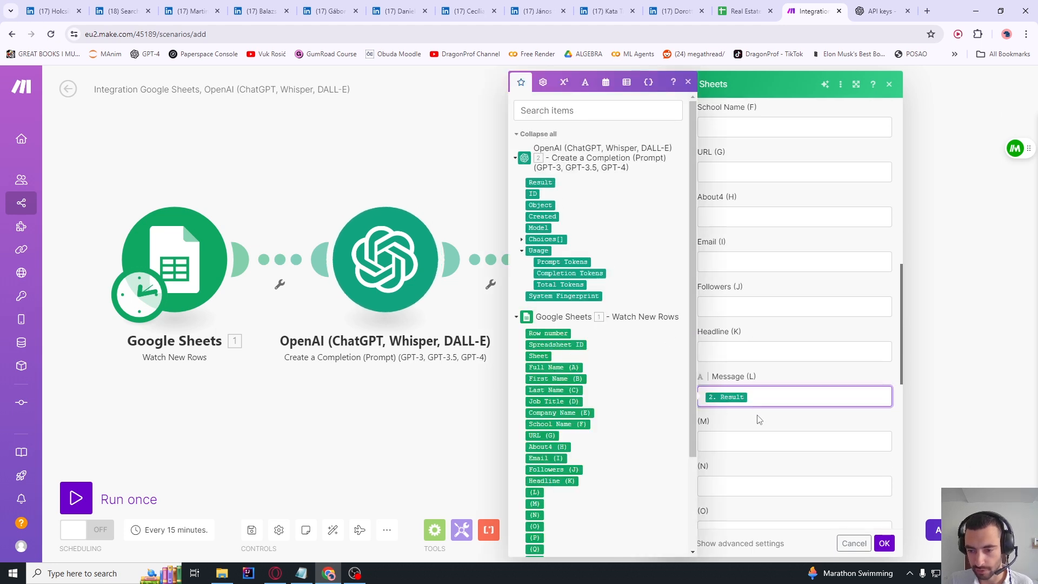
click(883, 543)
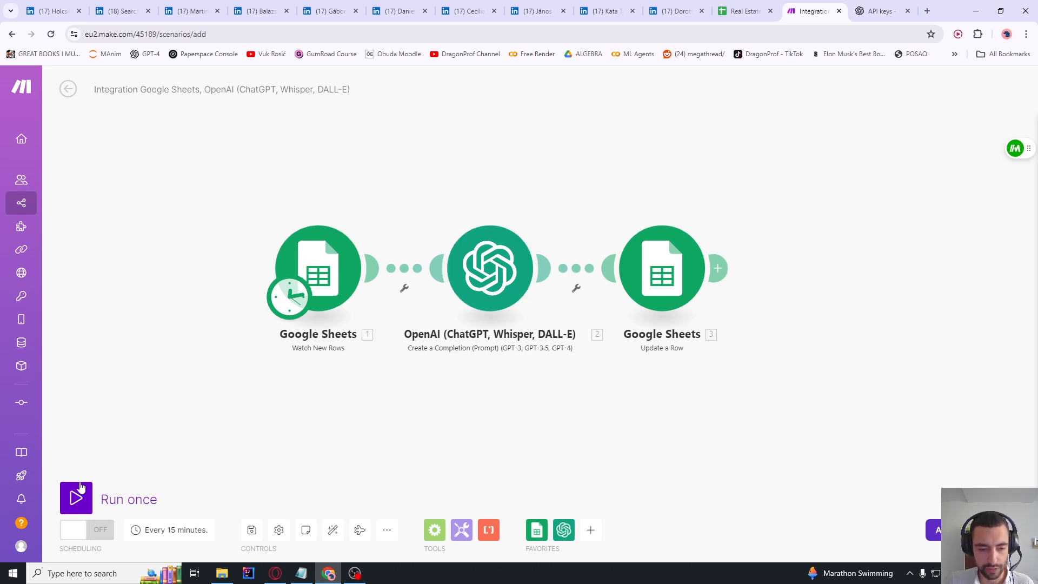
Step: Run the scenario once and check the generated outreach email in sheet cell L2
click(76, 497)
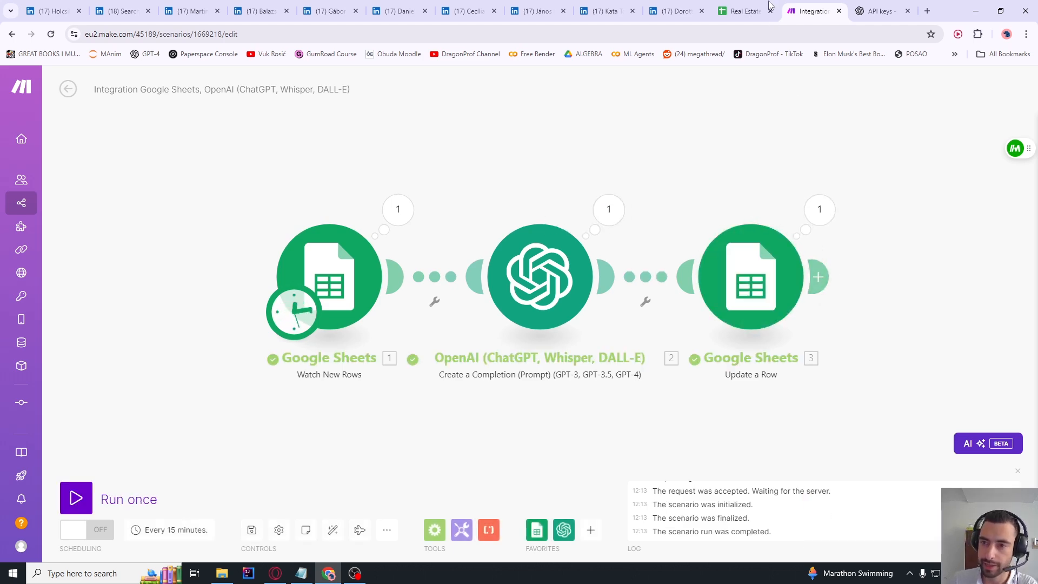
click(732, 11)
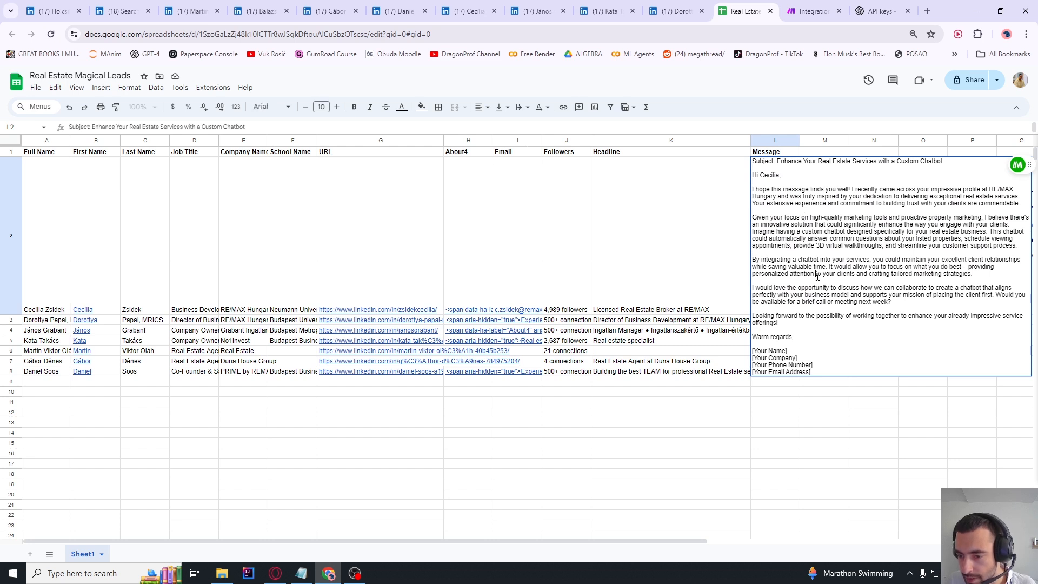
drag(751, 350, 810, 372)
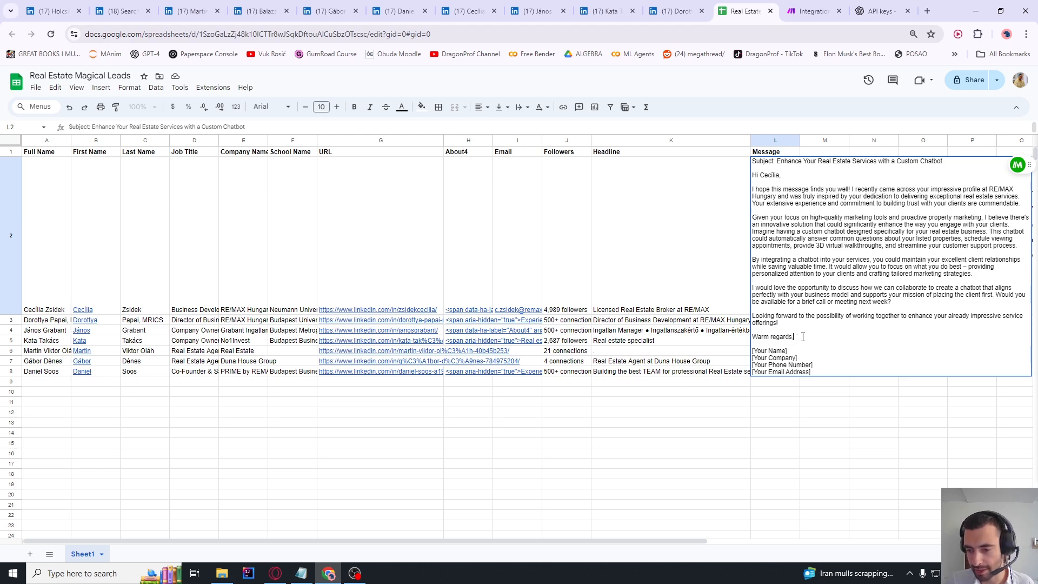
click(775, 320)
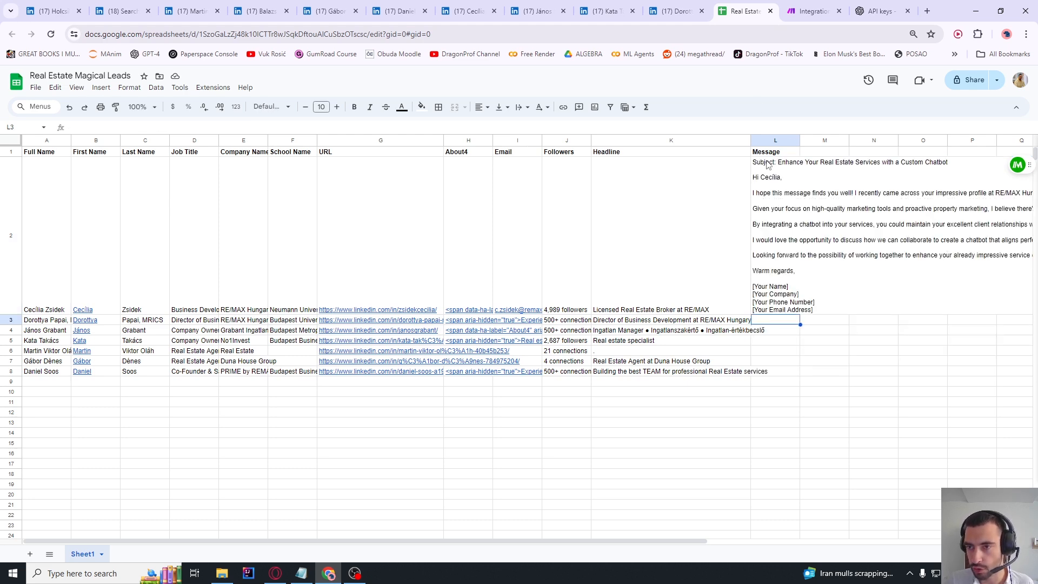
click(814, 11)
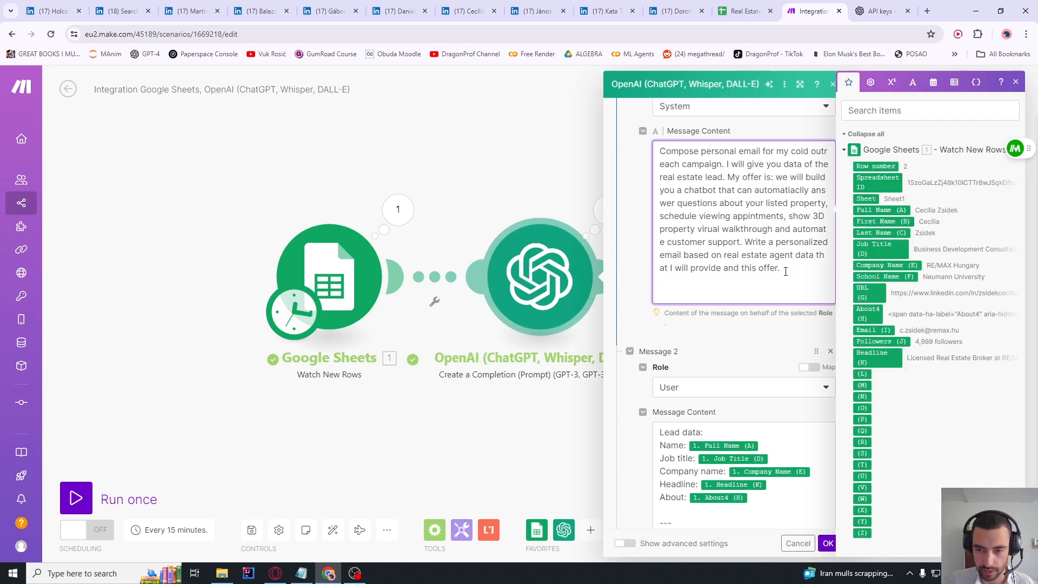
text(End emails with:)
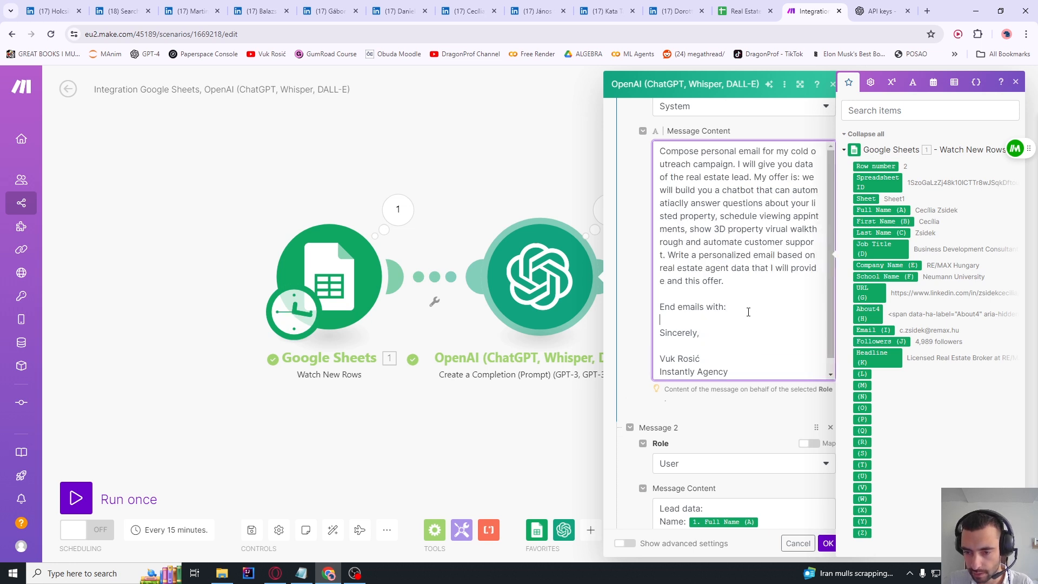
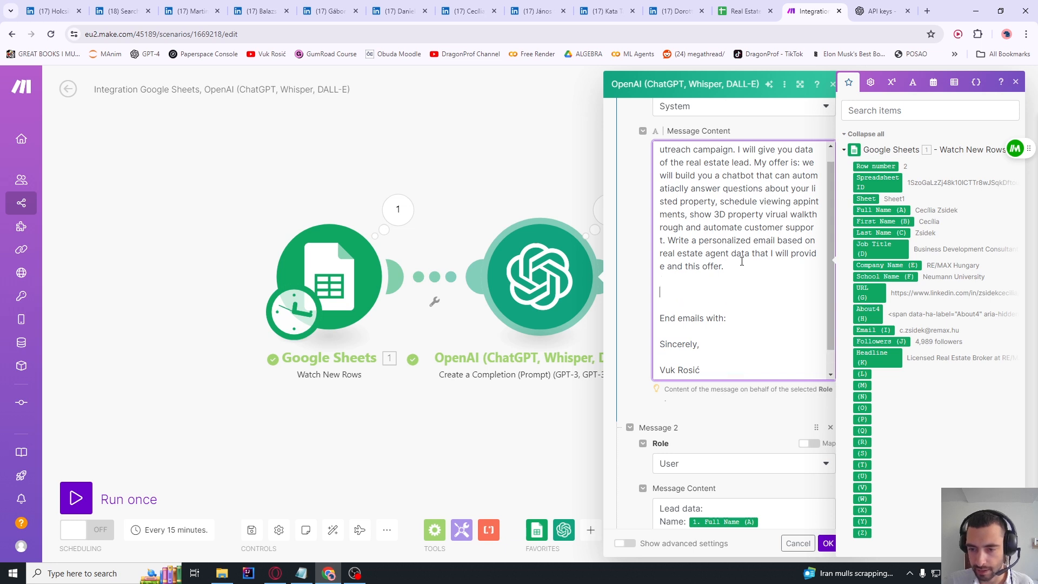
text(Be concise.  You don't have to use all data. No fluff. Just make a concise email and get to the point.)
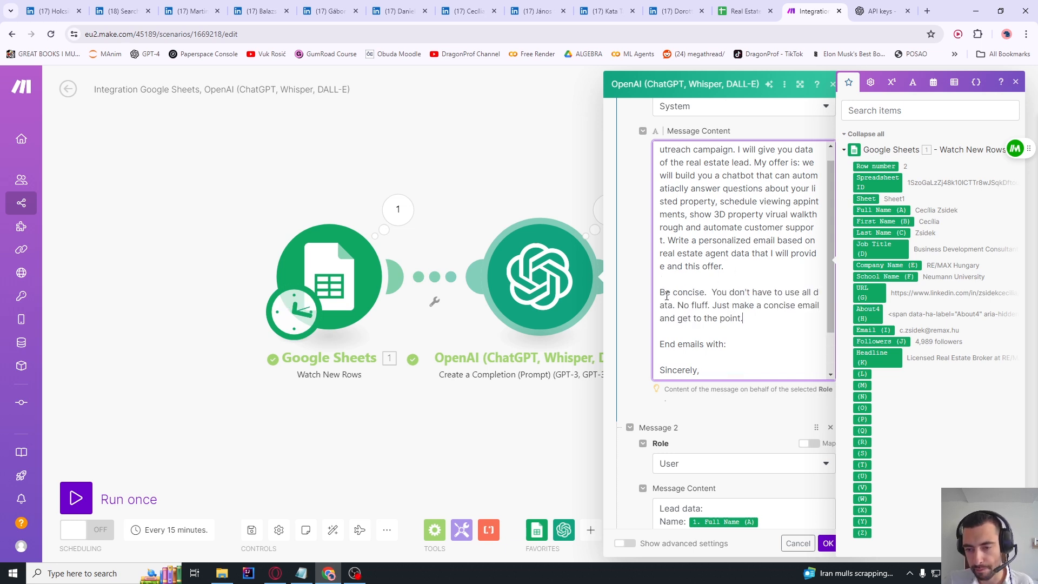
drag(713, 292, 687, 305)
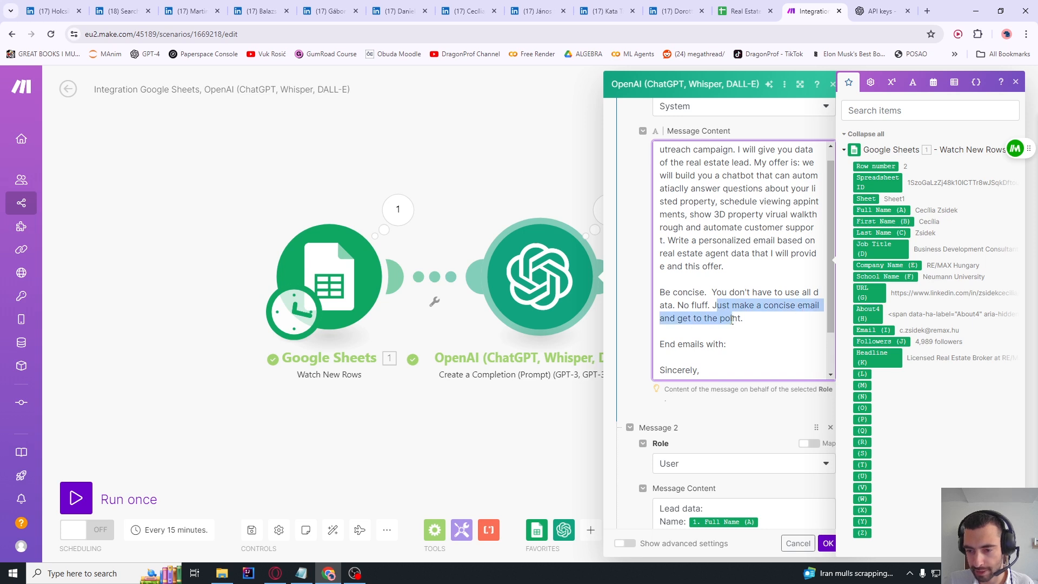
scroll(down, 3)
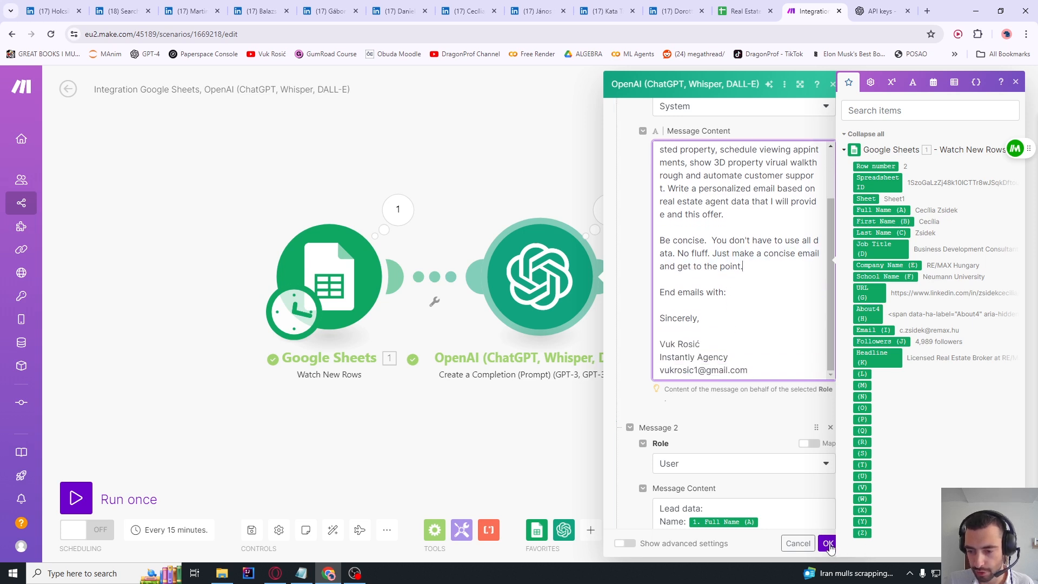
click(827, 542)
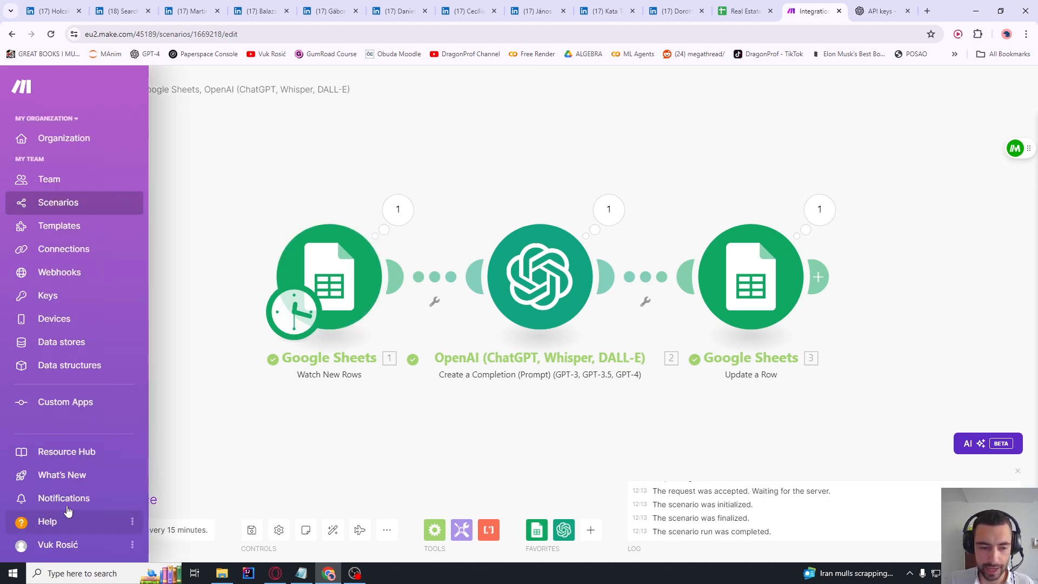
Step: Set the Watch New Rows trigger limit to 2 and run the scenario once
click(740, 11)
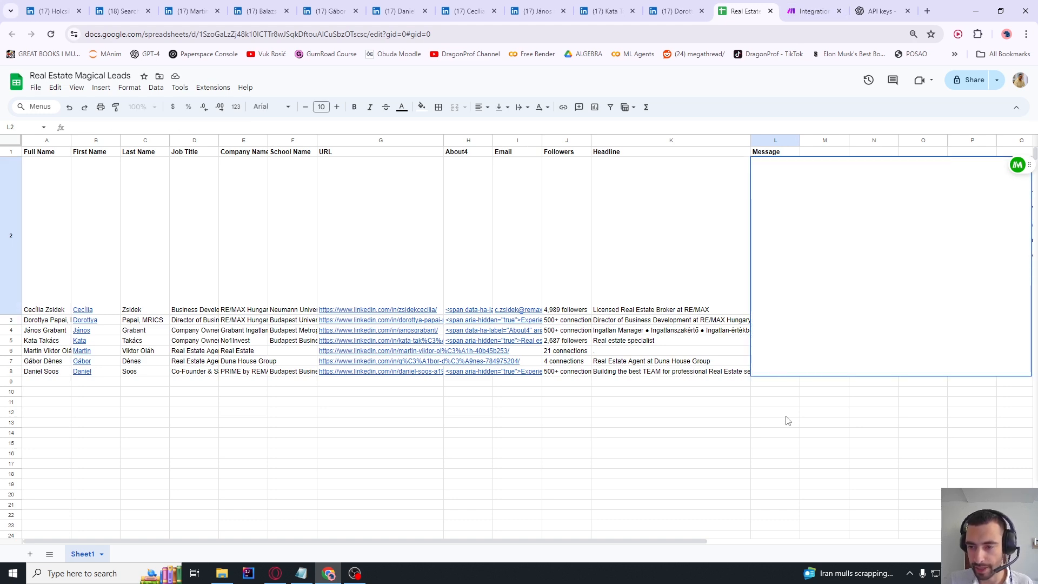
click(811, 11)
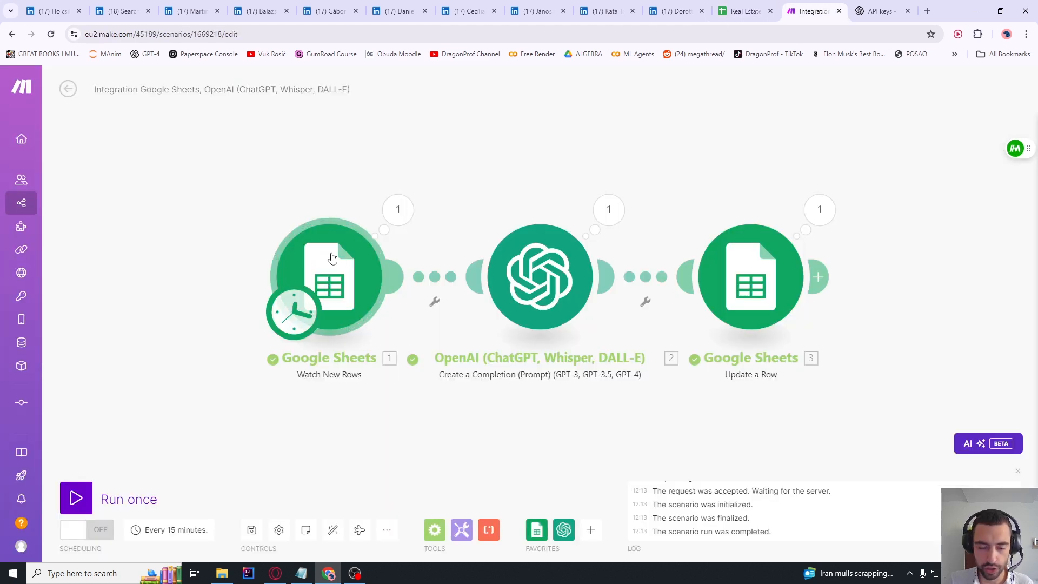
click(329, 276)
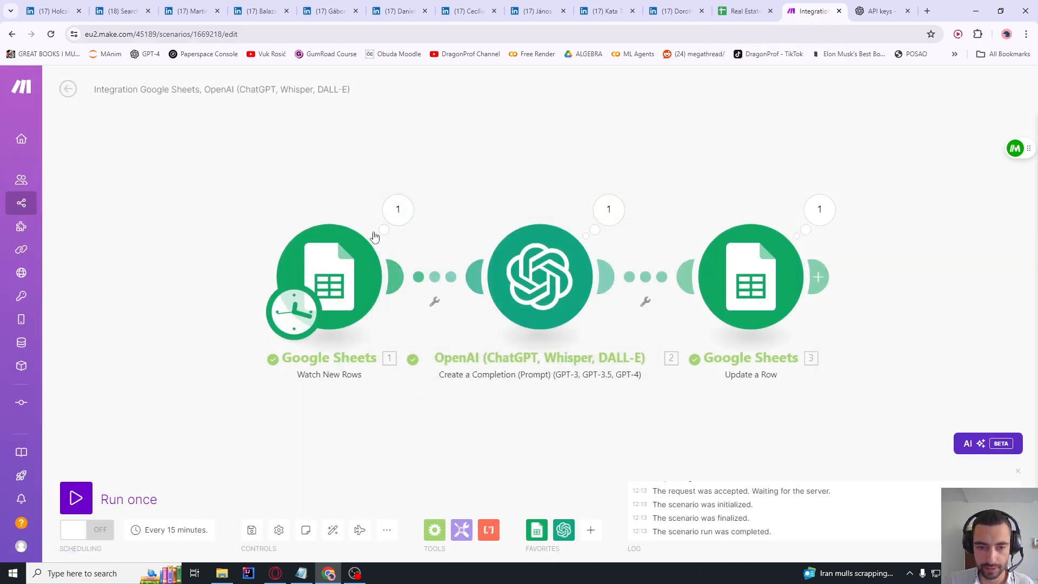
click(329, 277)
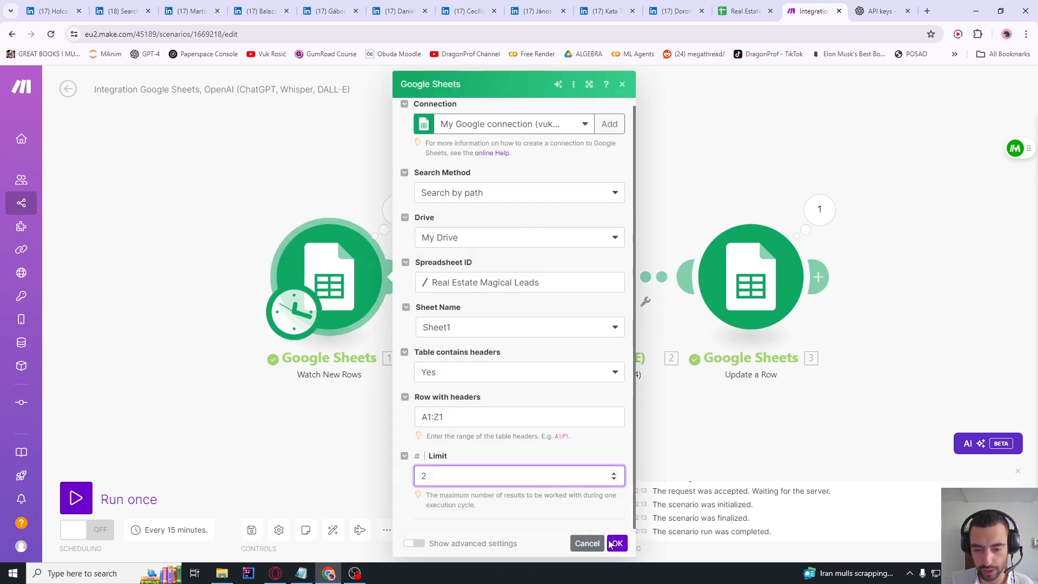
click(615, 543)
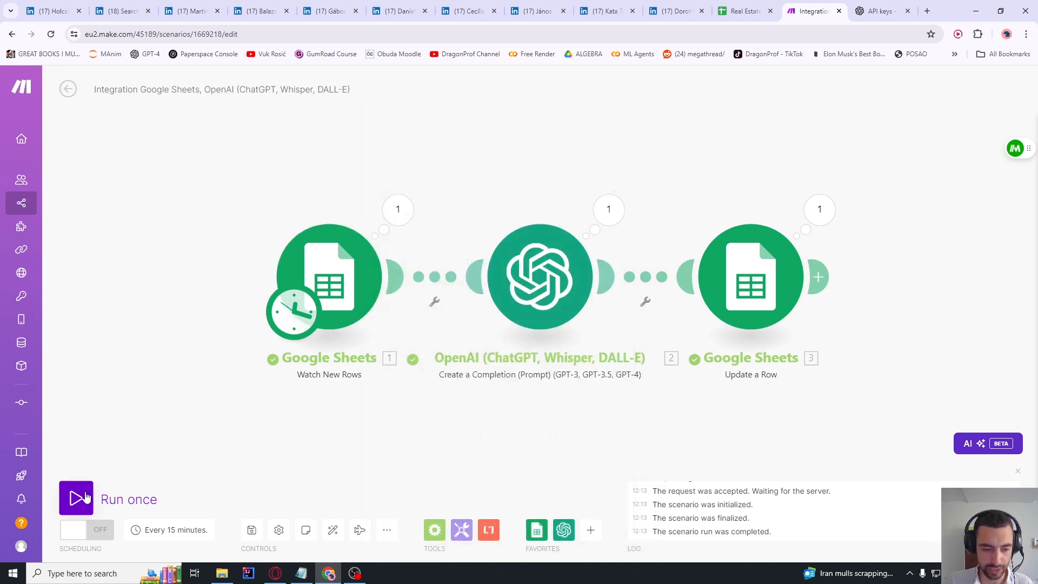
click(75, 498)
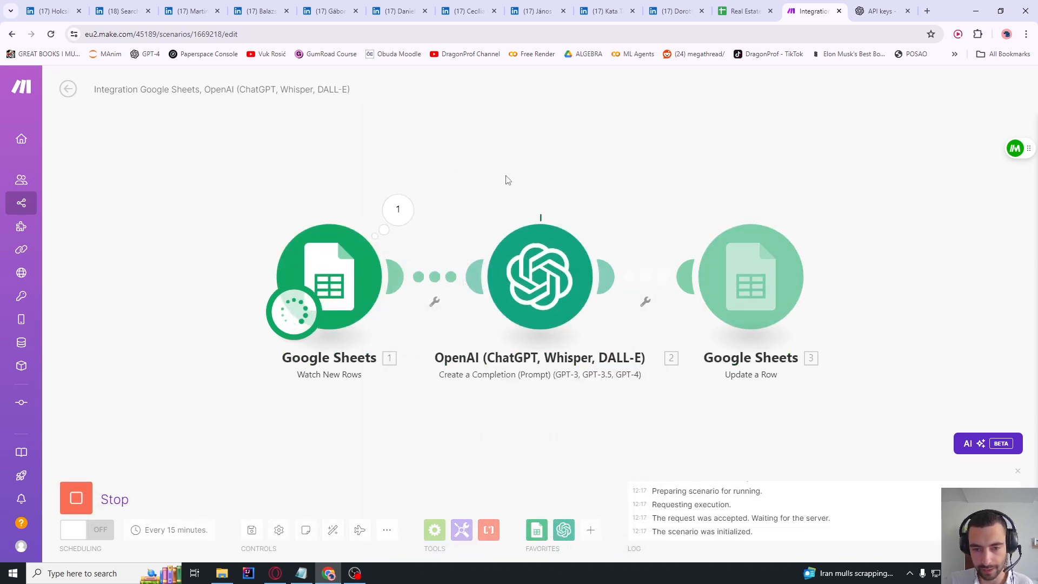
Step: Read the generated emails for Cecília and Dorottya in cells L2 and L3
click(744, 11)
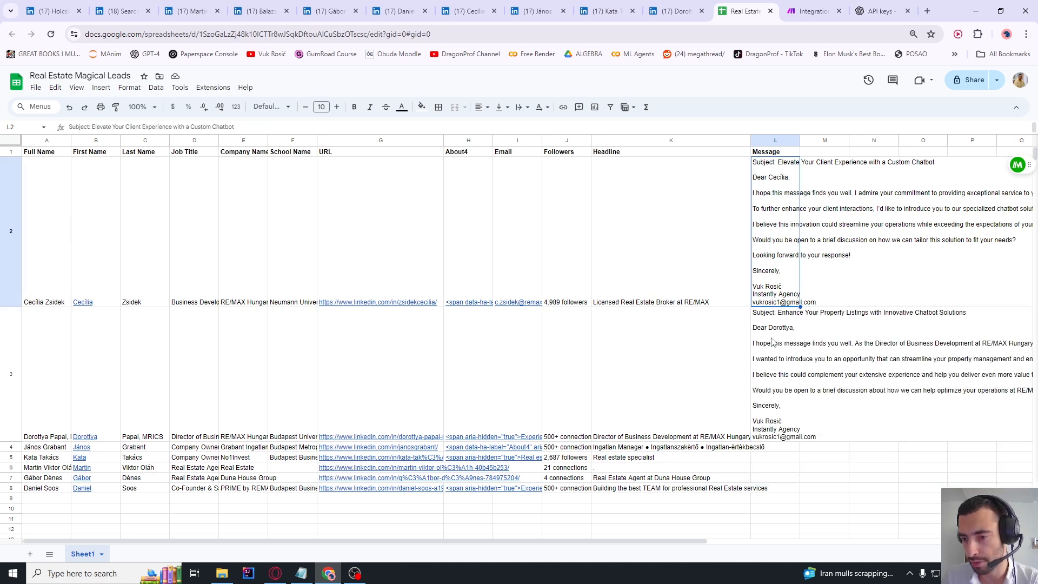
click(775, 358)
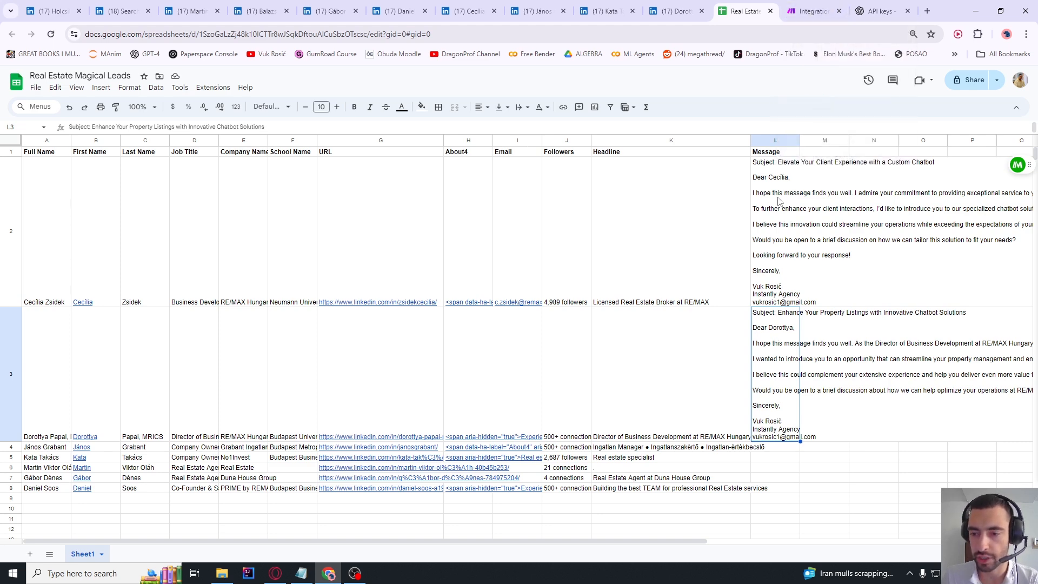
click(810, 12)
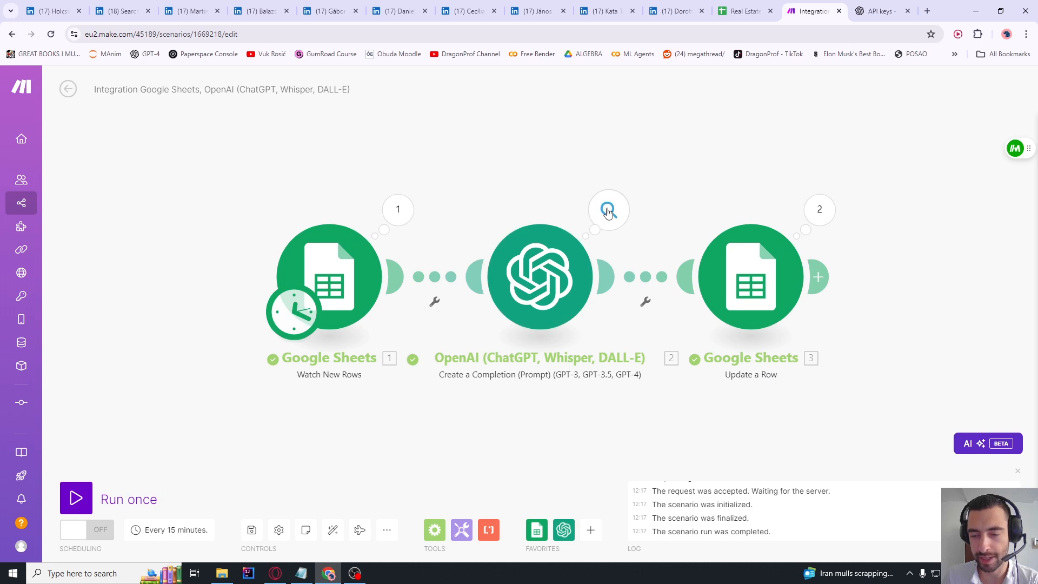
Step: Open the OpenAI step's run details and read Operation 2's full system prompt
click(608, 210)
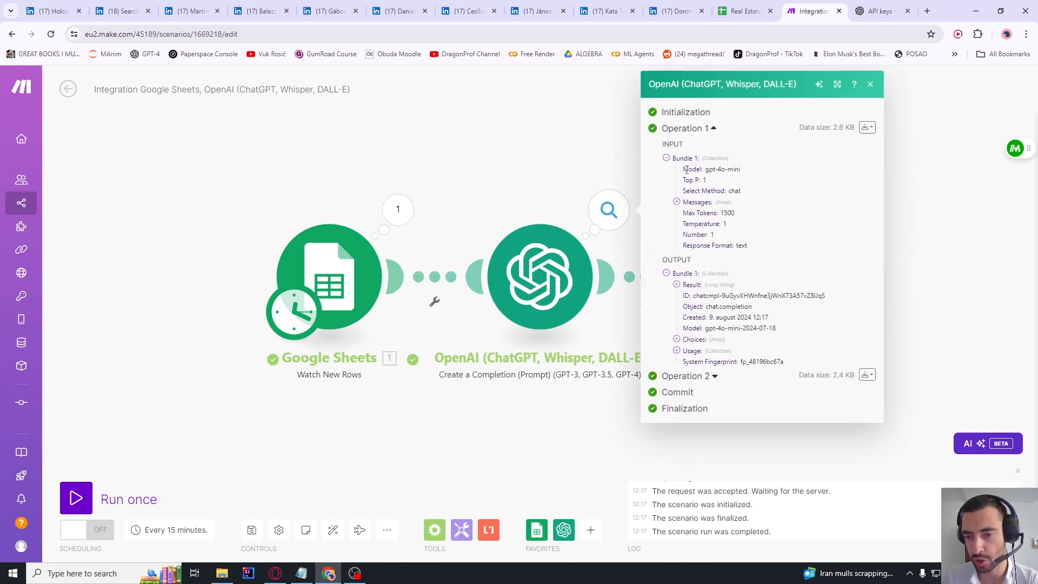
click(687, 128)
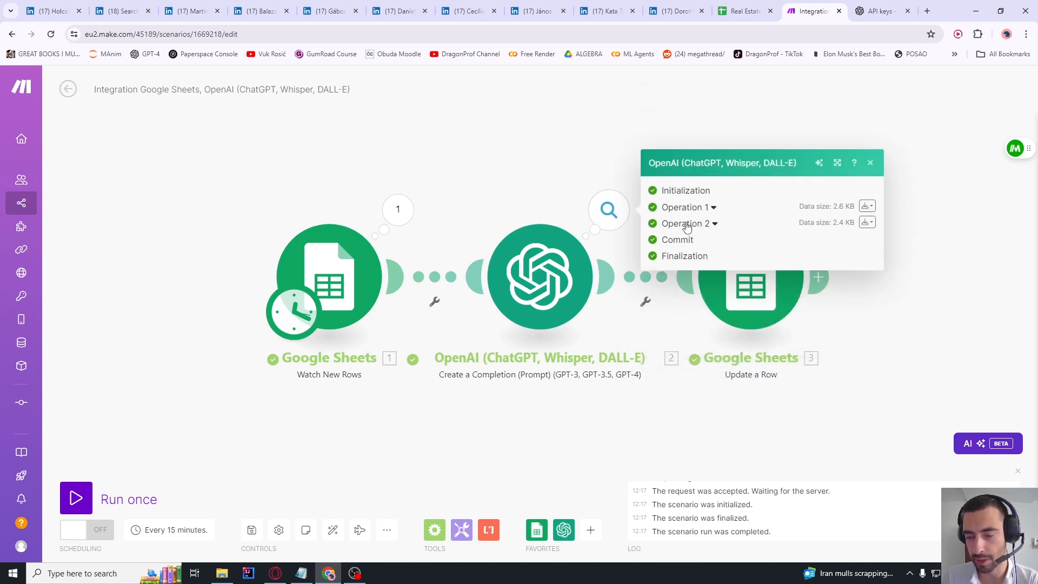
click(685, 223)
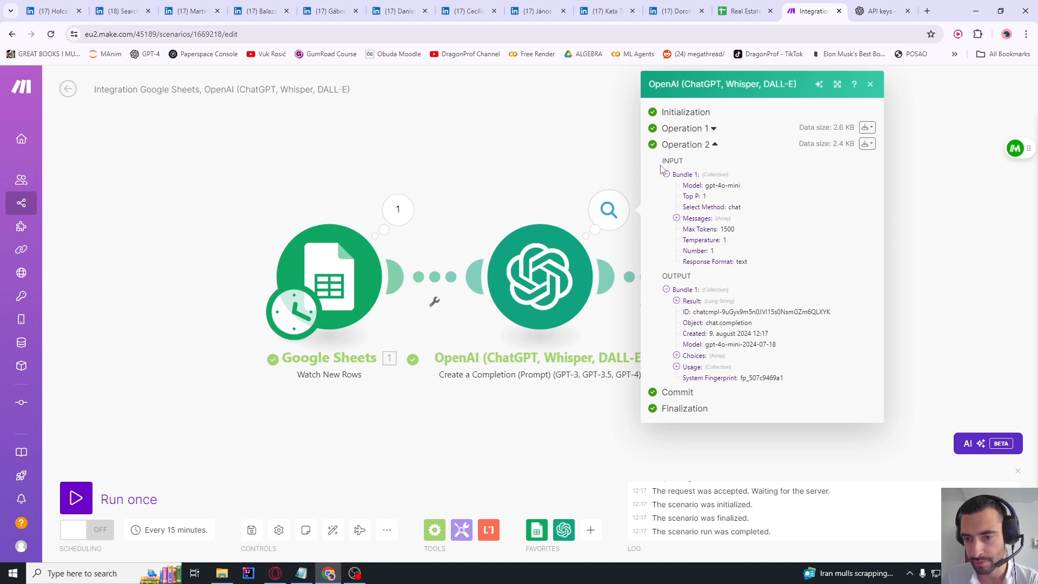
double_click(672, 160)
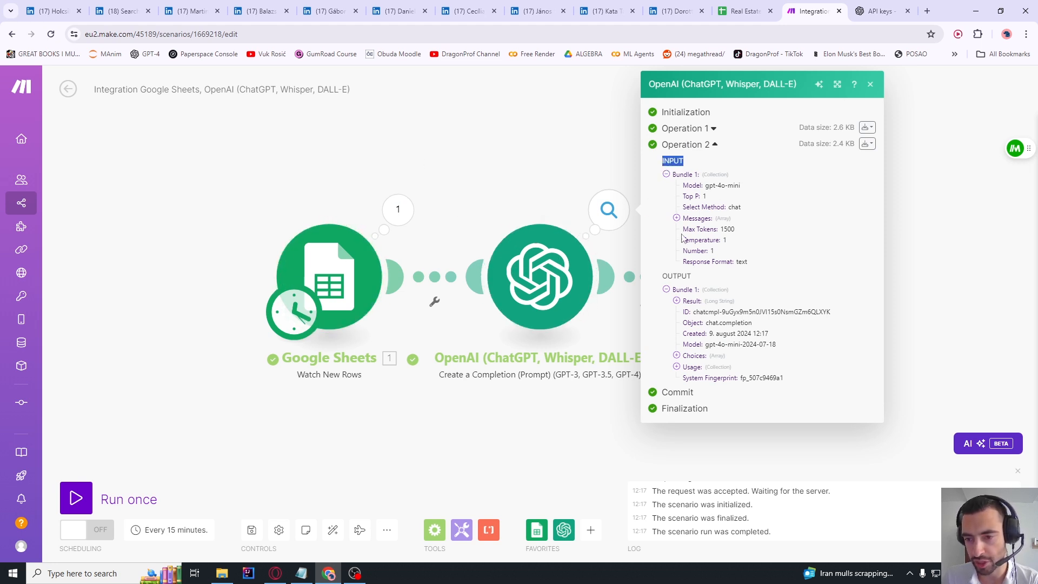
click(676, 218)
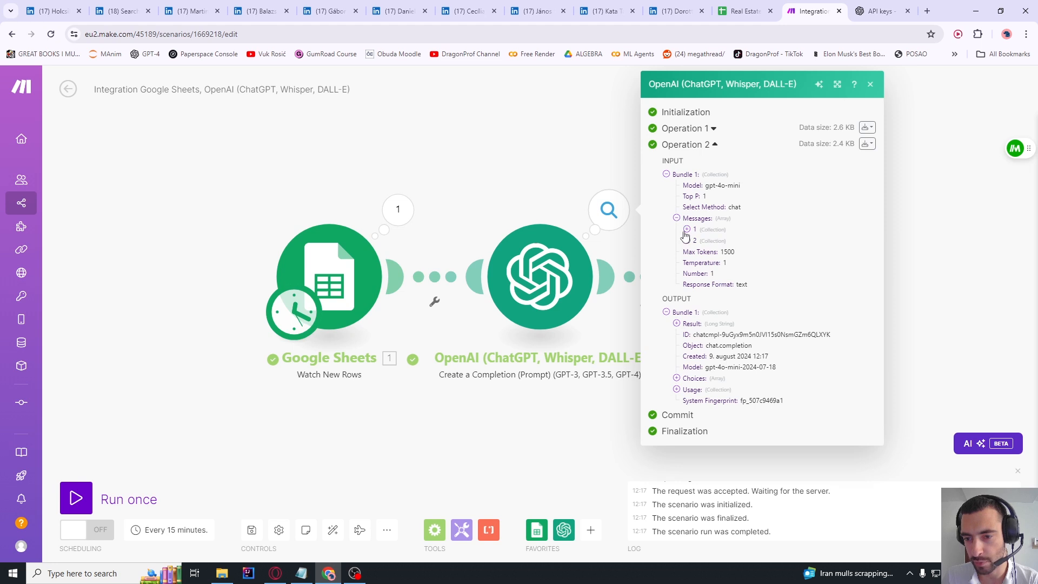
click(687, 229)
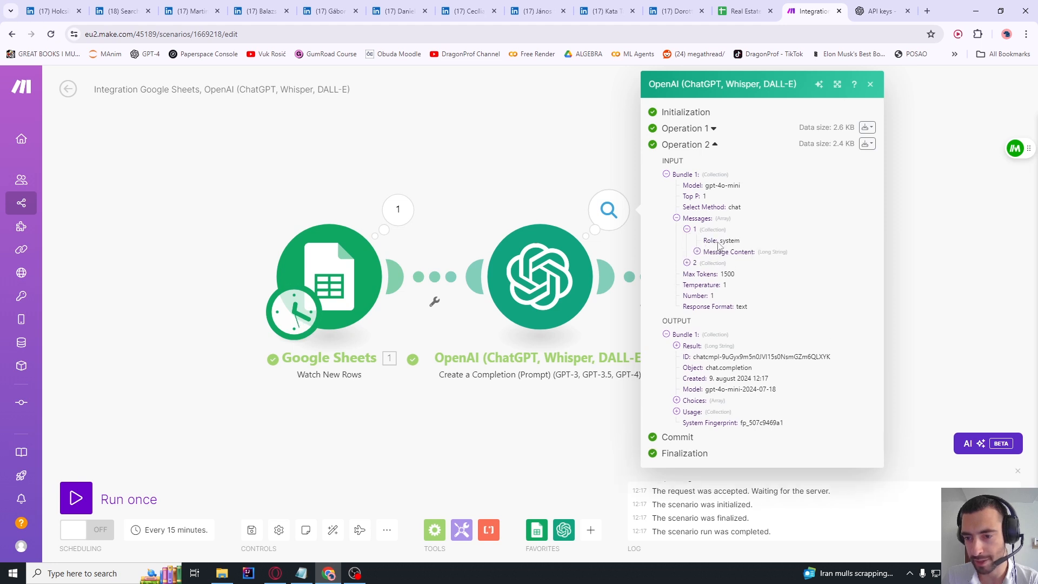
click(696, 251)
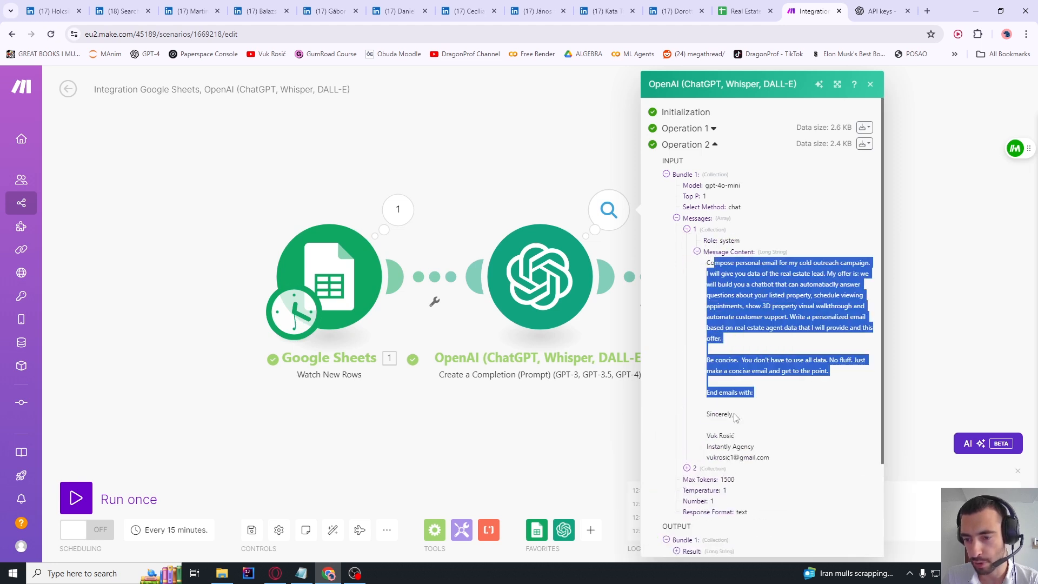
scroll(down, 3)
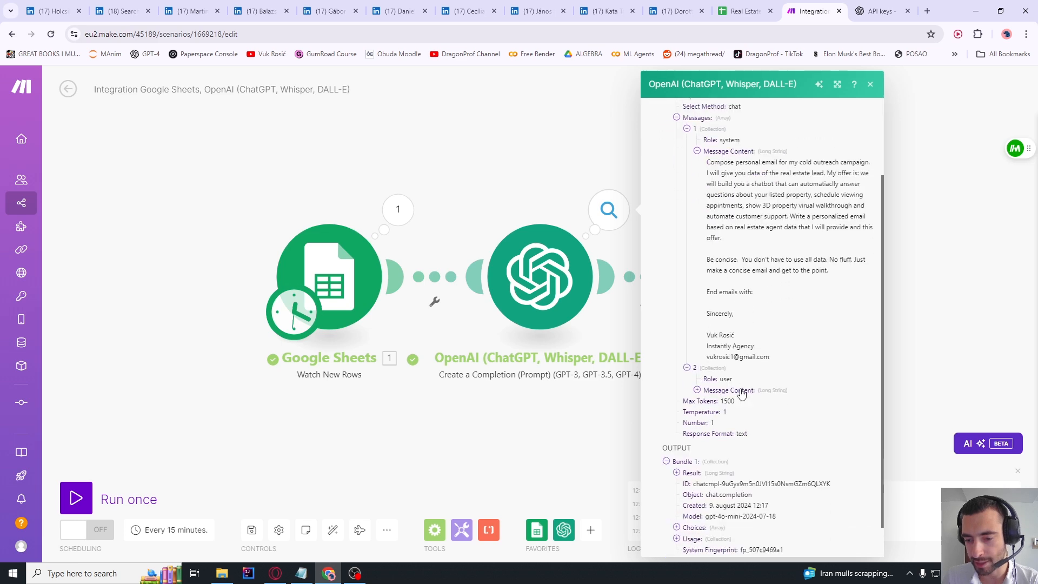
scroll(down, 3)
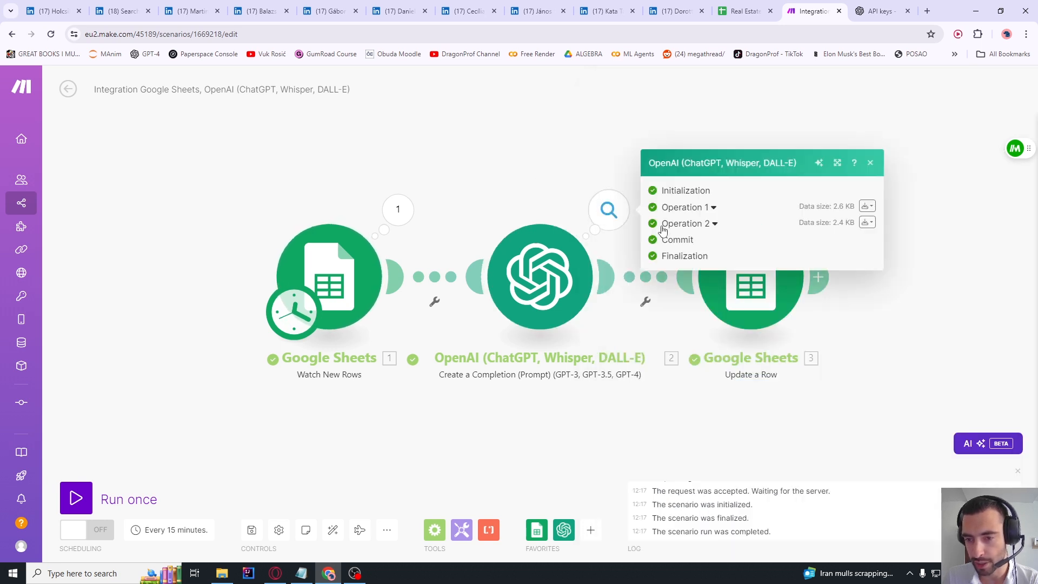
Step: Read Dorottya's lead data in Operation 2's user message, then view the spreadsheet
click(685, 223)
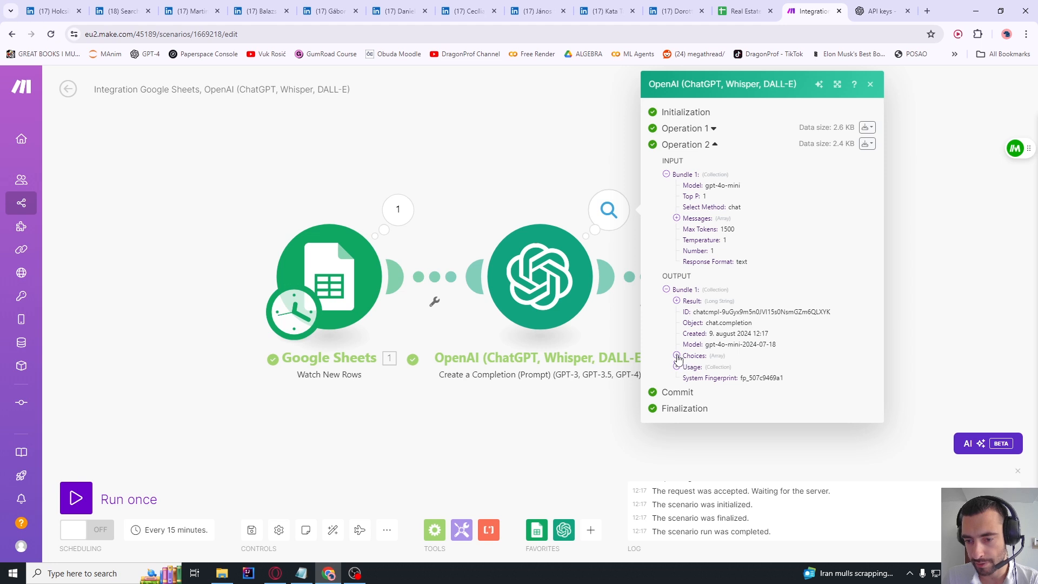
click(676, 218)
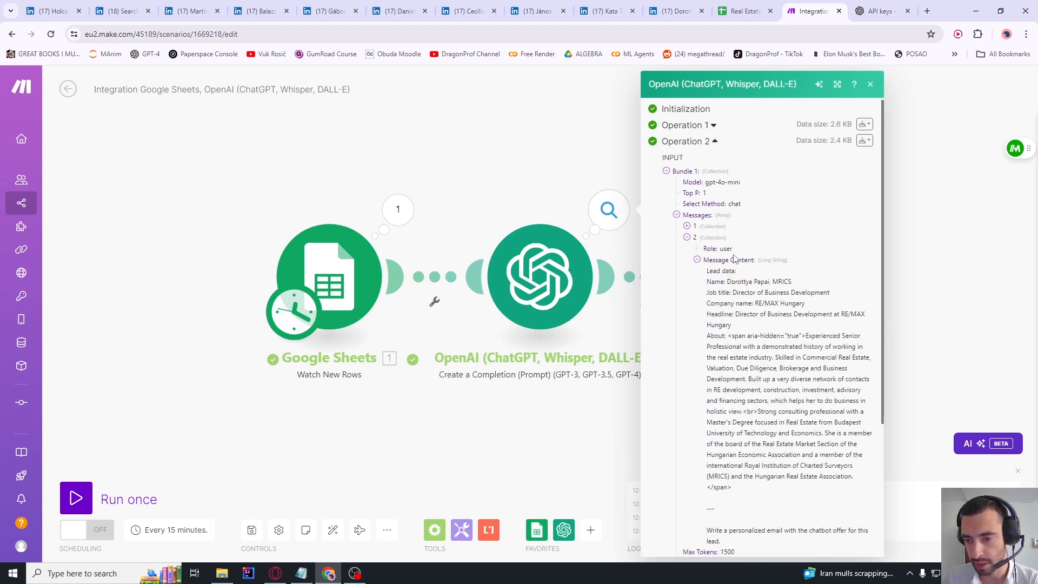
scroll(down, 3)
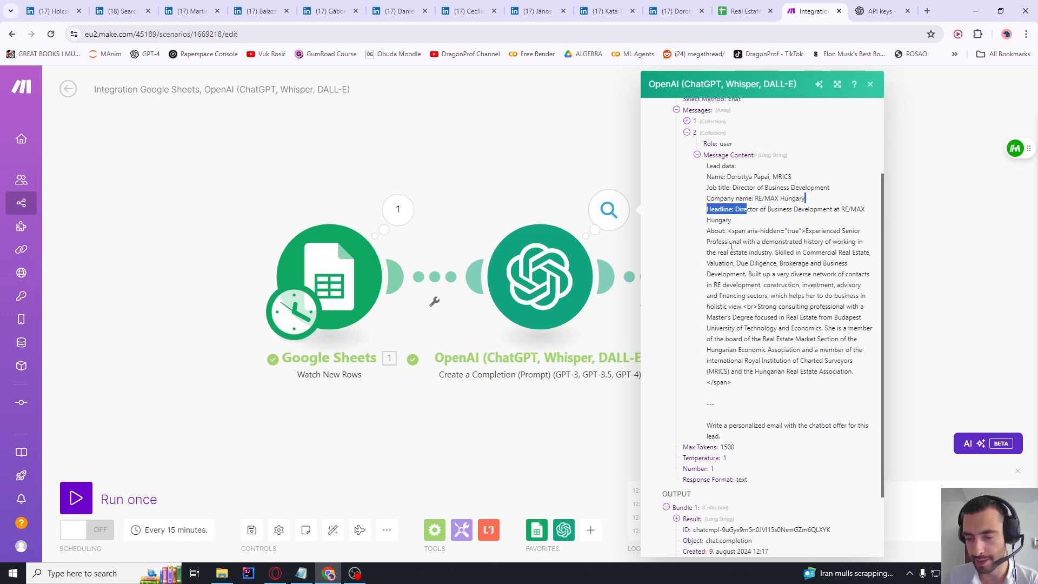
click(738, 11)
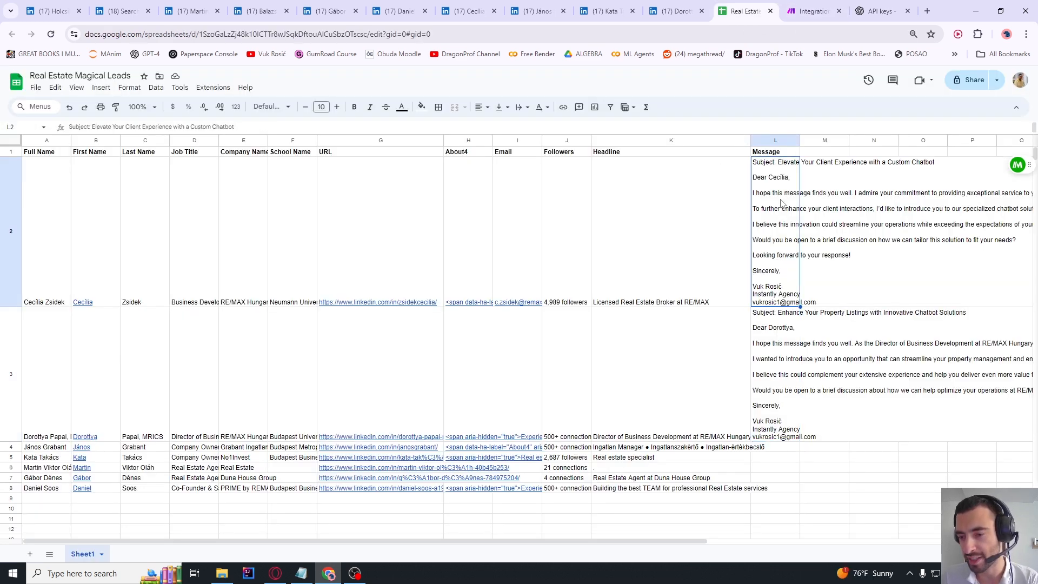
Step: Return to the Make.com scenario showing two processed bundles on each module
click(811, 12)
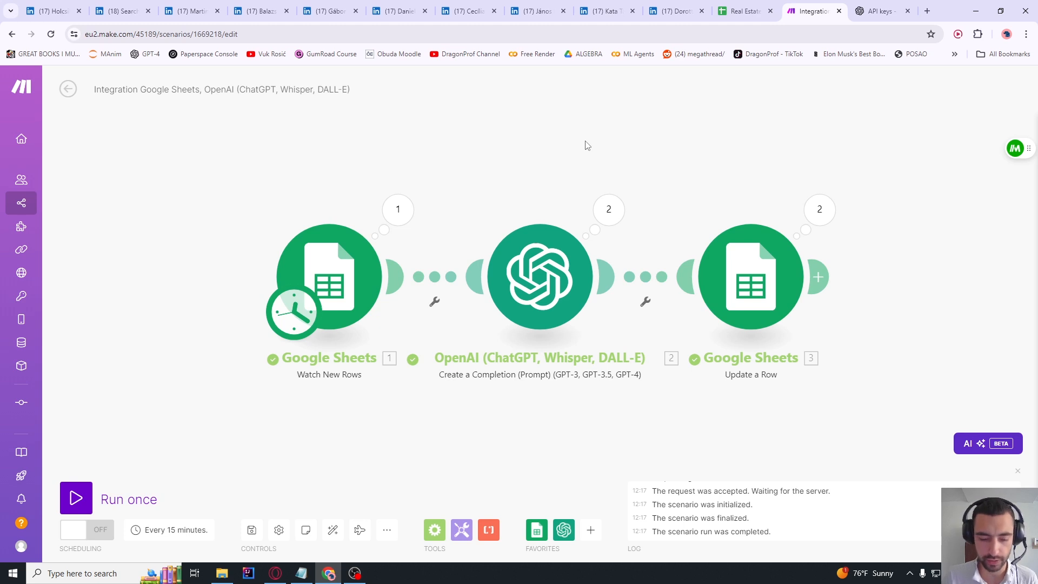
mouse_move(672, 153)
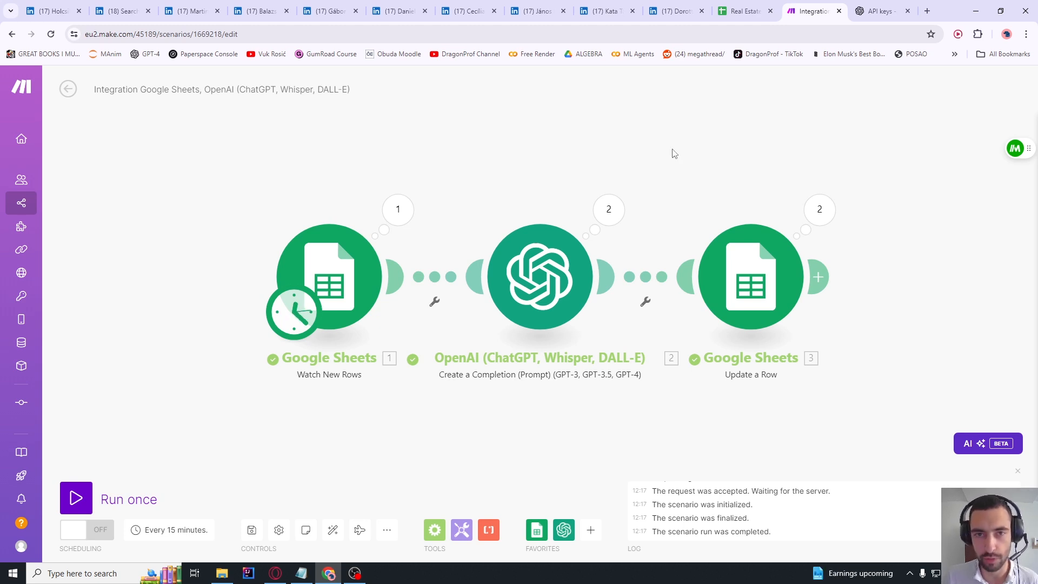